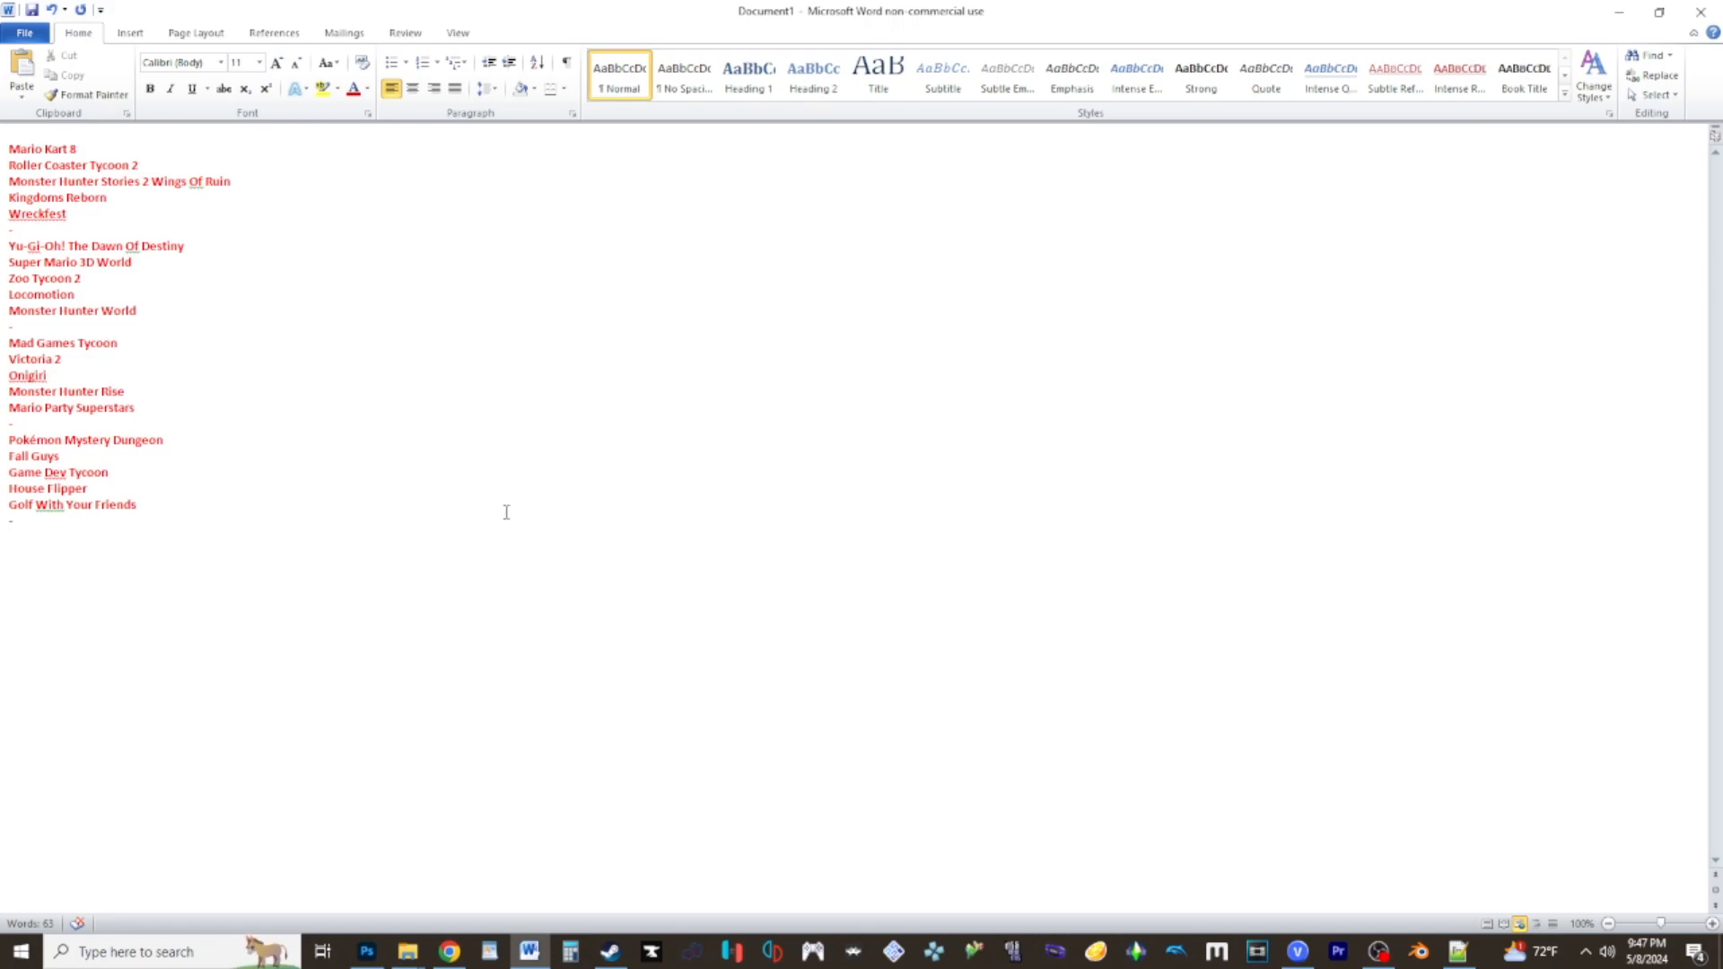
Enter Mario Kart 8 as the first wheel choice in Wheel Builder.
click(10, 537)
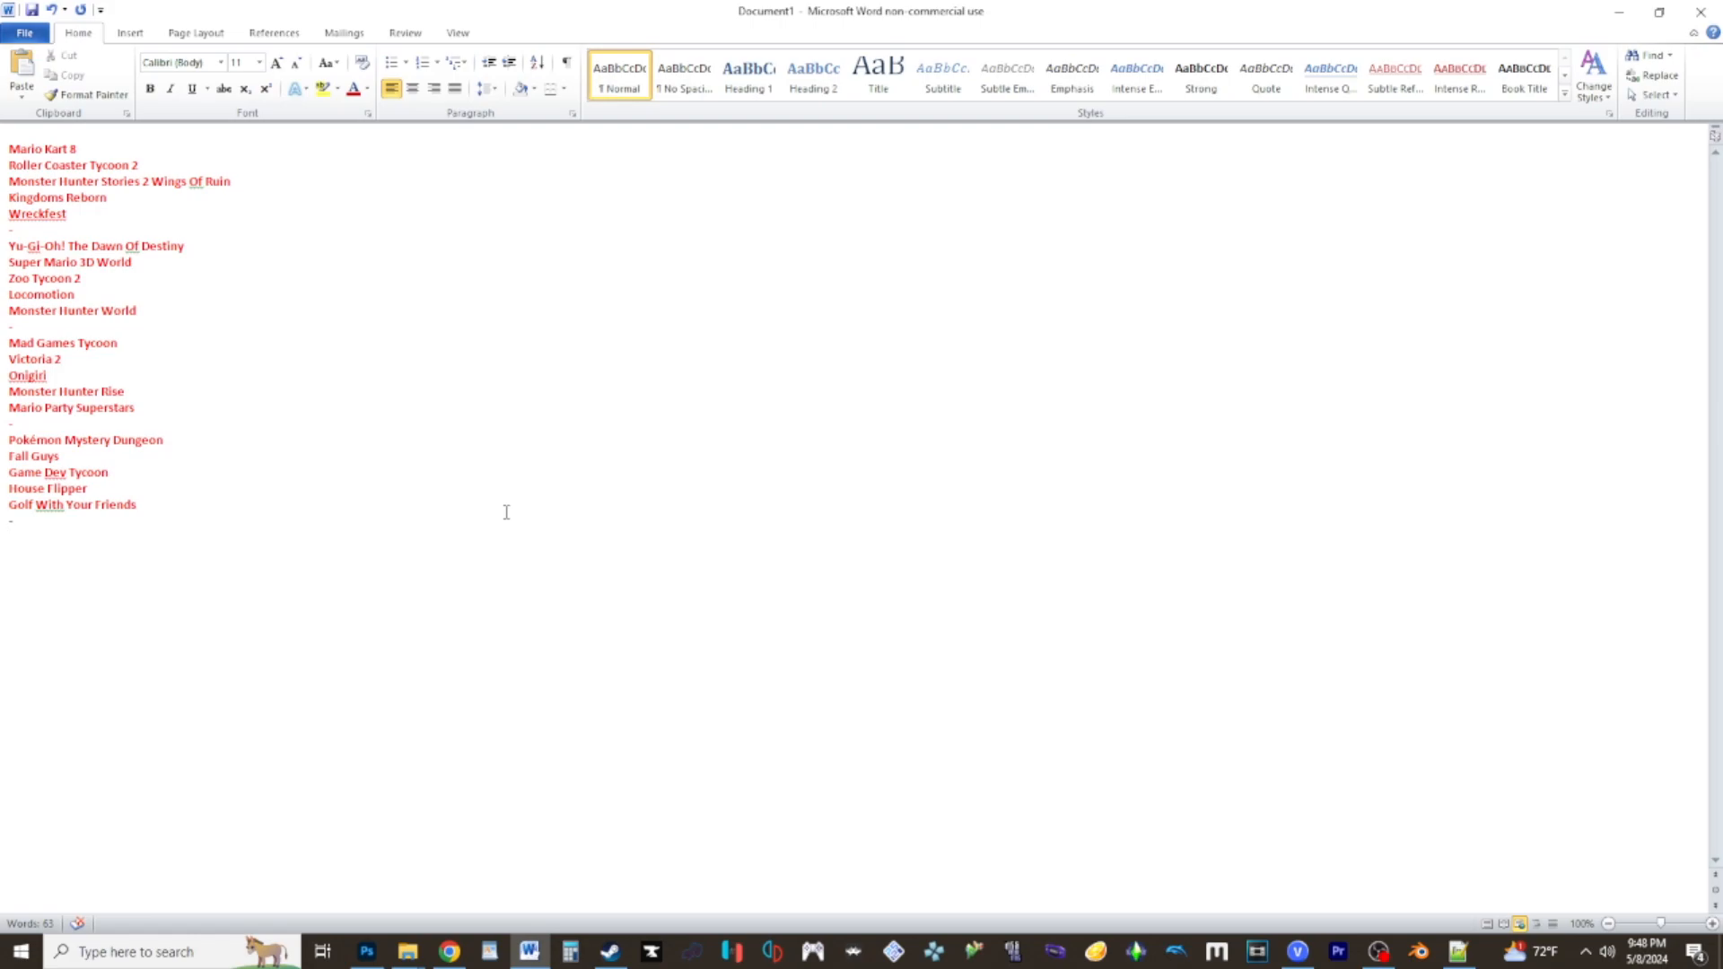
click(10, 537)
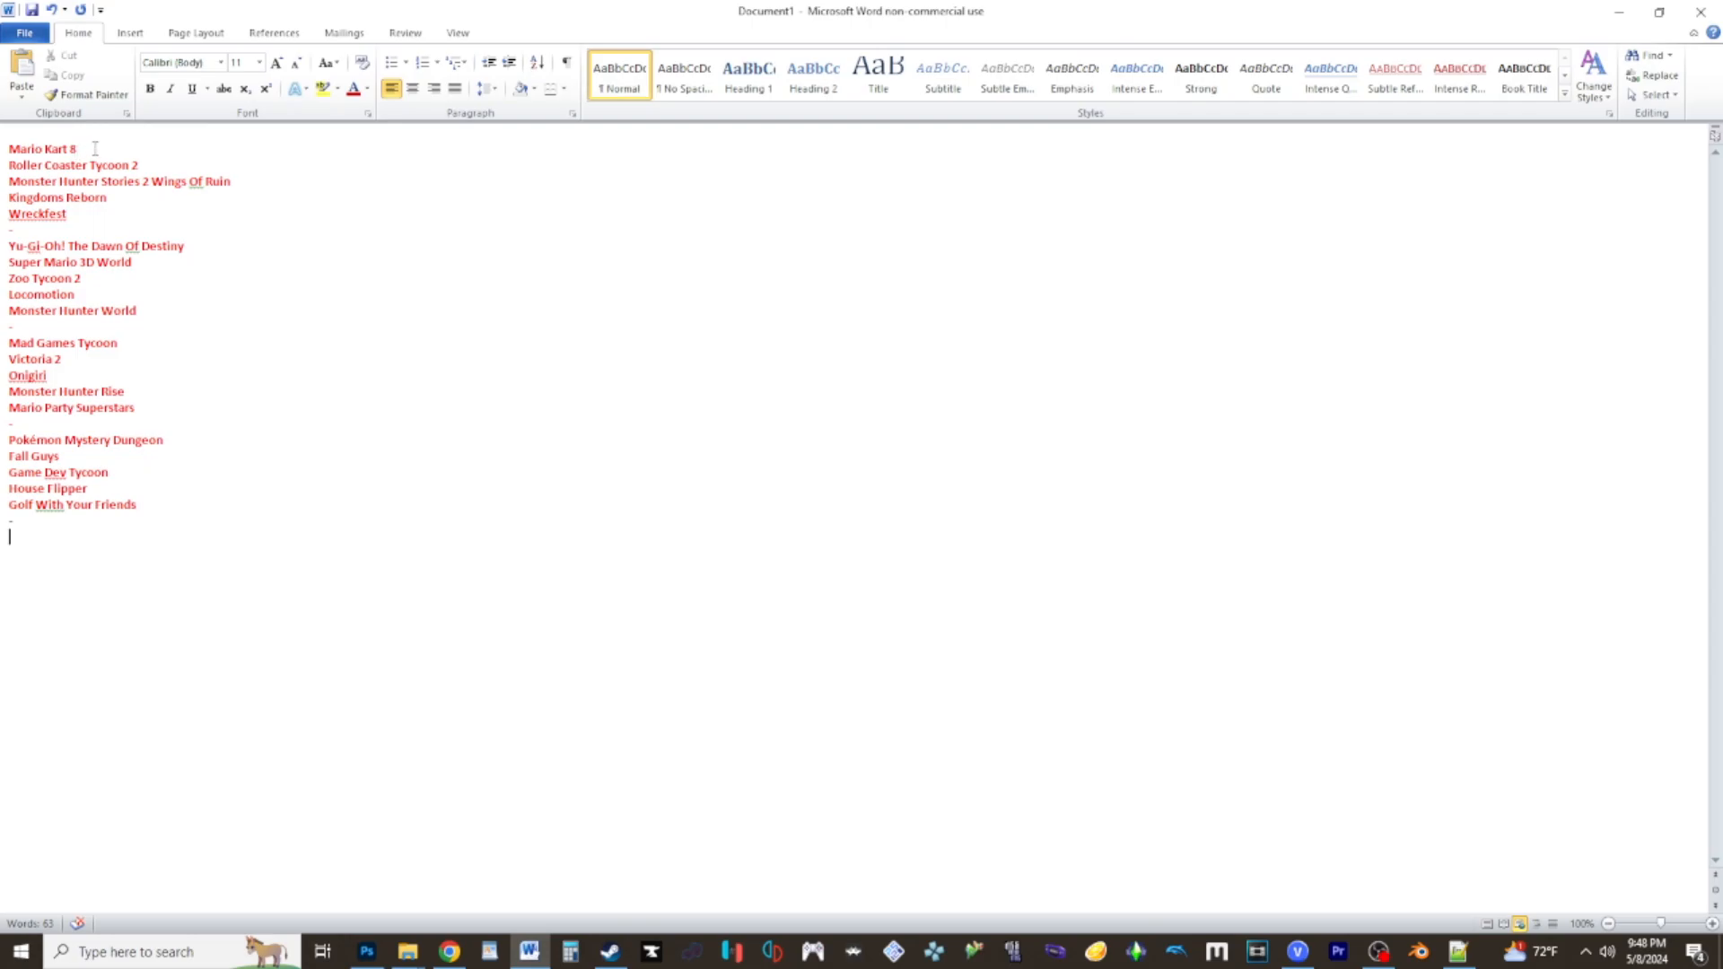
double_click(42, 148)
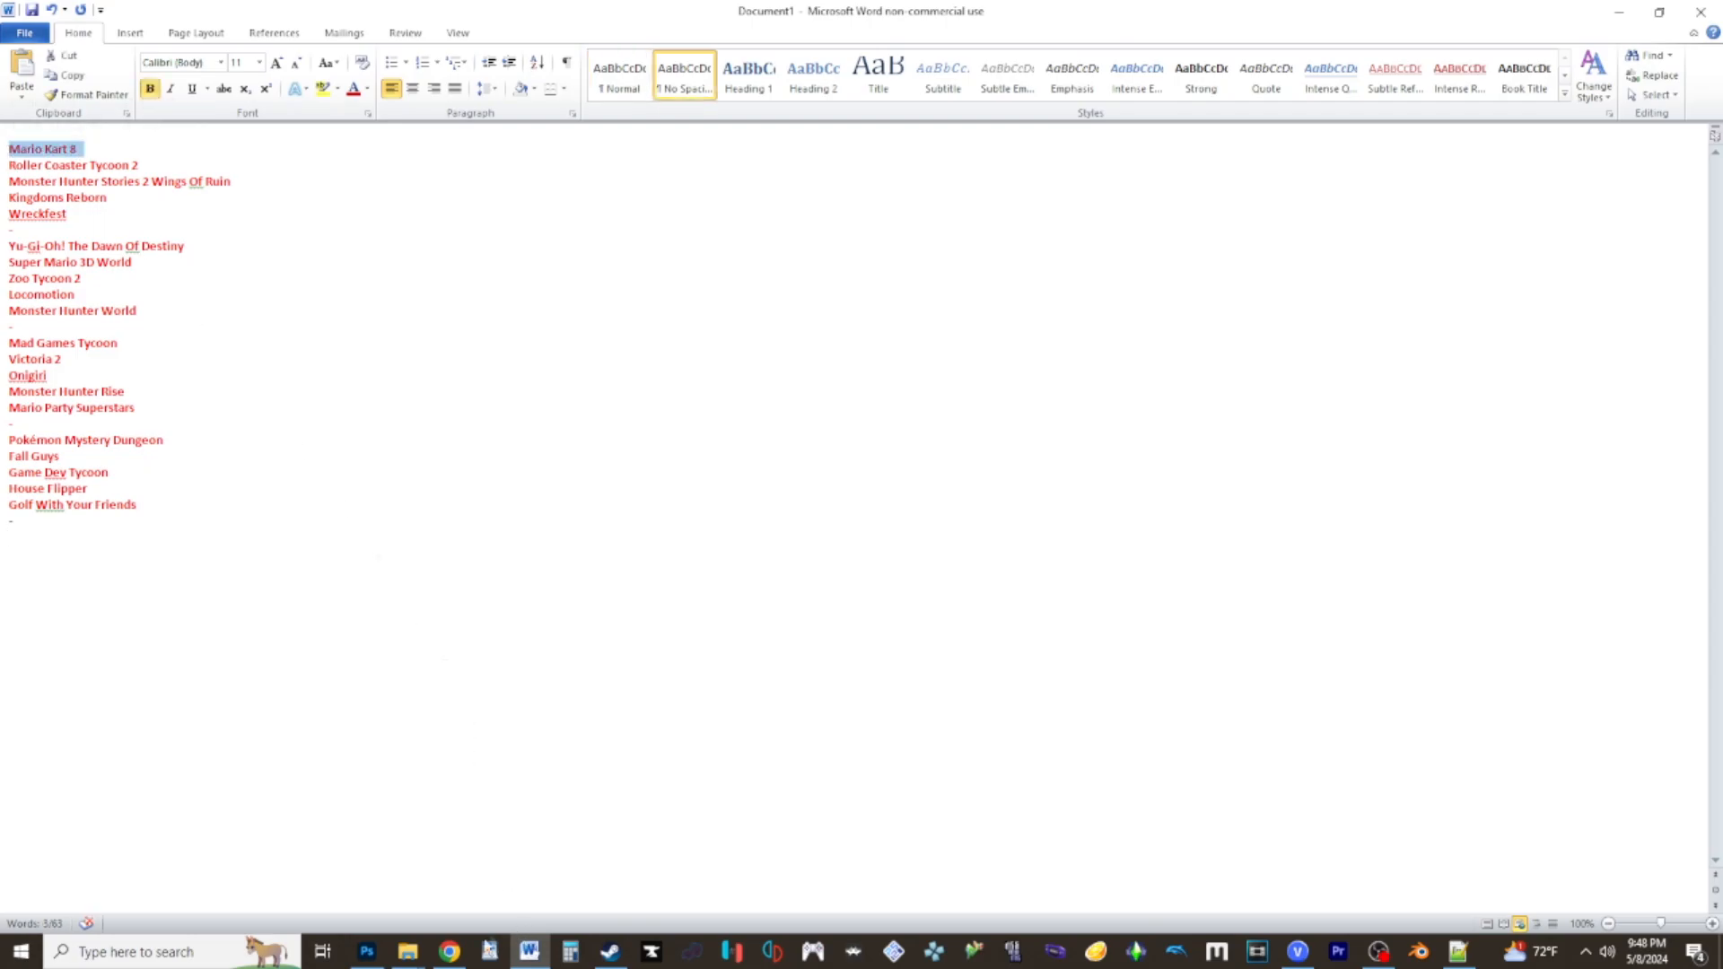
click(448, 951)
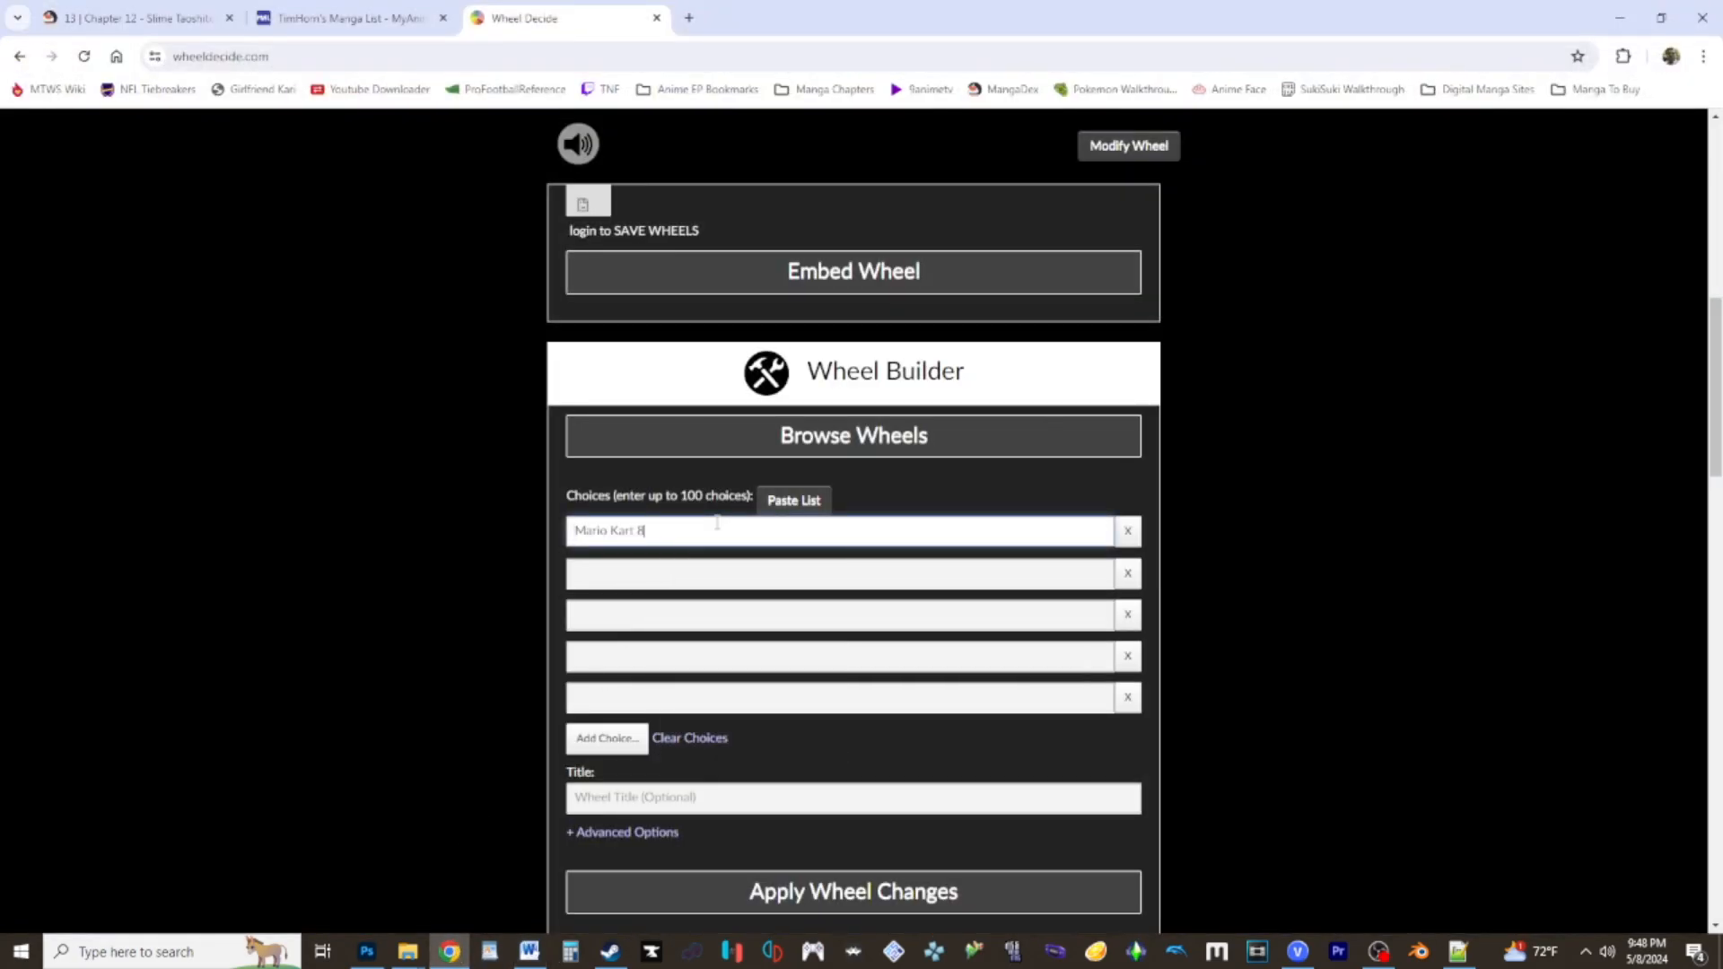
click(528, 951)
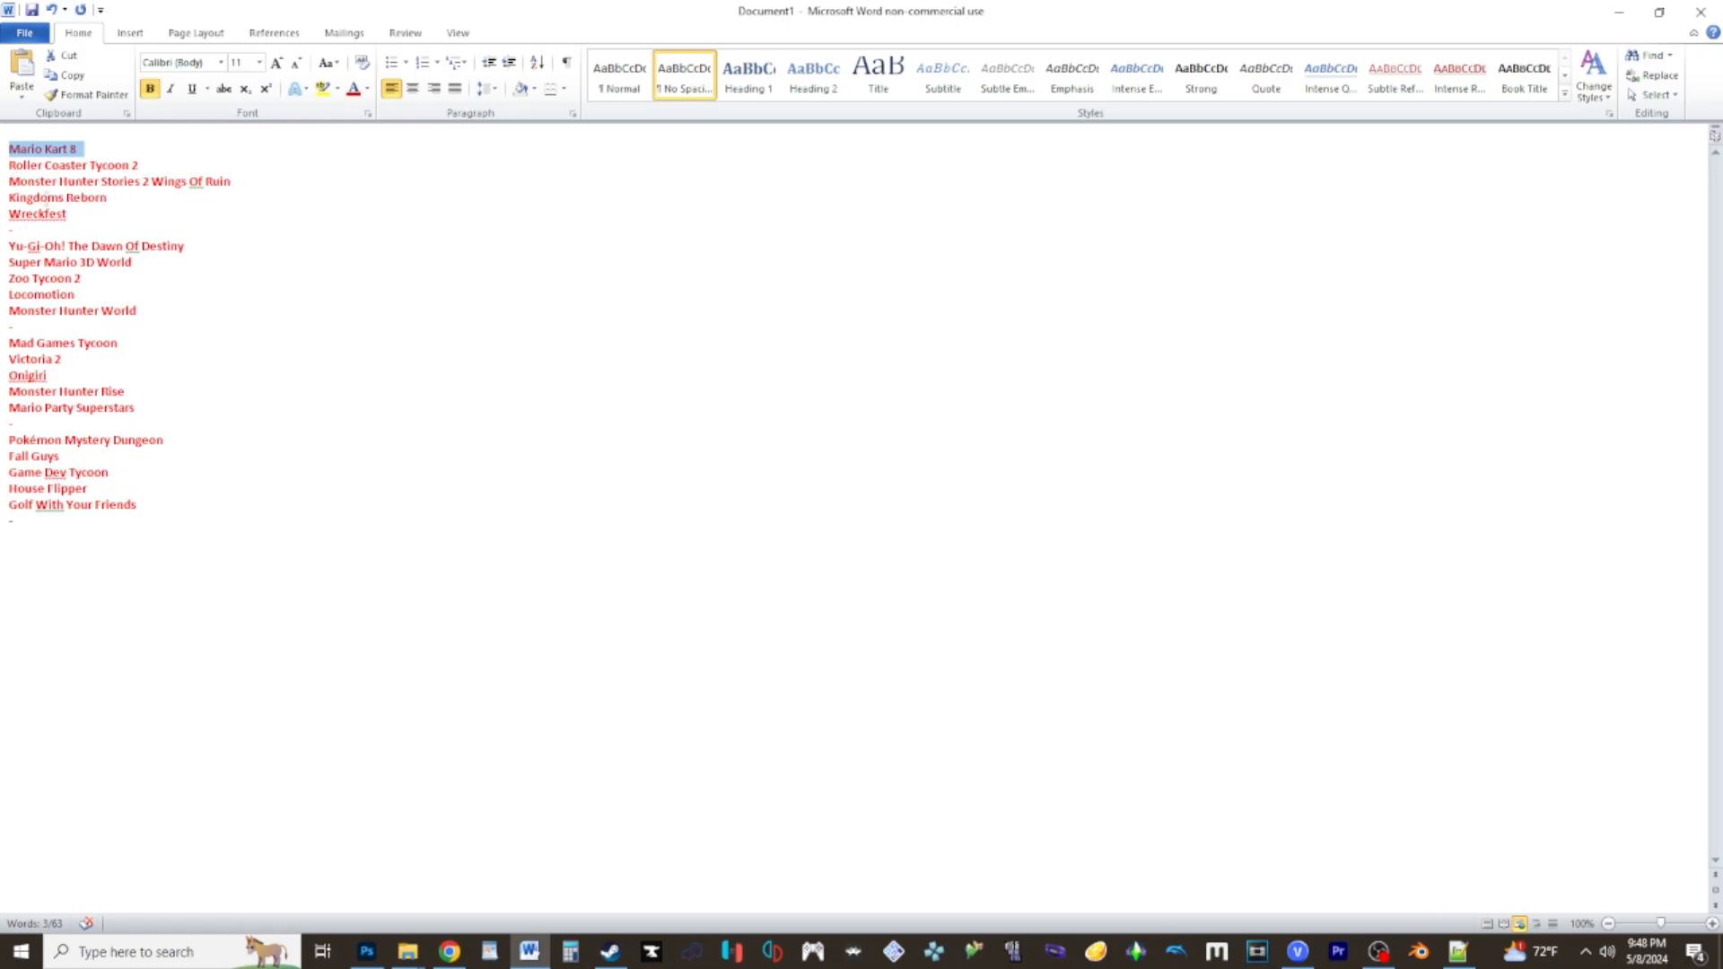
mouse_move(96, 221)
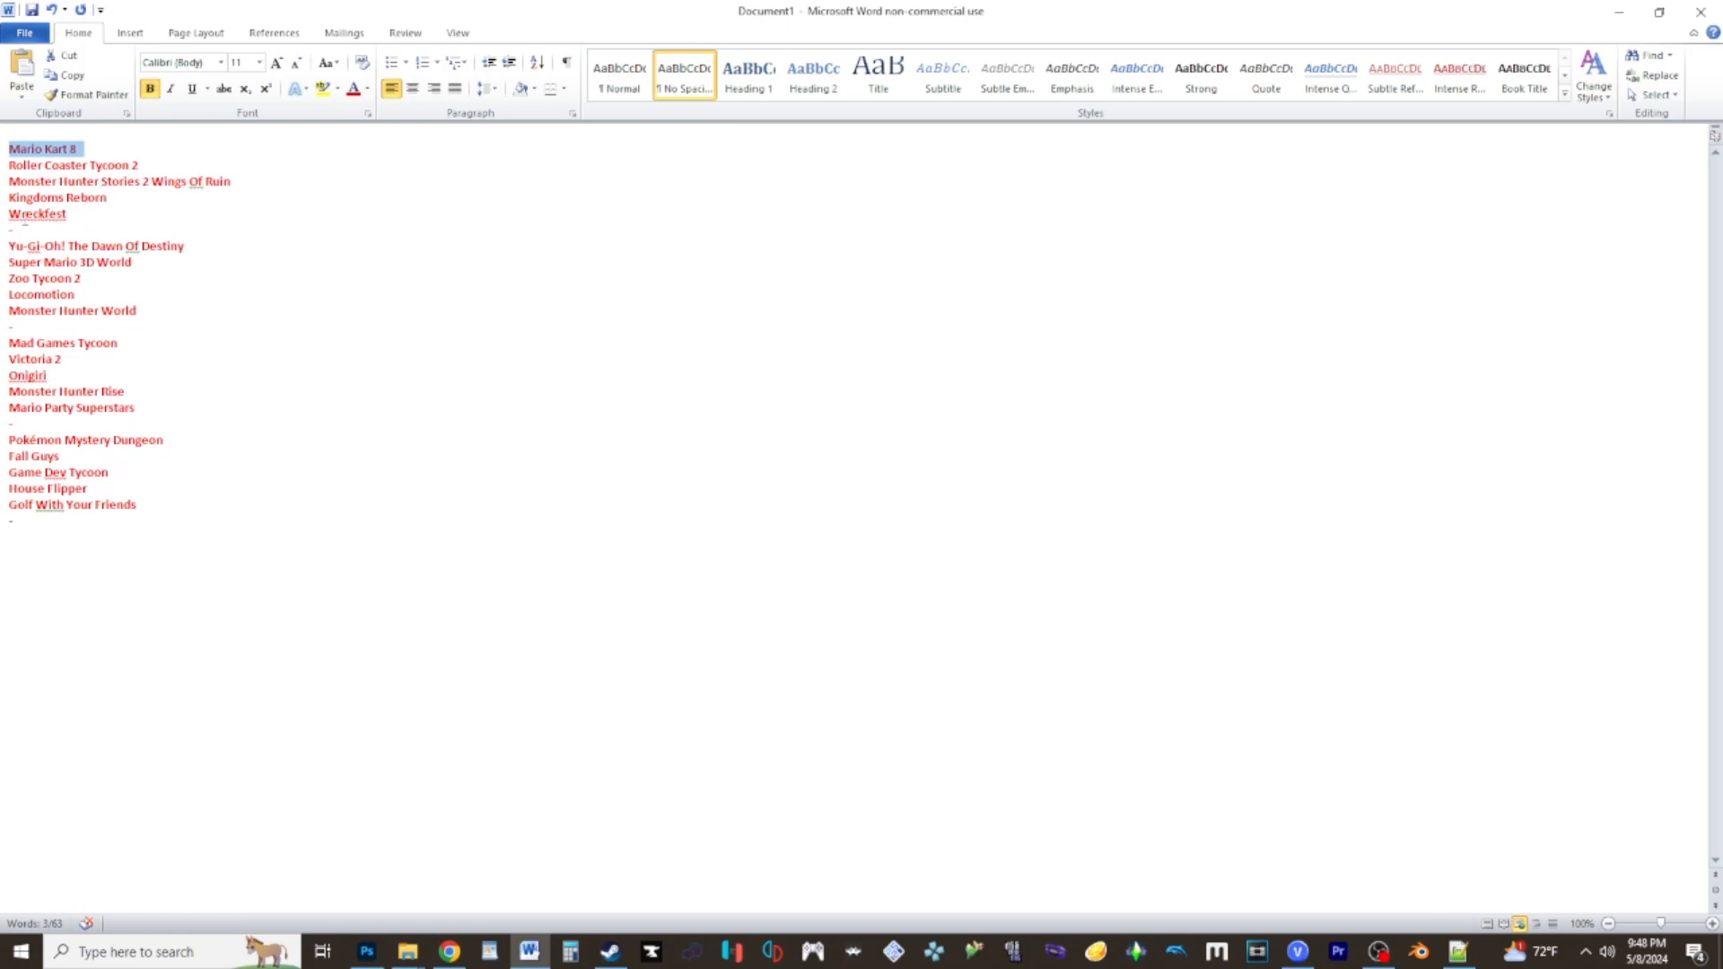
Add Wreckfest and Yu-Gi-Oh! The Dawn Of Destiny as the next wheel choices.
click(71, 214)
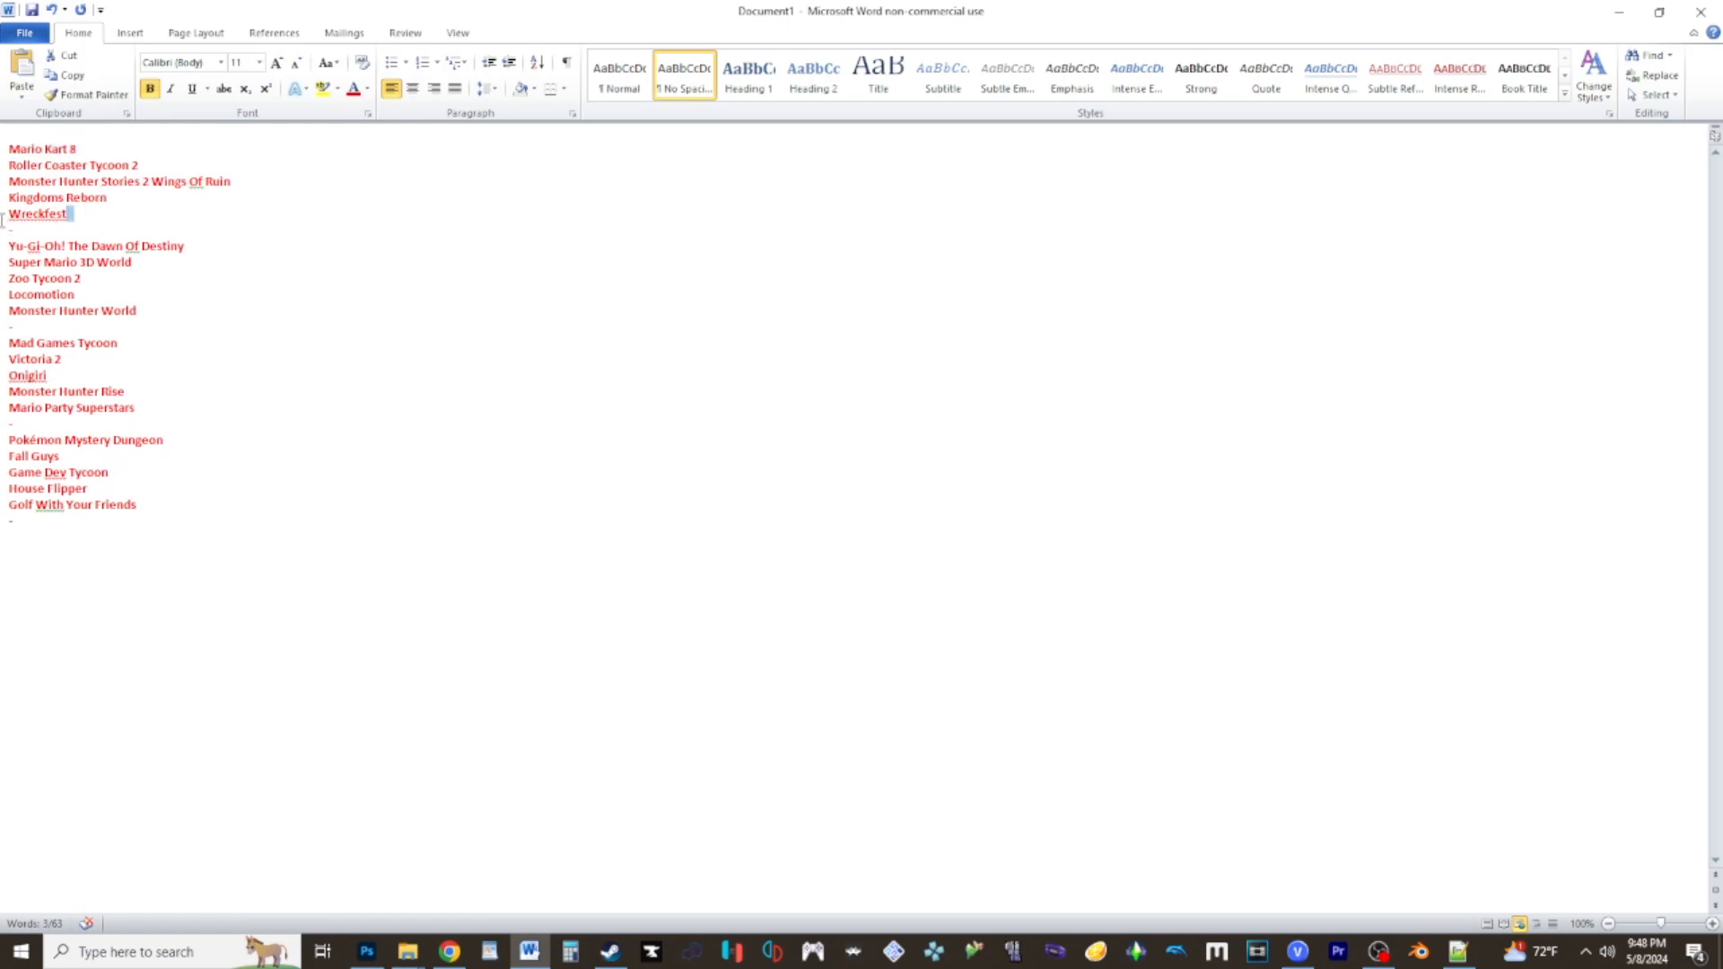
click(448, 951)
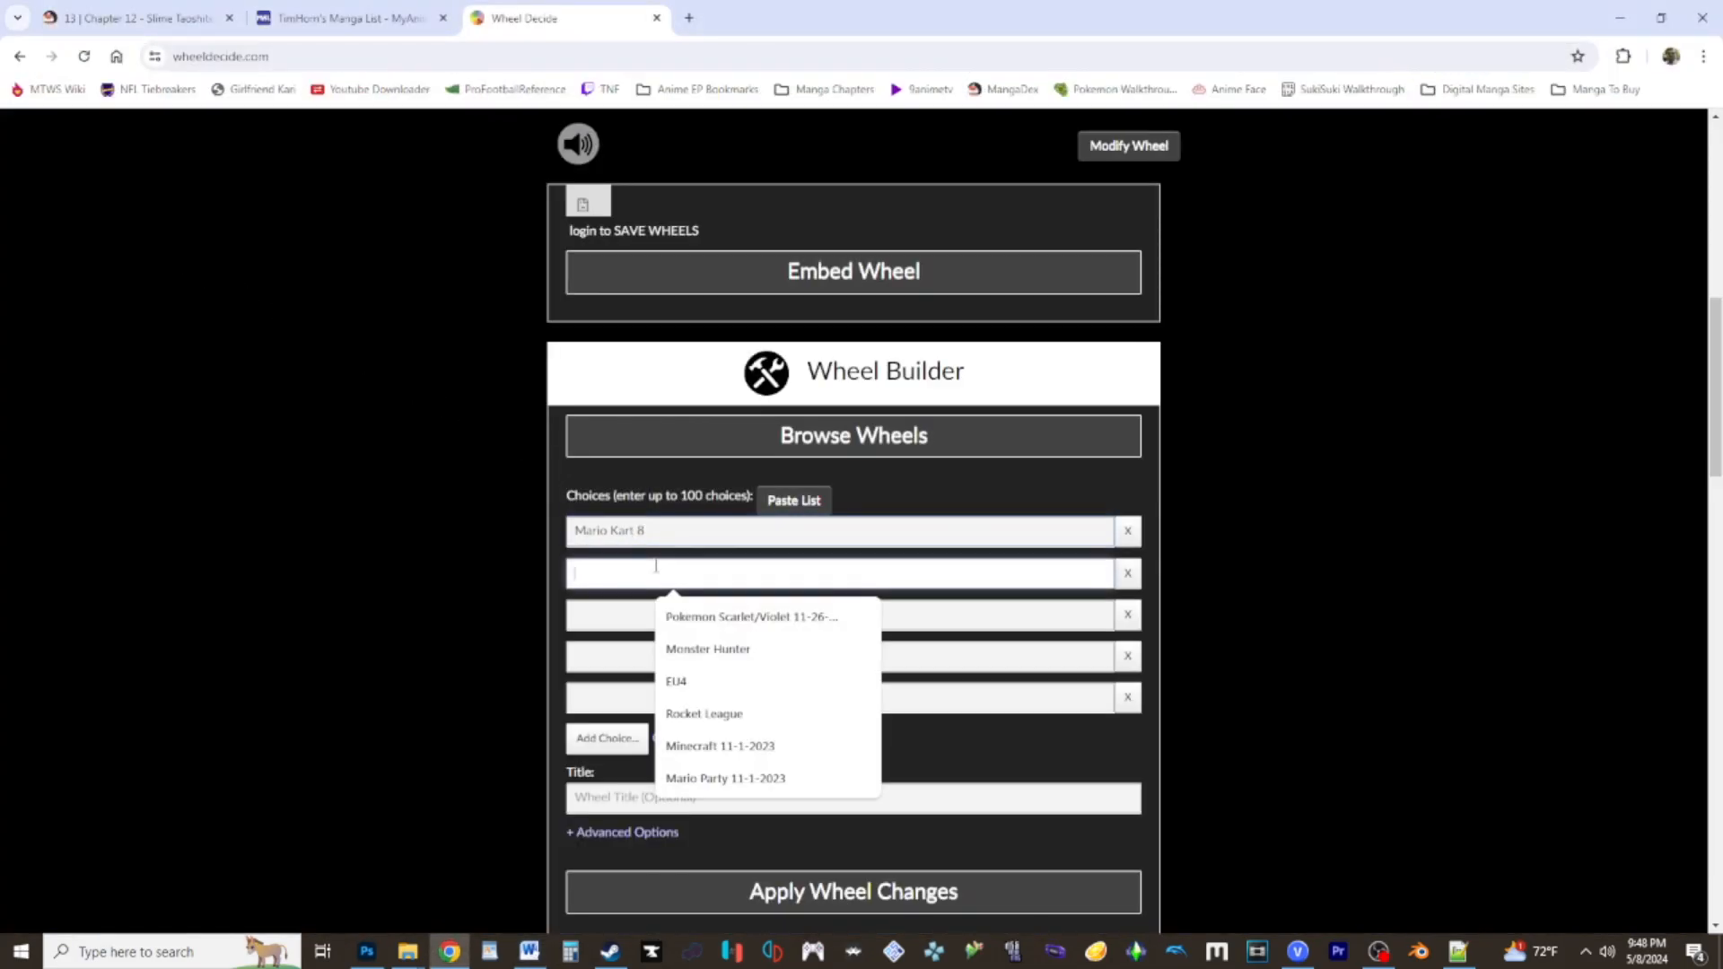
click(528, 951)
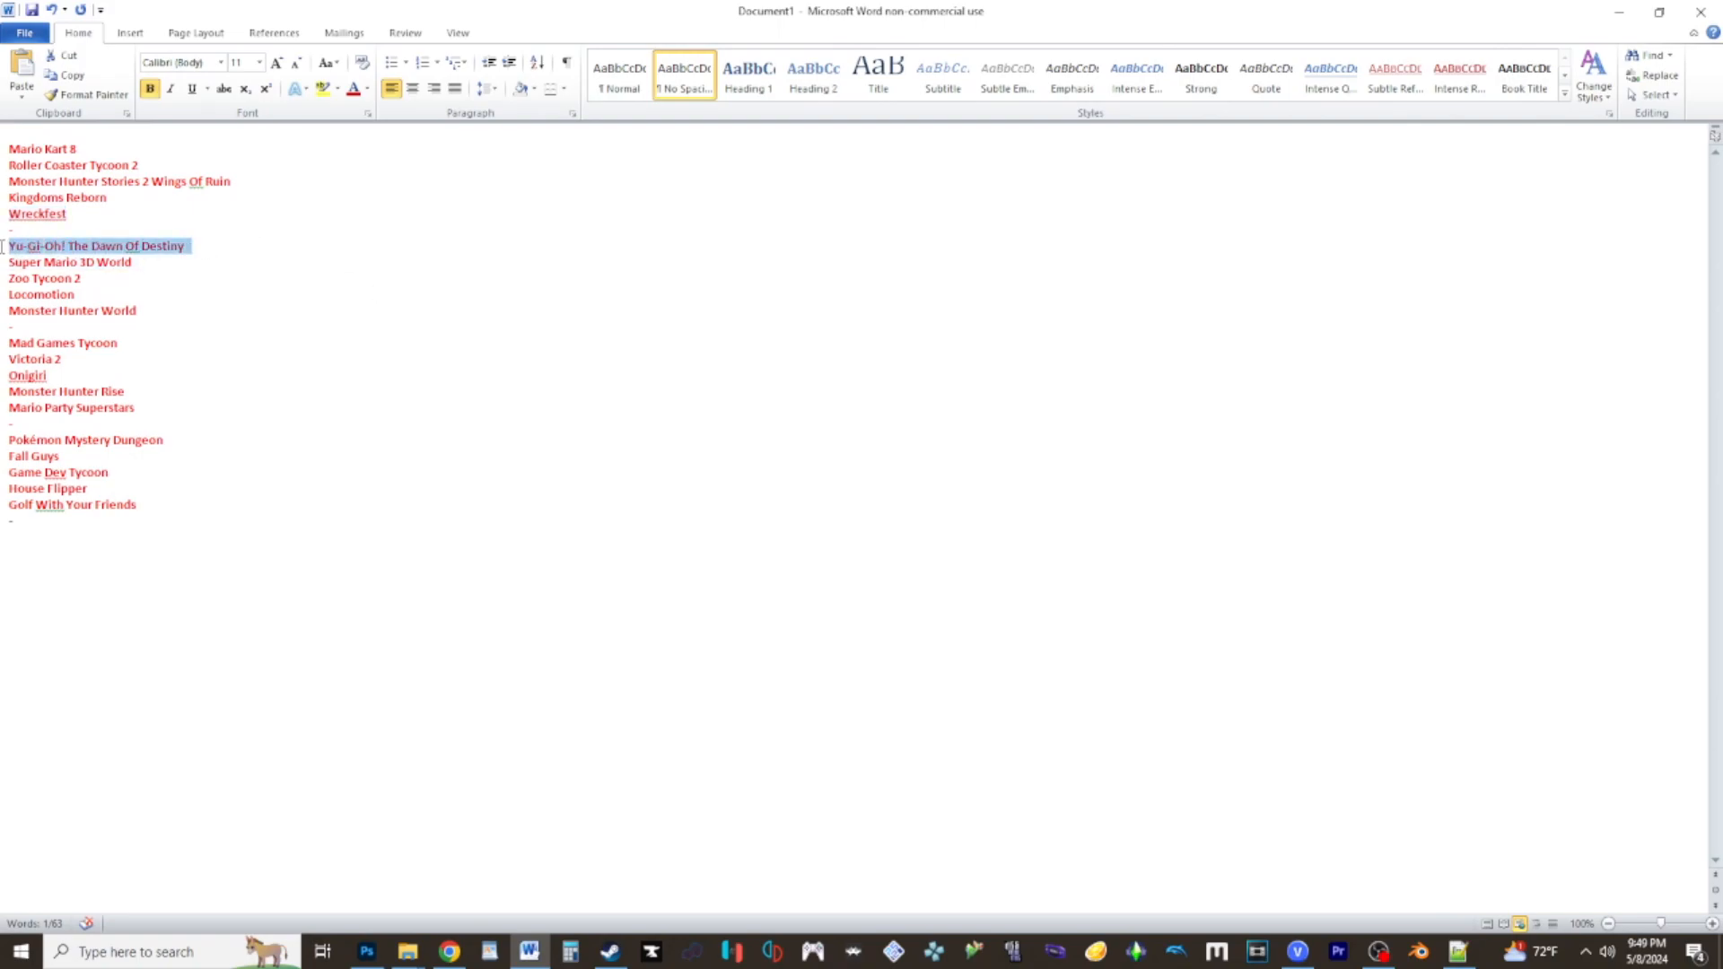
click(449, 951)
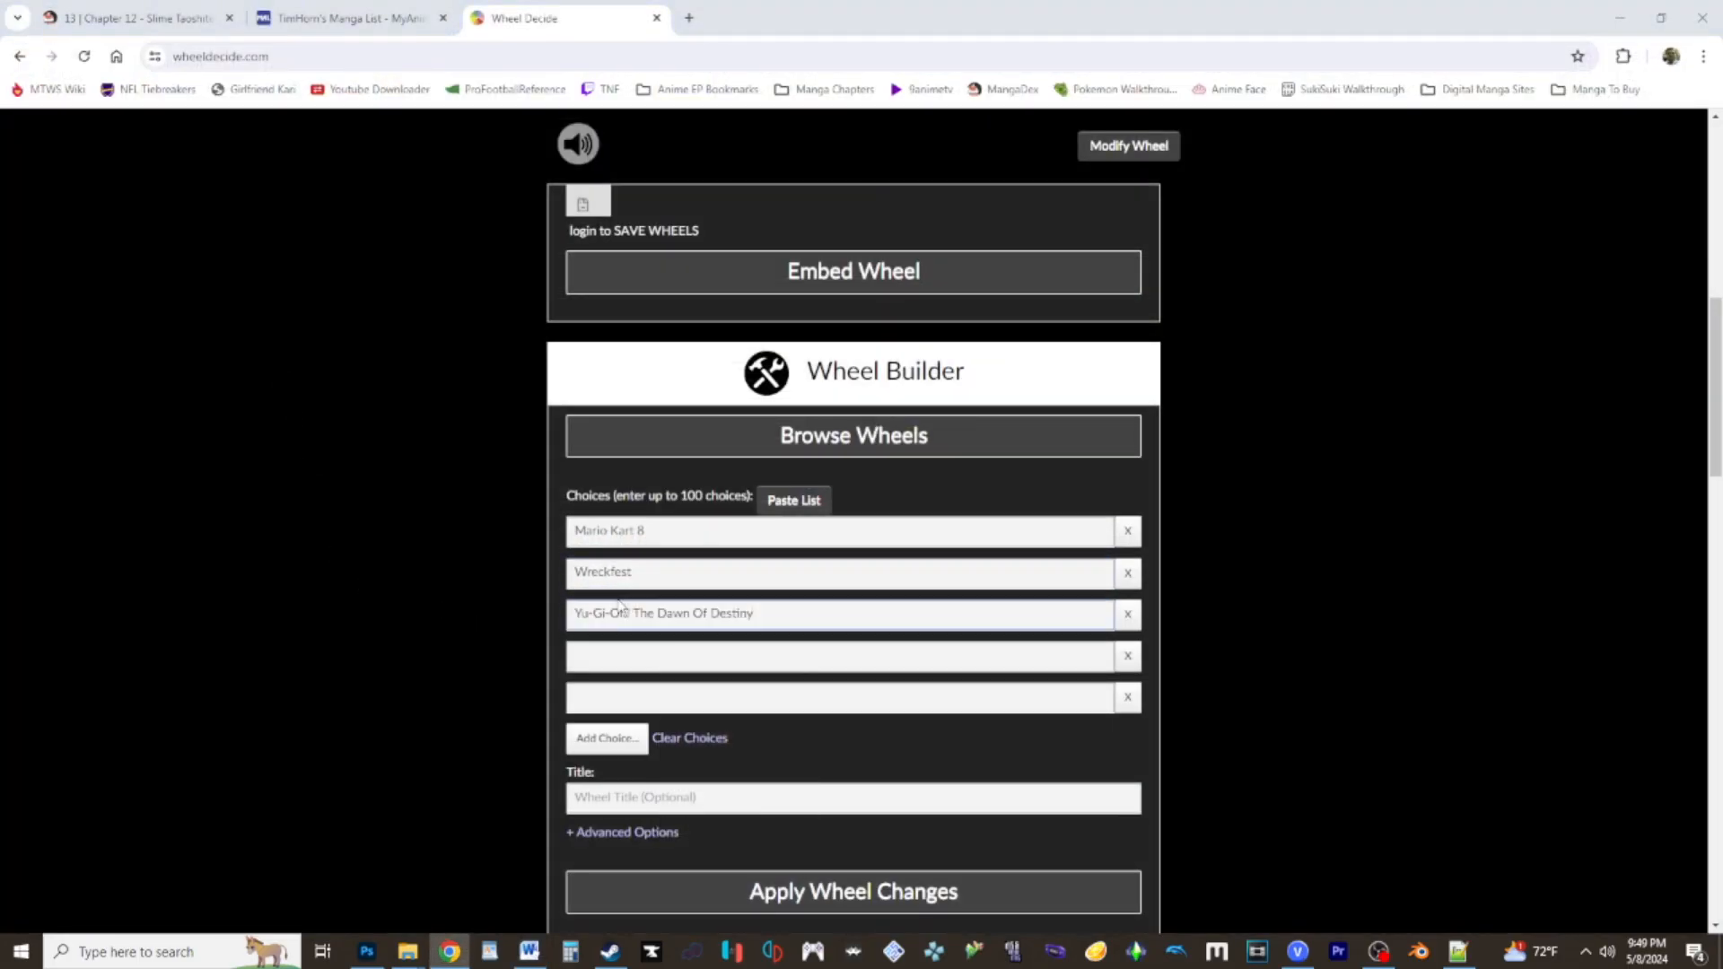
click(528, 952)
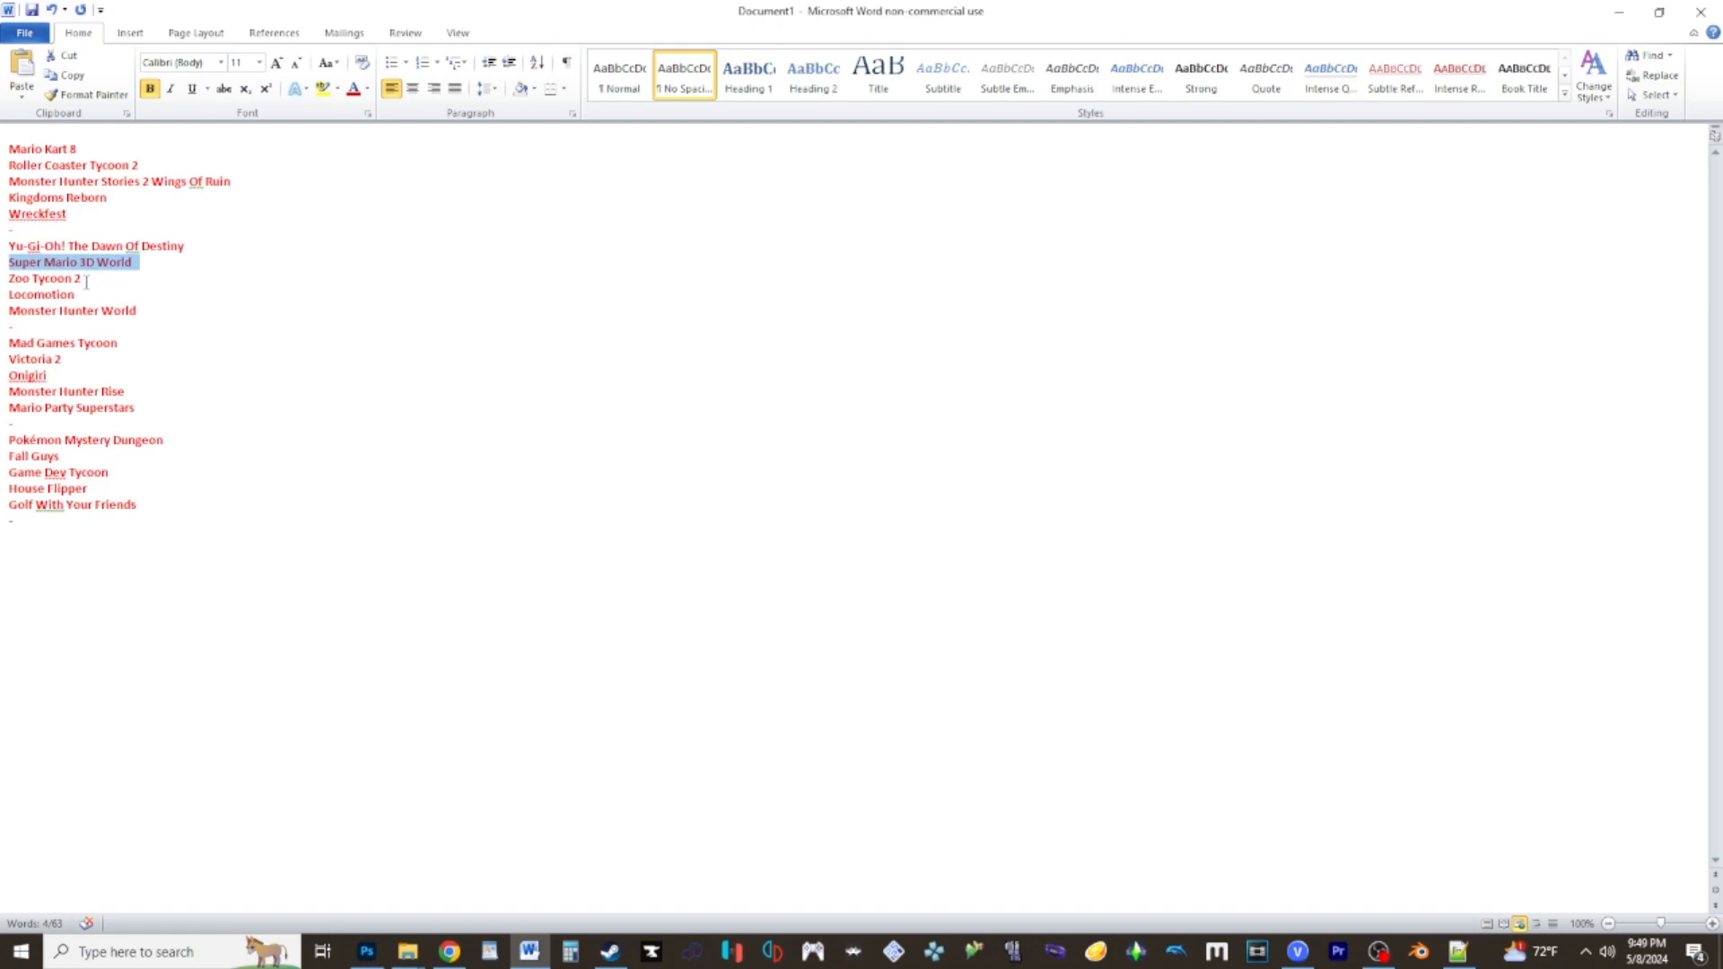
double_click(42, 278)
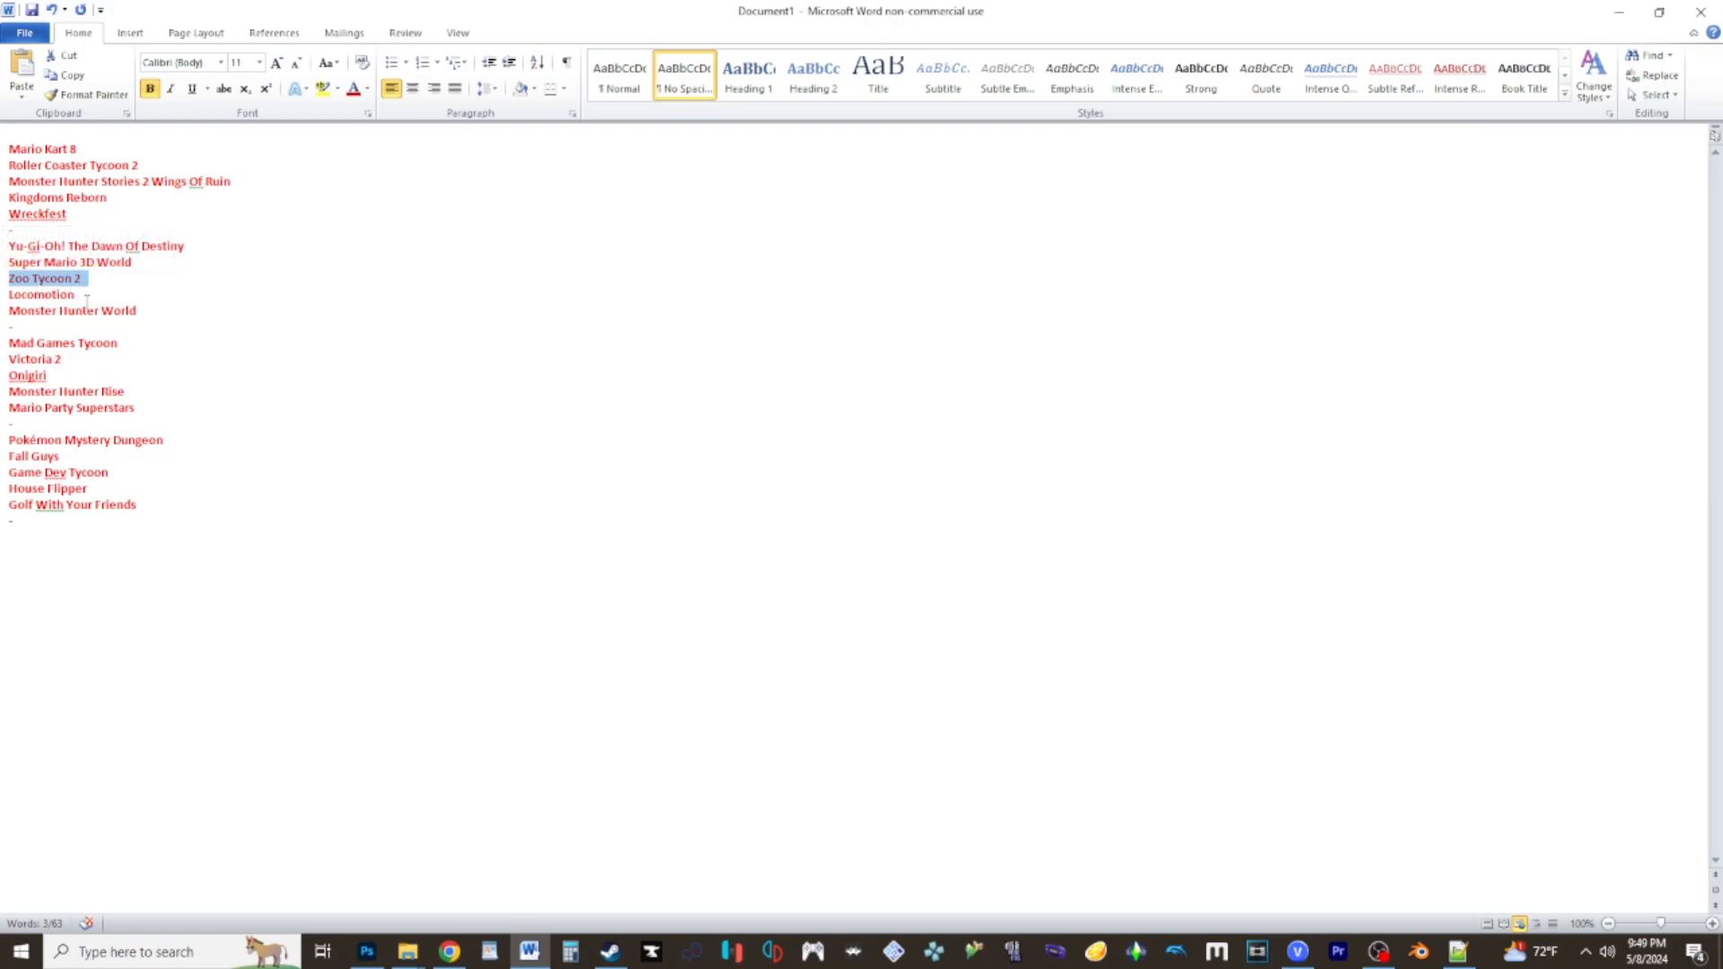
double_click(53, 294)
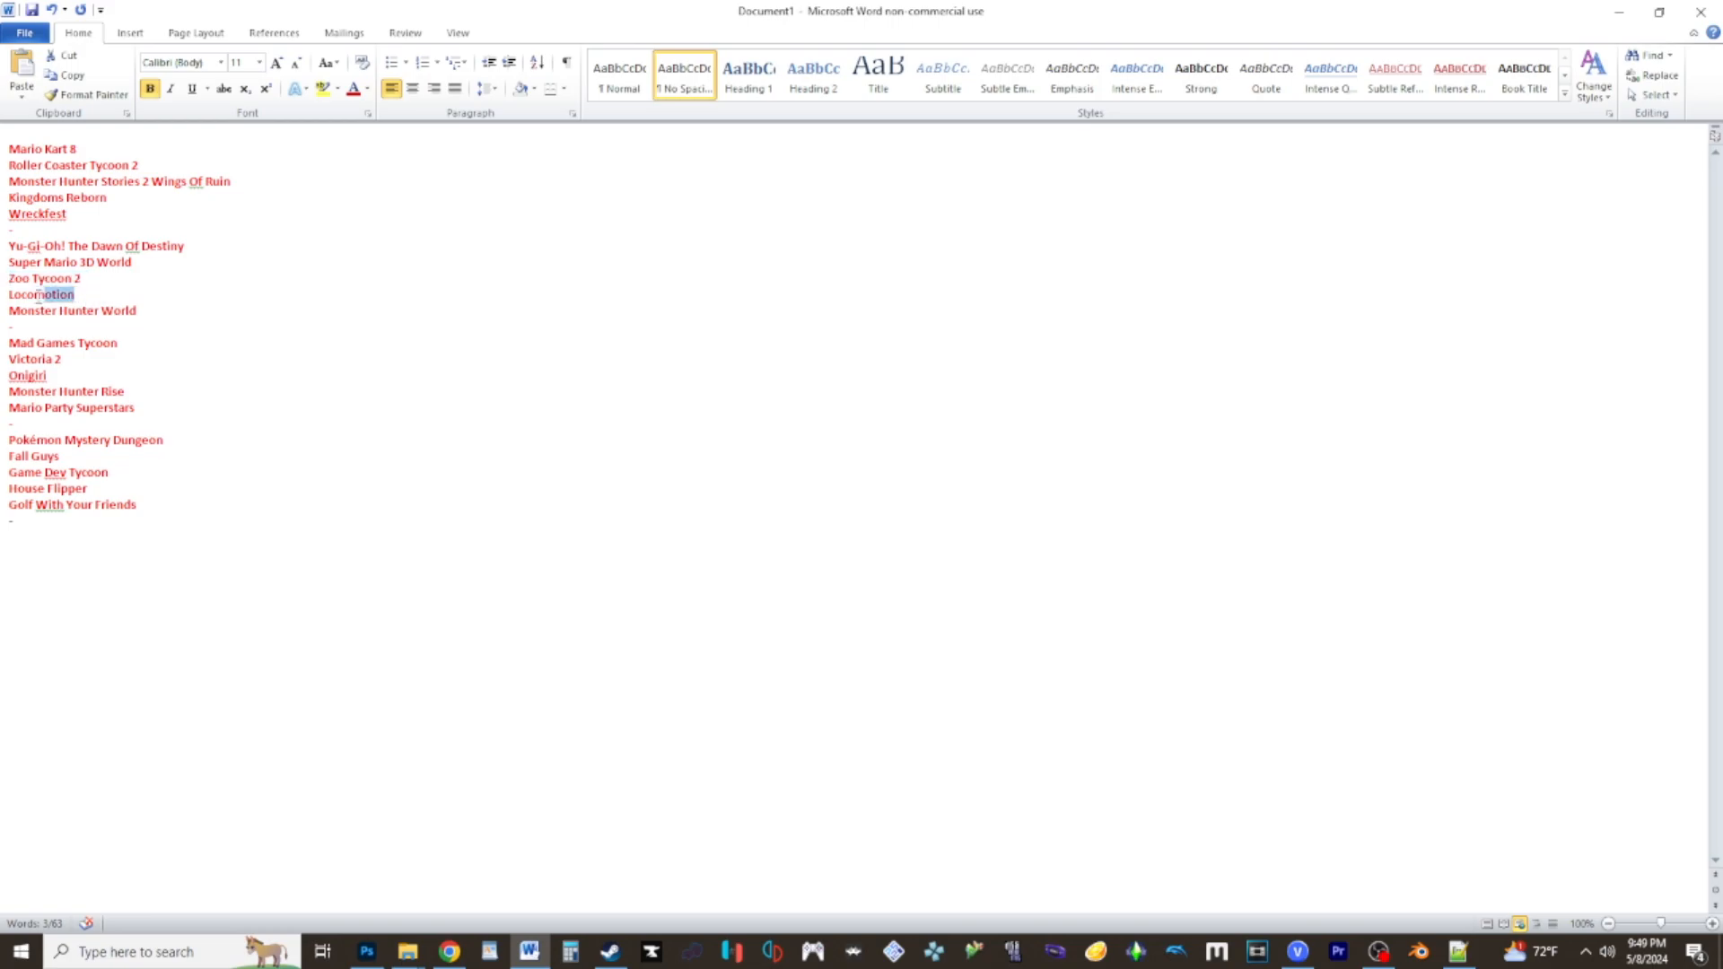
double_click(41, 295)
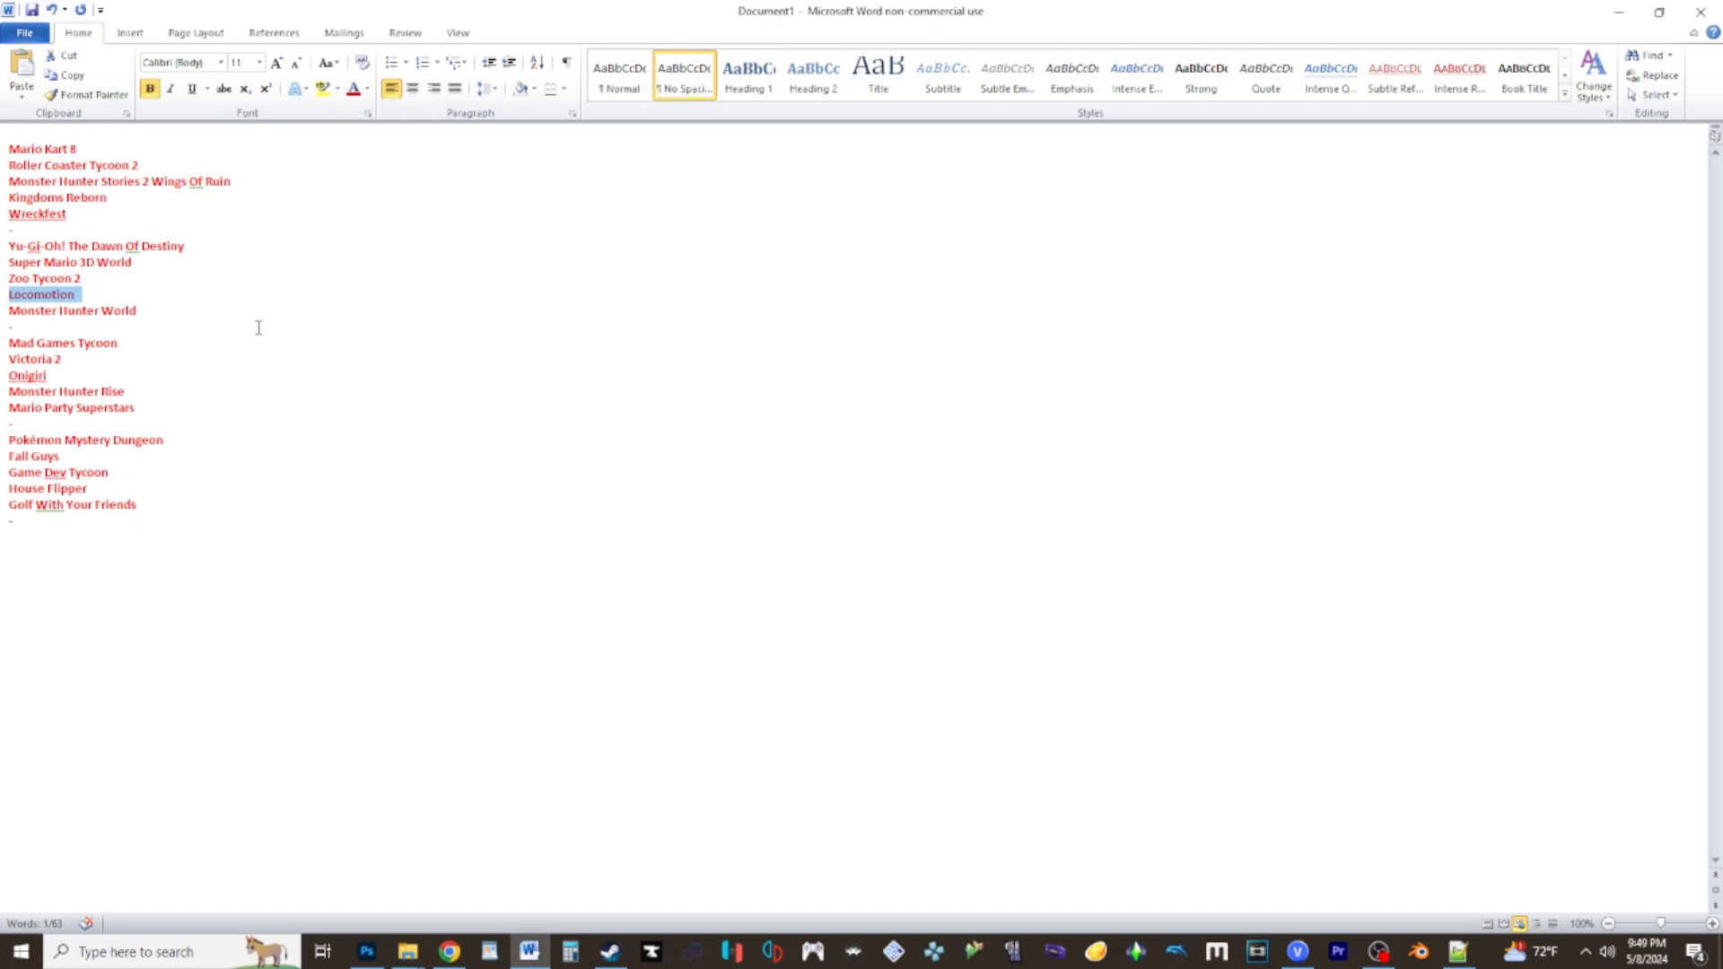
mouse_move(125, 342)
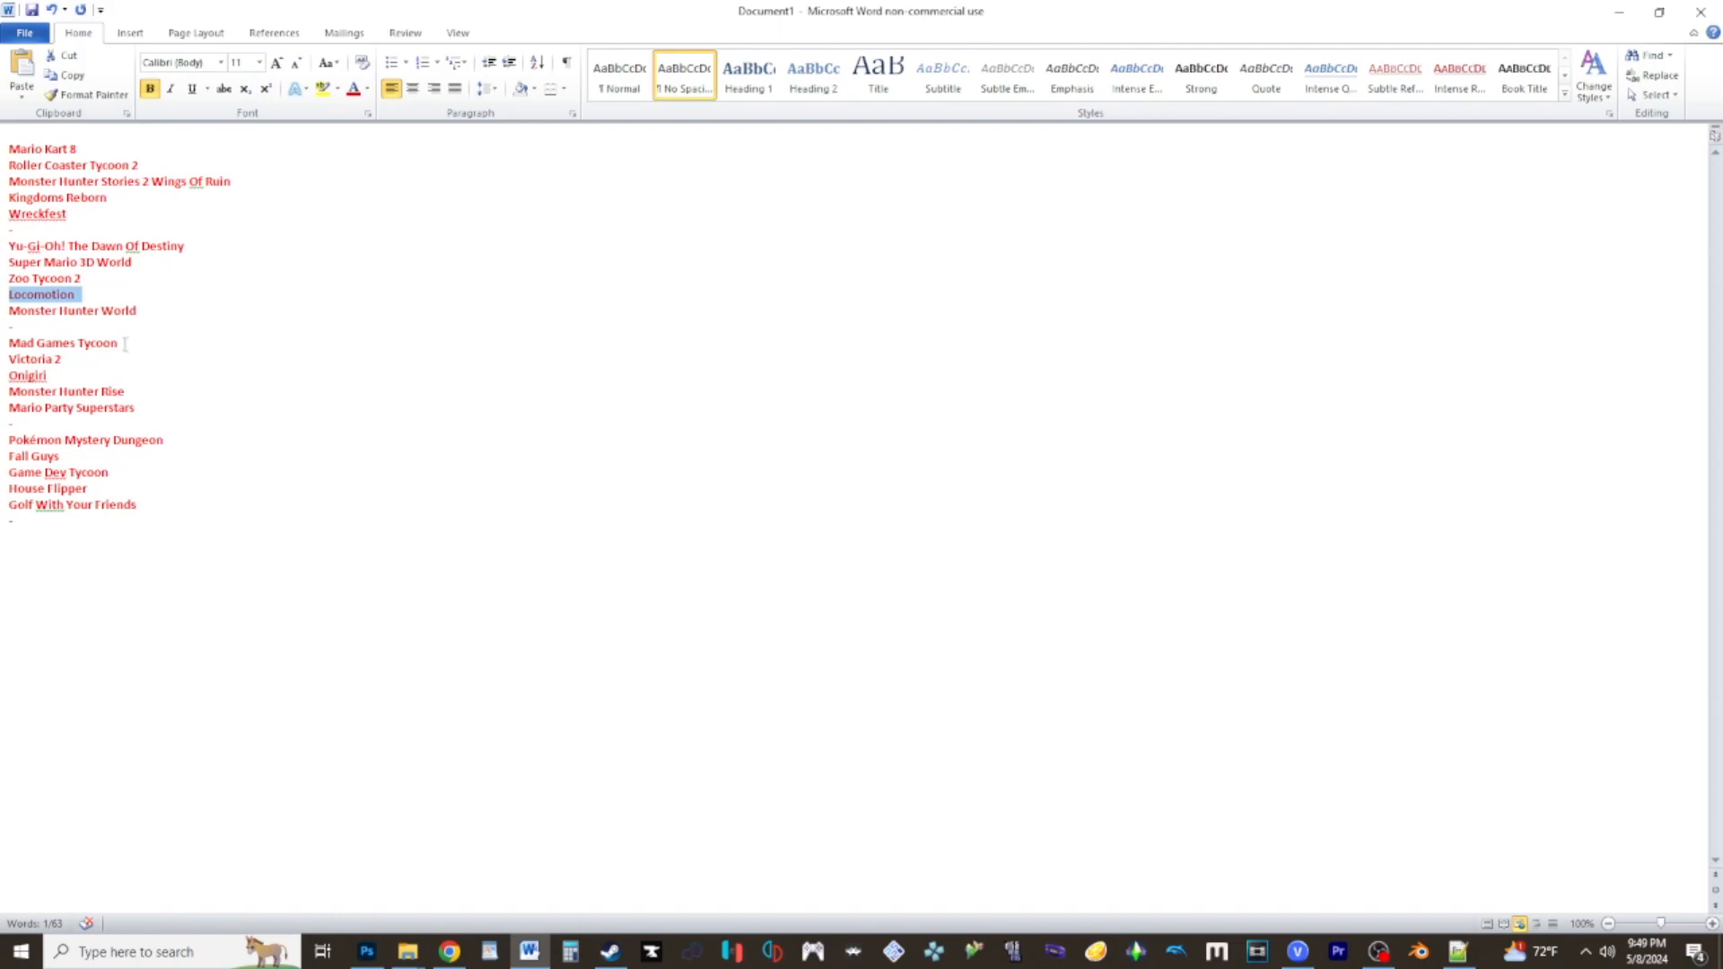
double_click(62, 343)
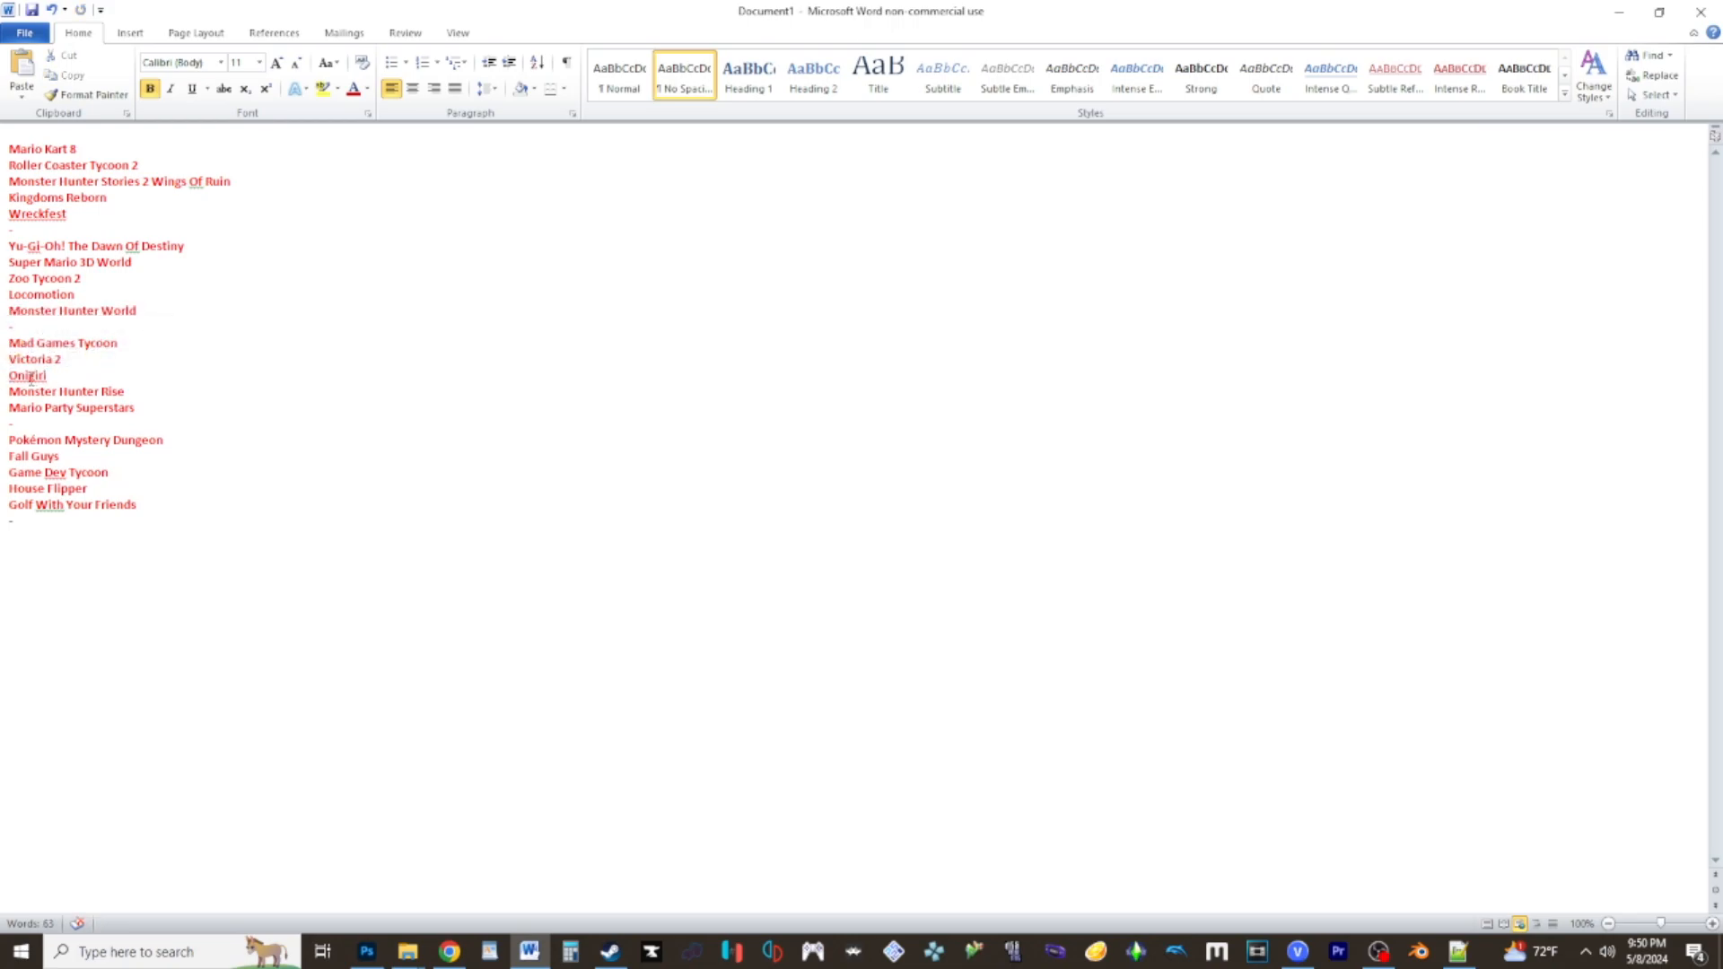
mouse_move(192, 388)
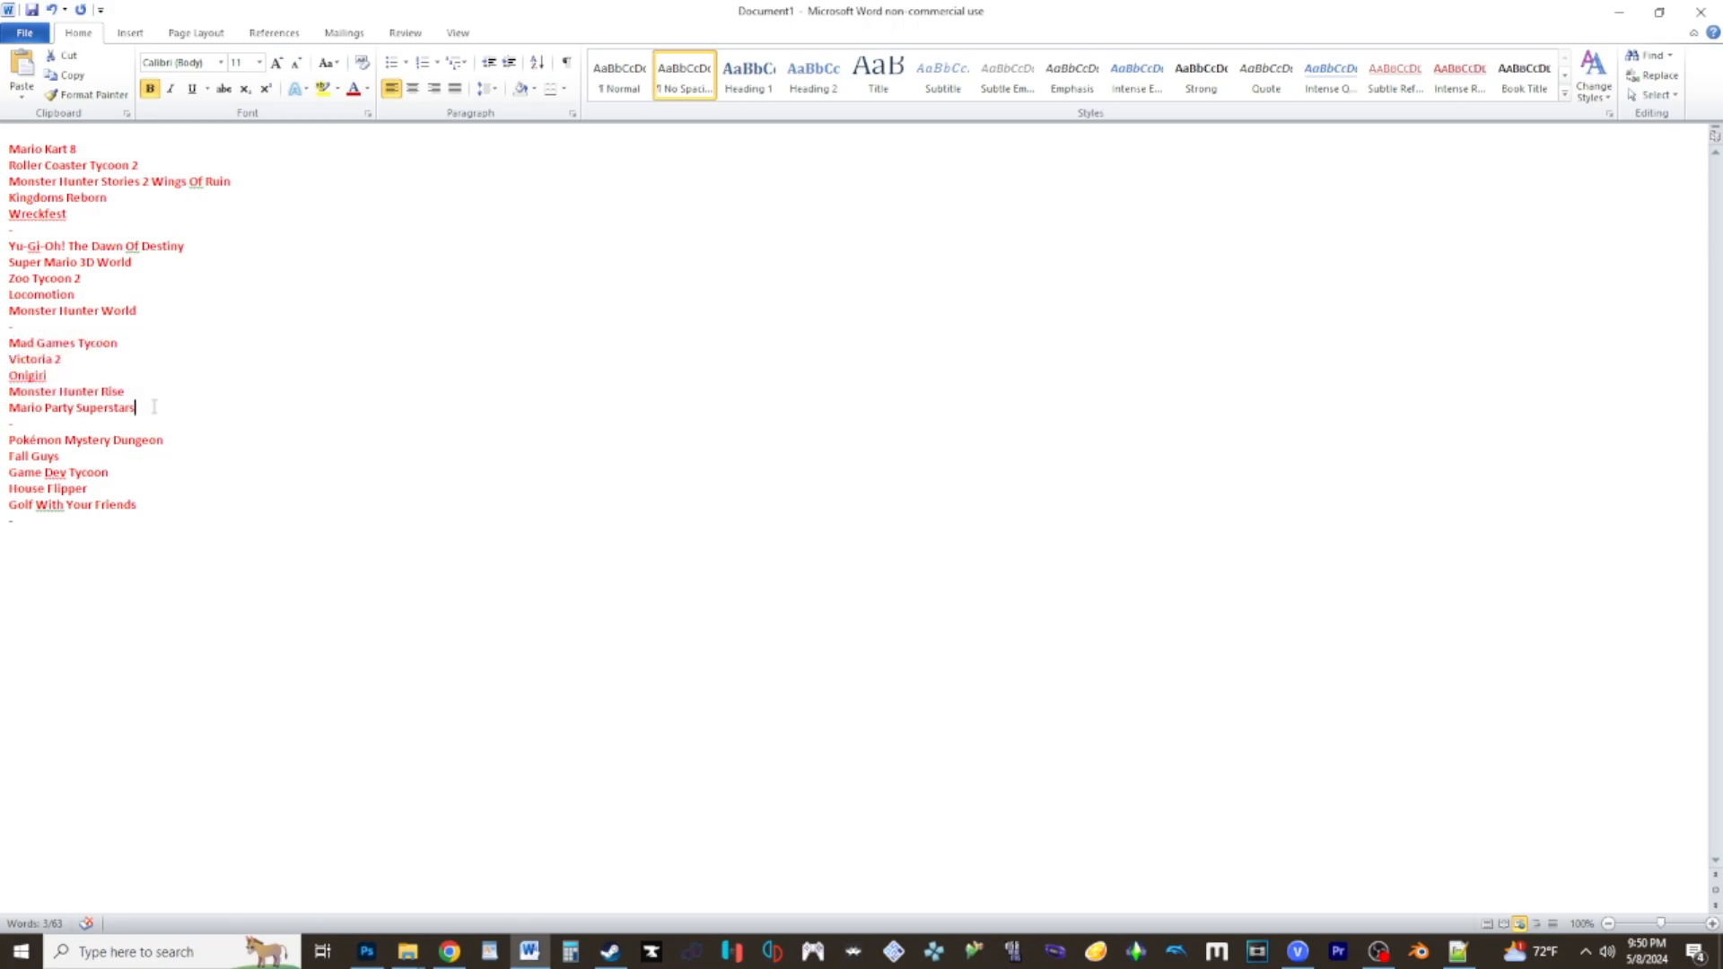
double_click(107, 407)
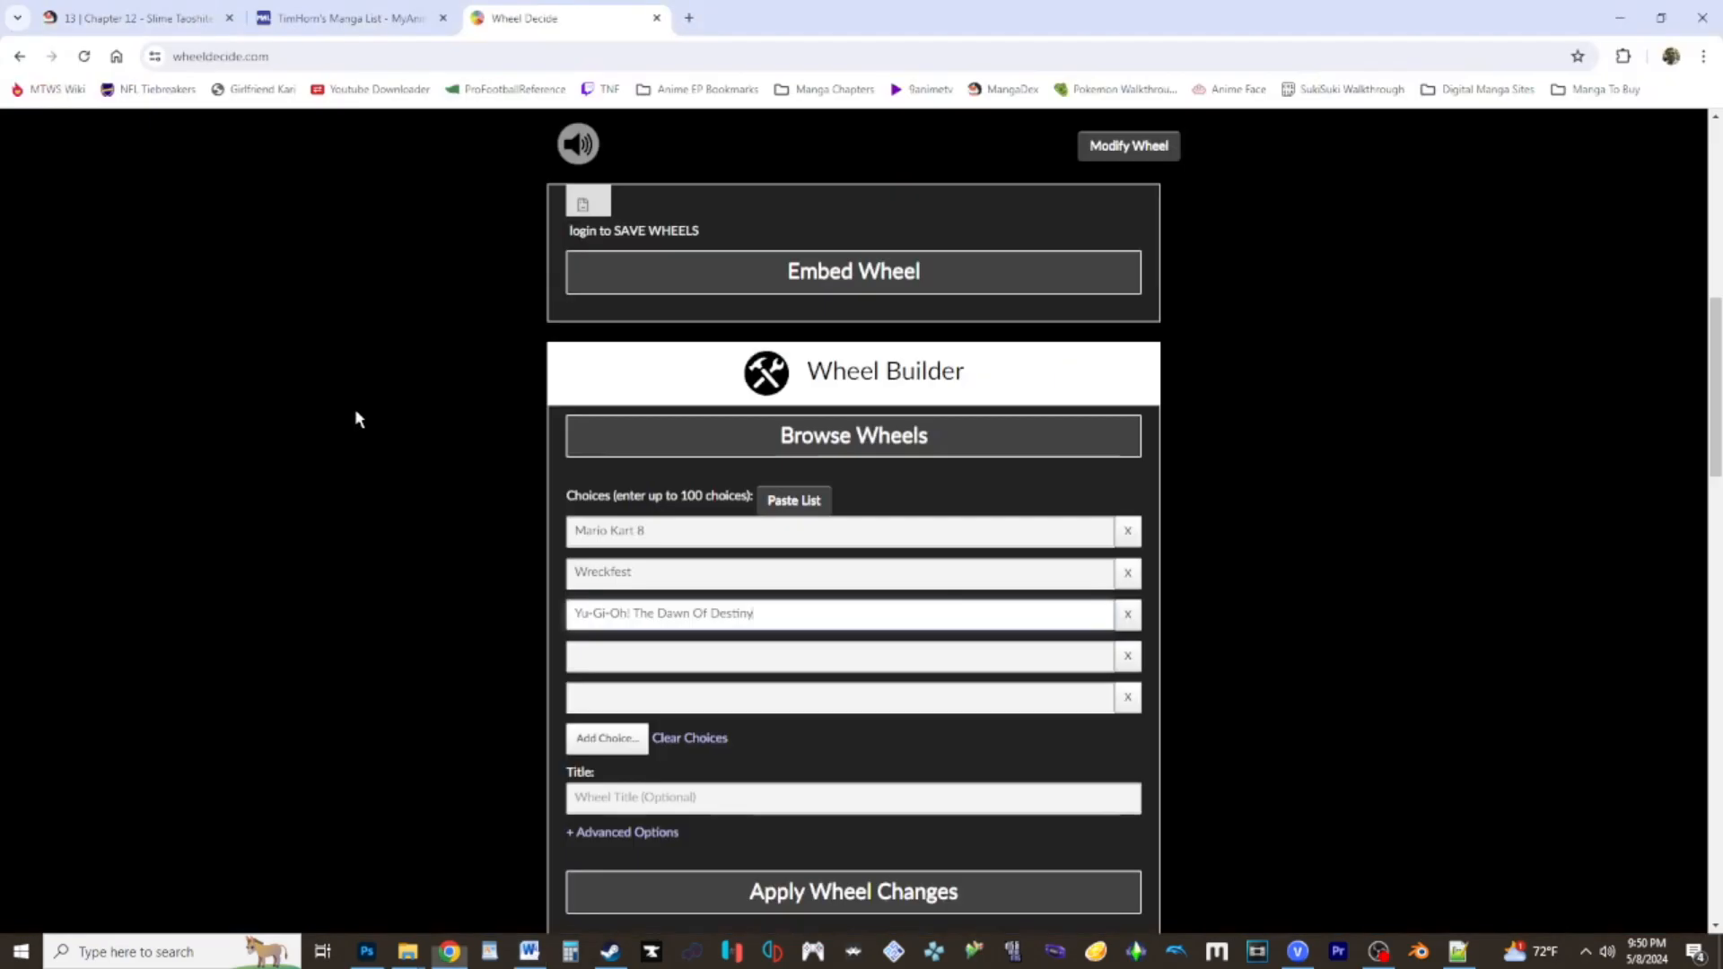
Enter Mario Party Superstars, Pokemon Mystery Dungeon and Fall Guys into the next Choices fields.
text(Mario Party Superstars)
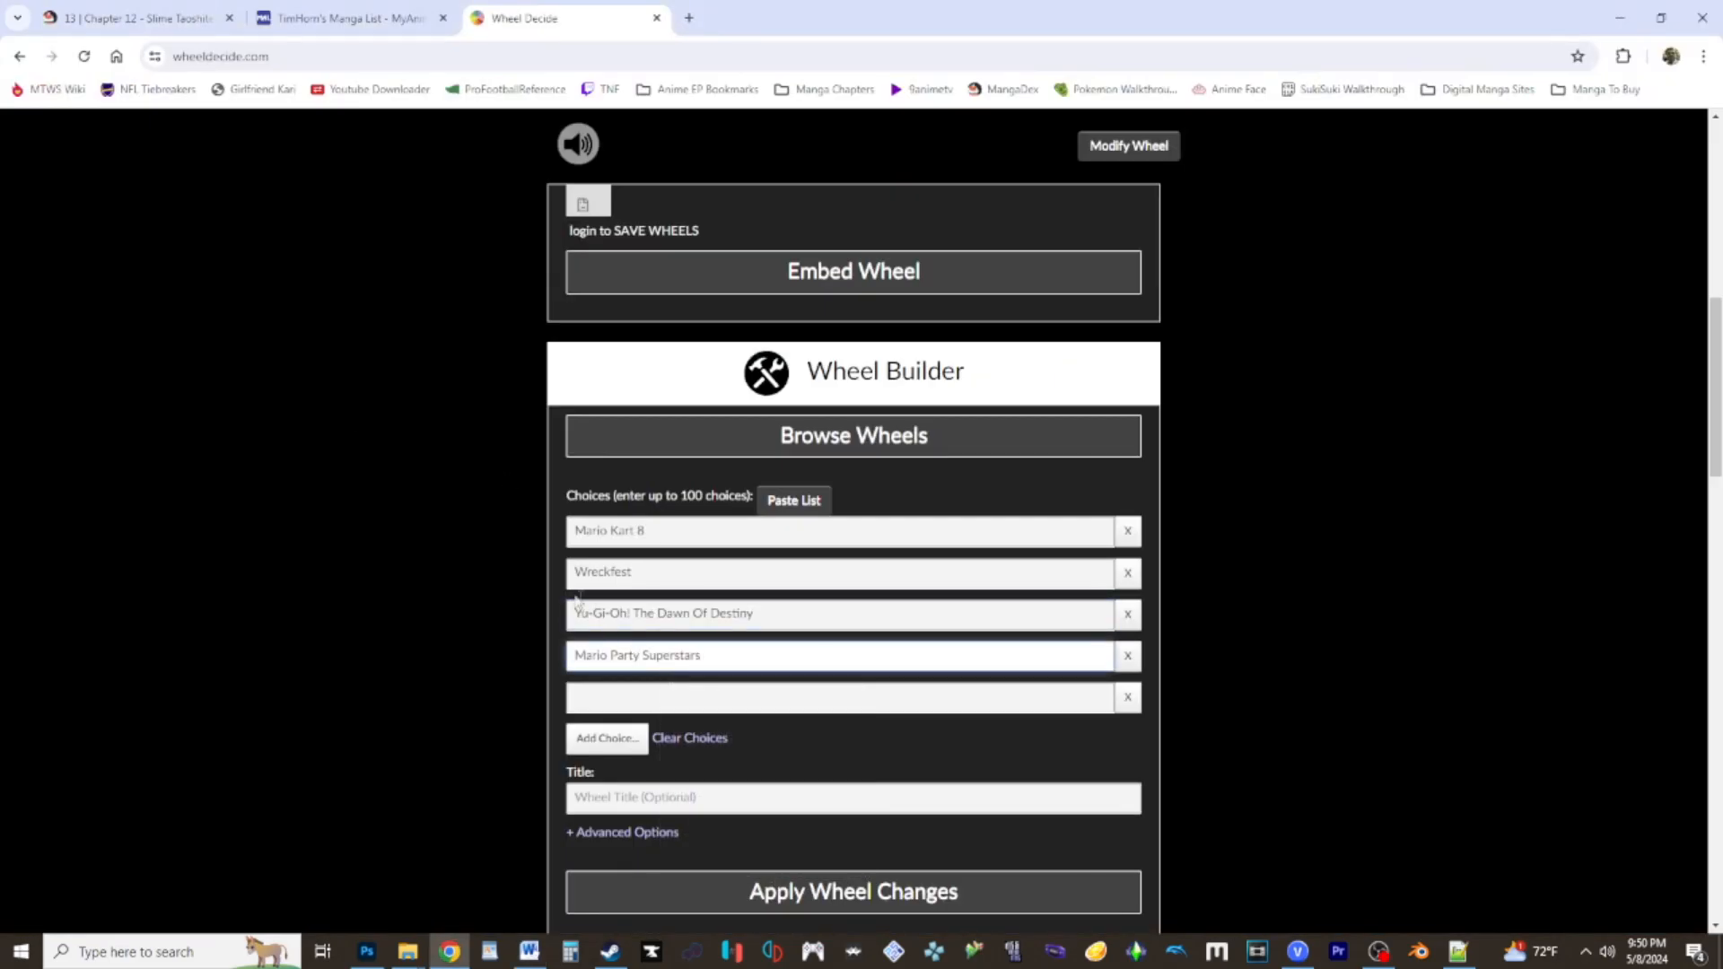
click(527, 951)
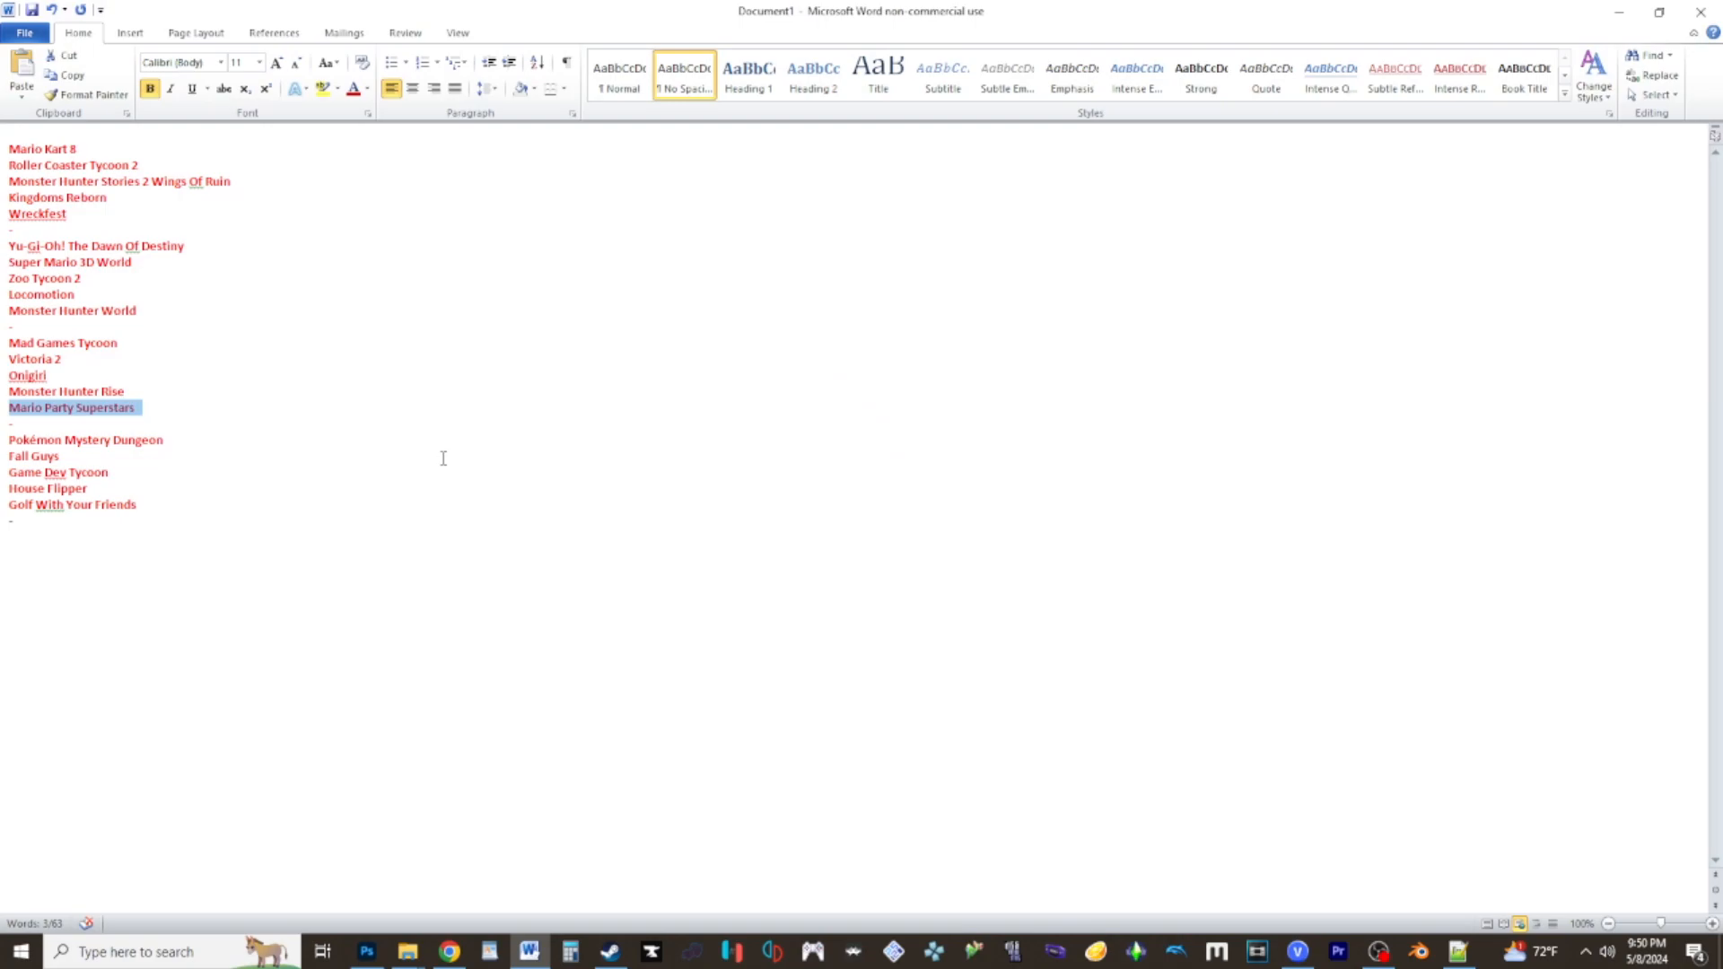
mouse_move(183, 446)
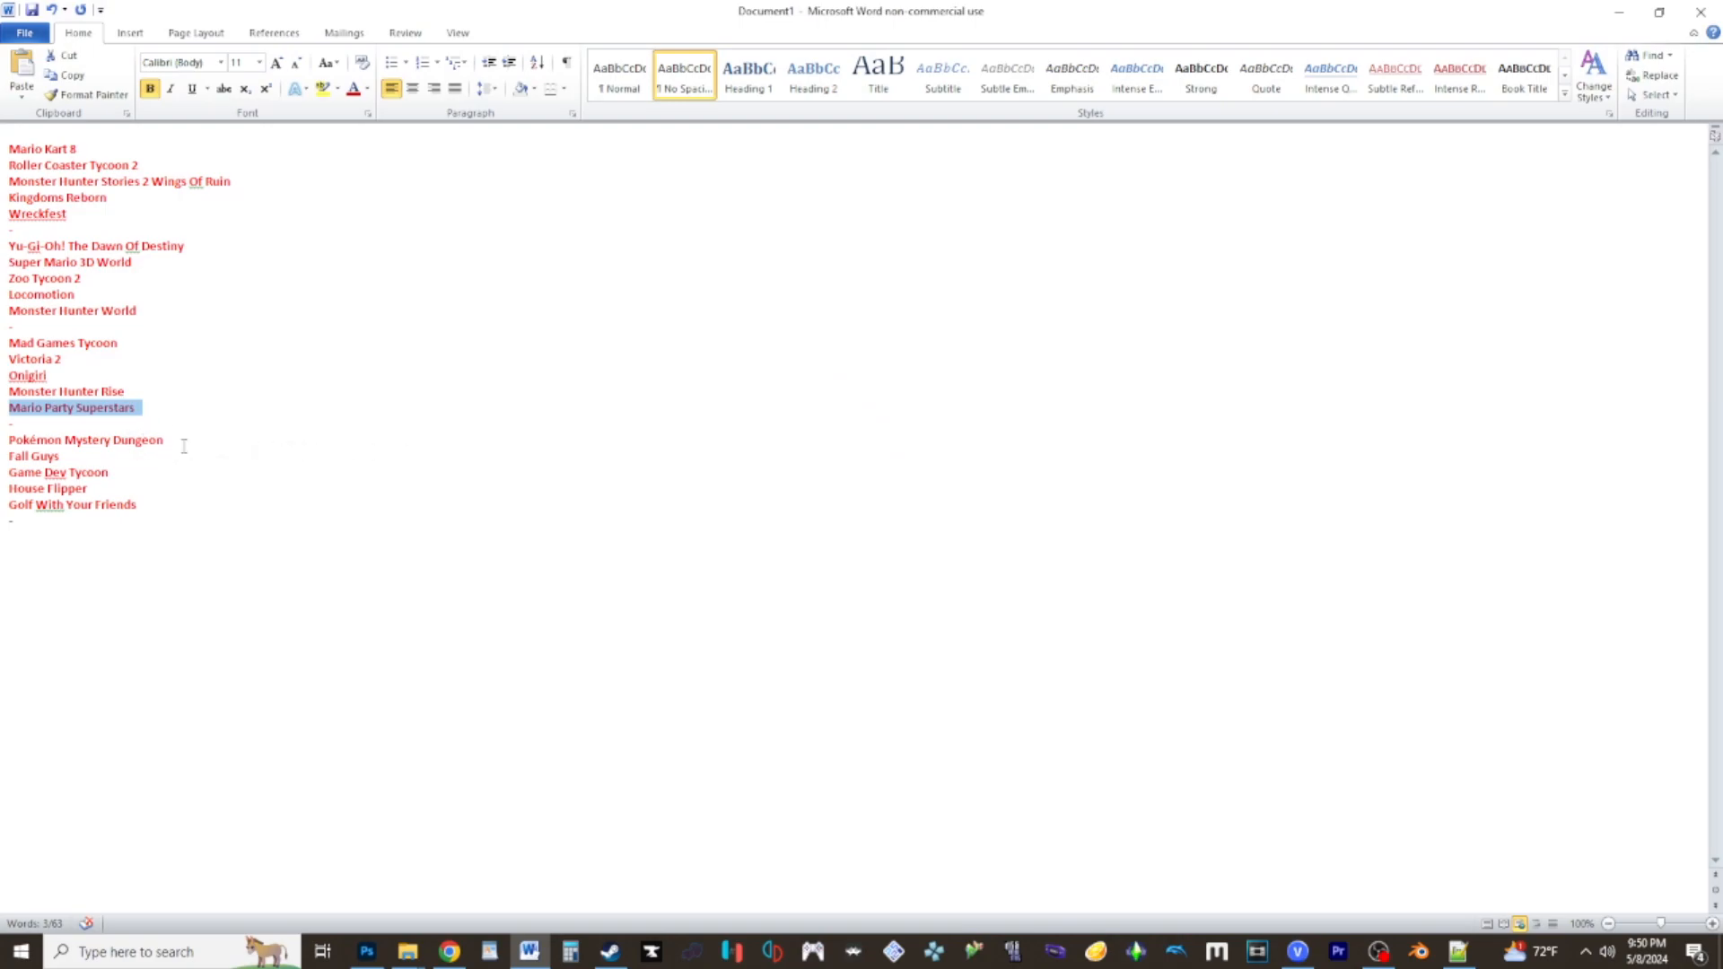
click(86, 440)
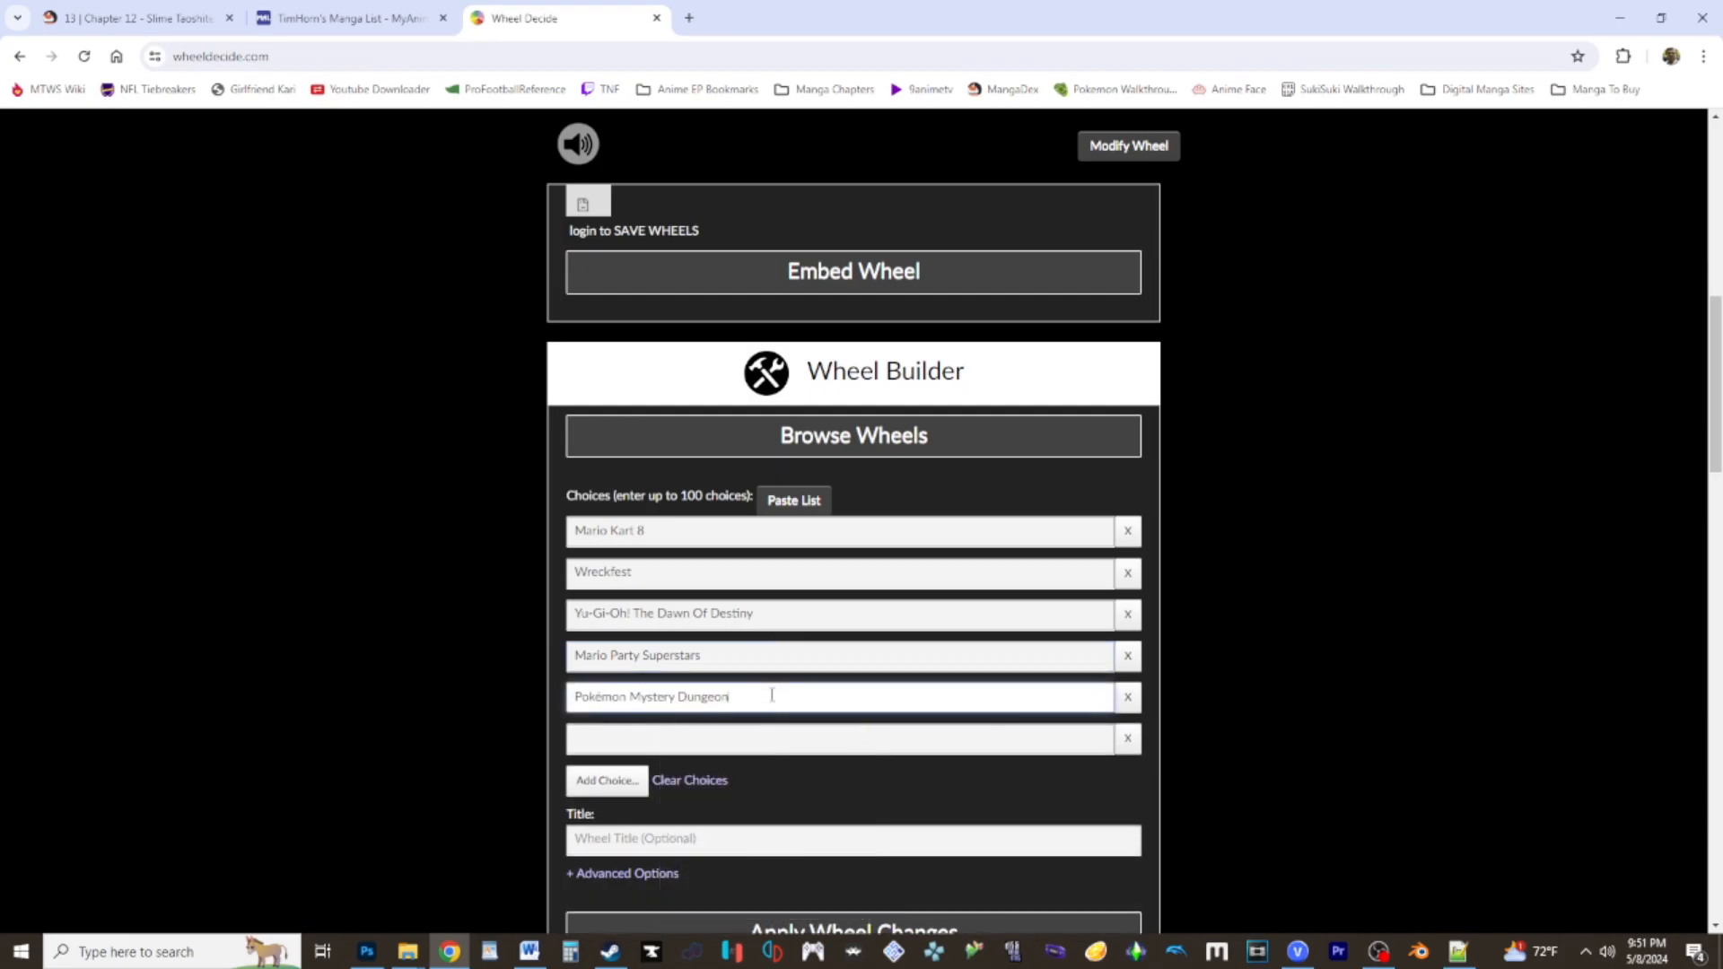
click(528, 952)
text(Fall Guys)
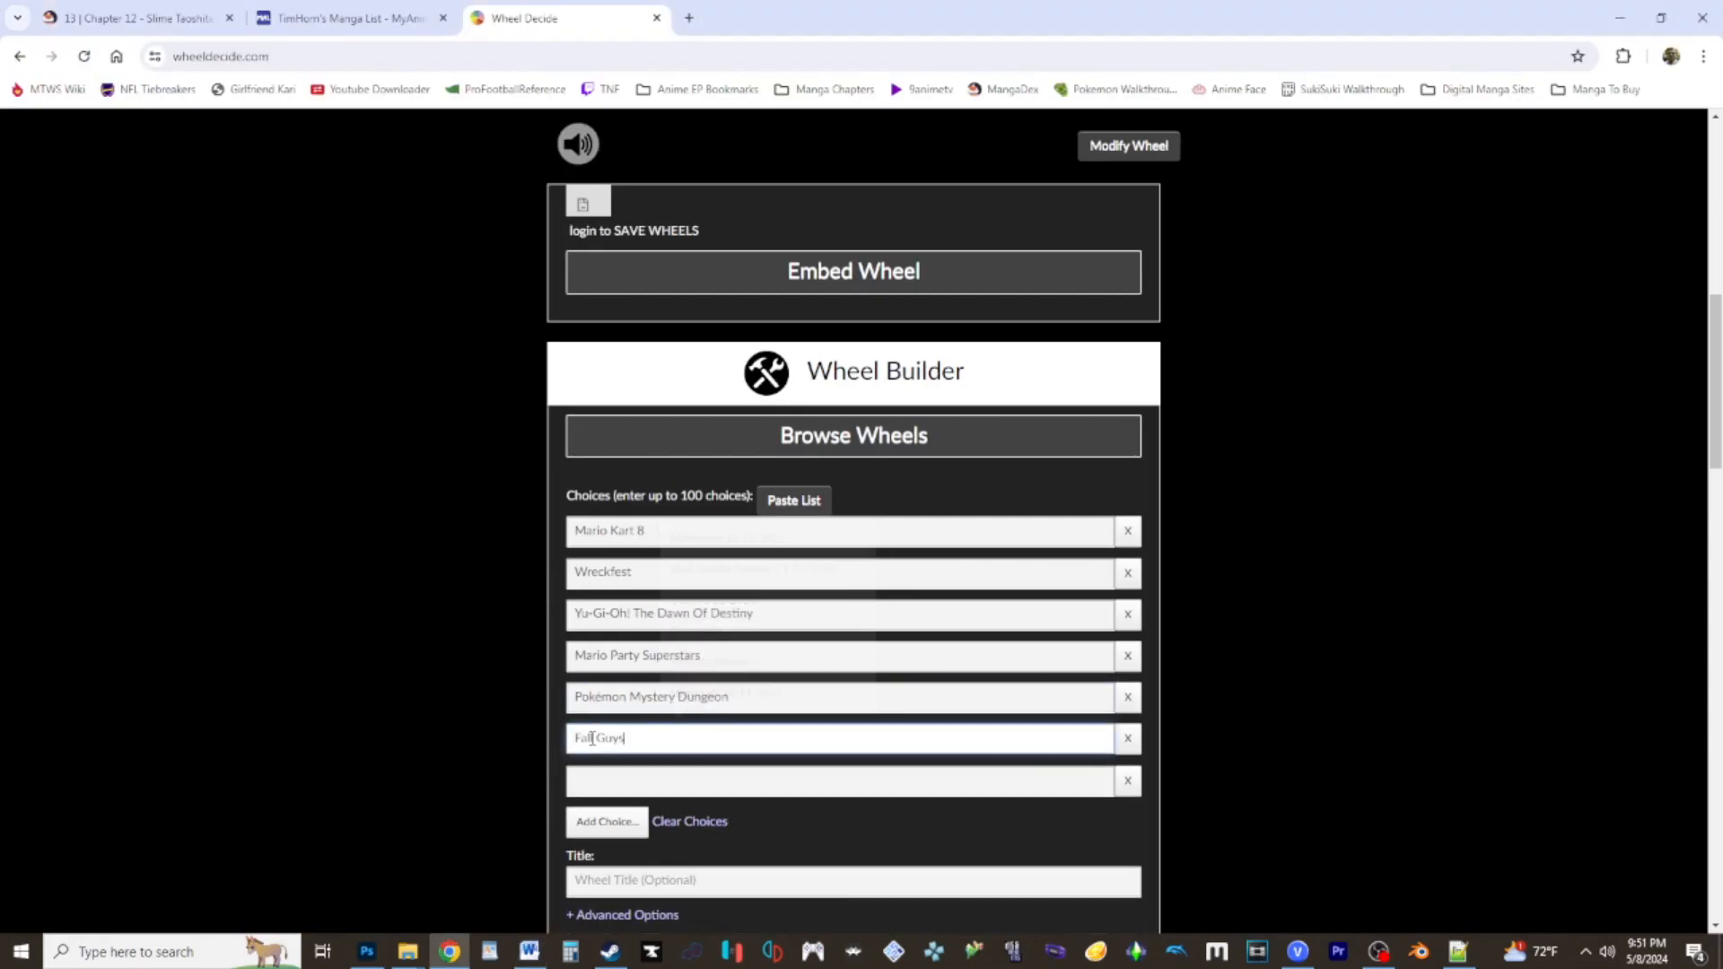
click(529, 951)
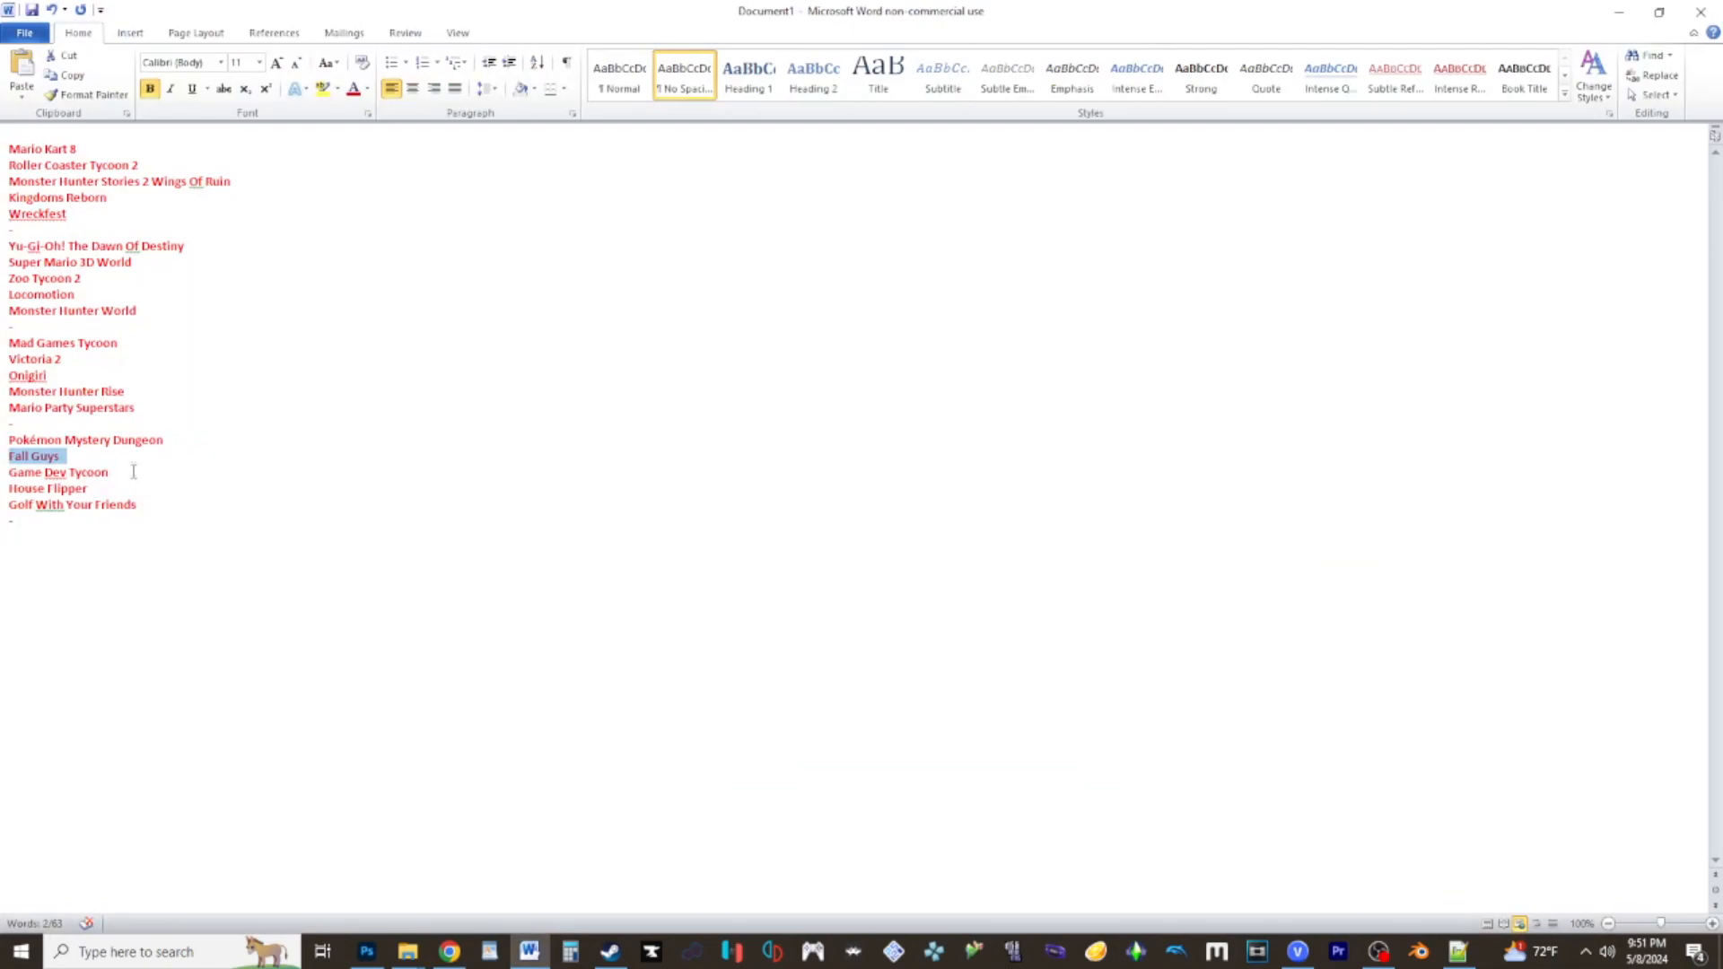
double_click(58, 471)
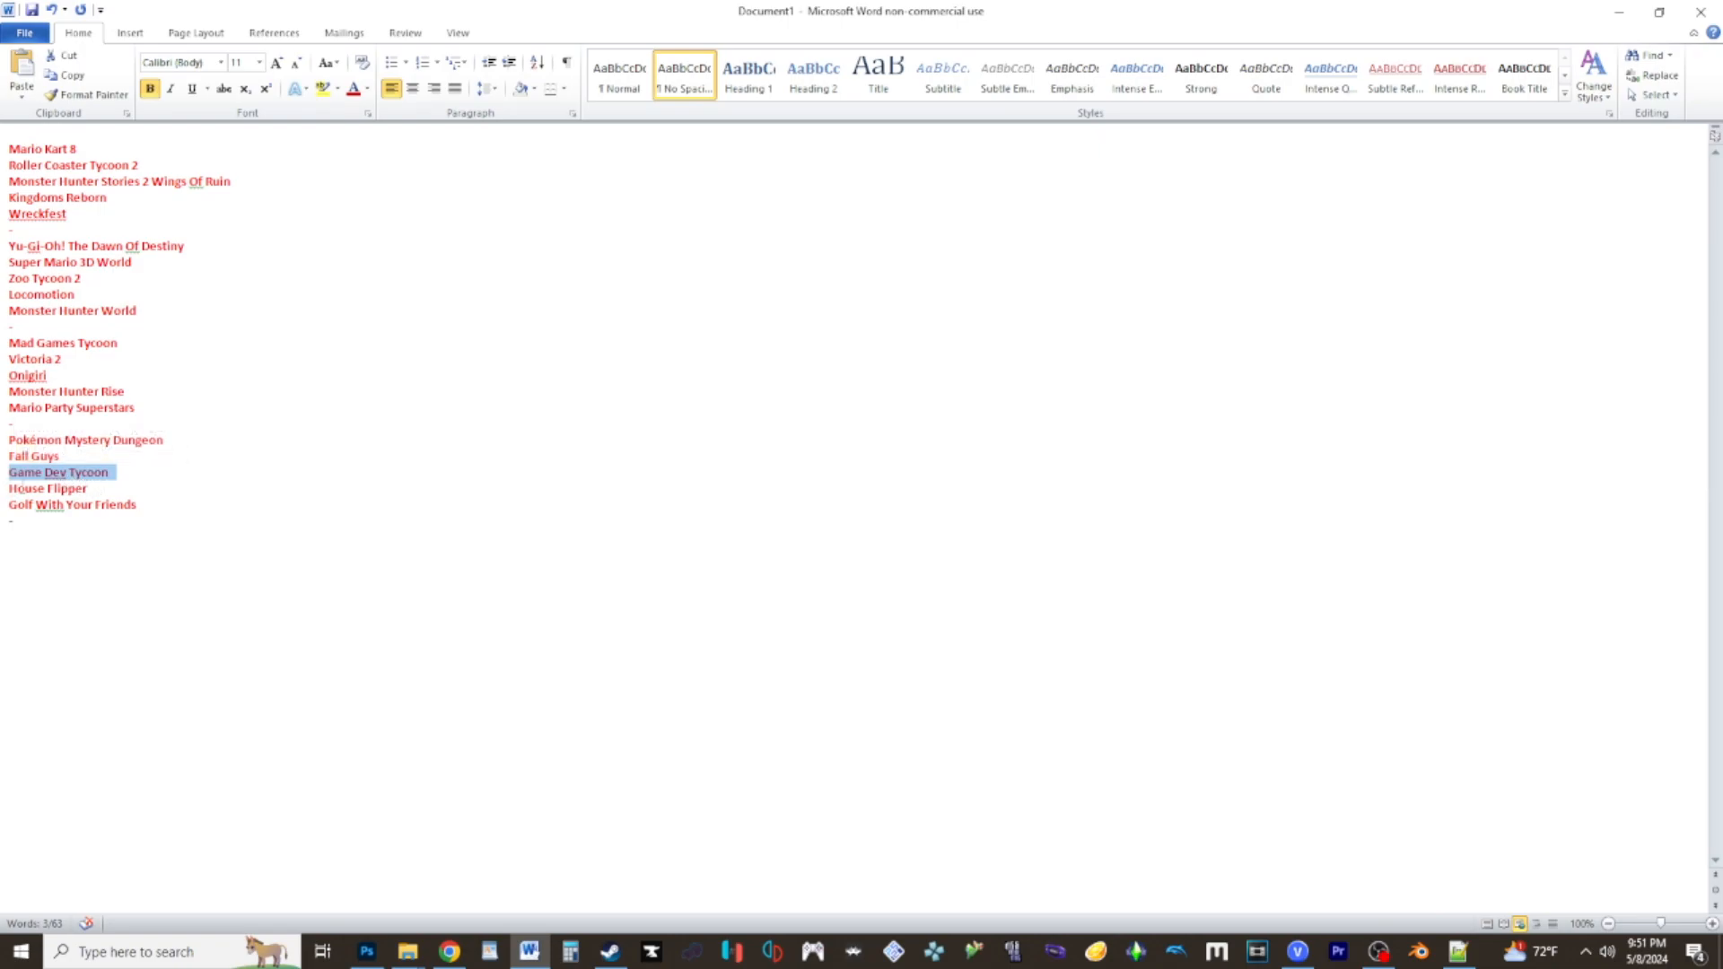
mouse_move(163, 500)
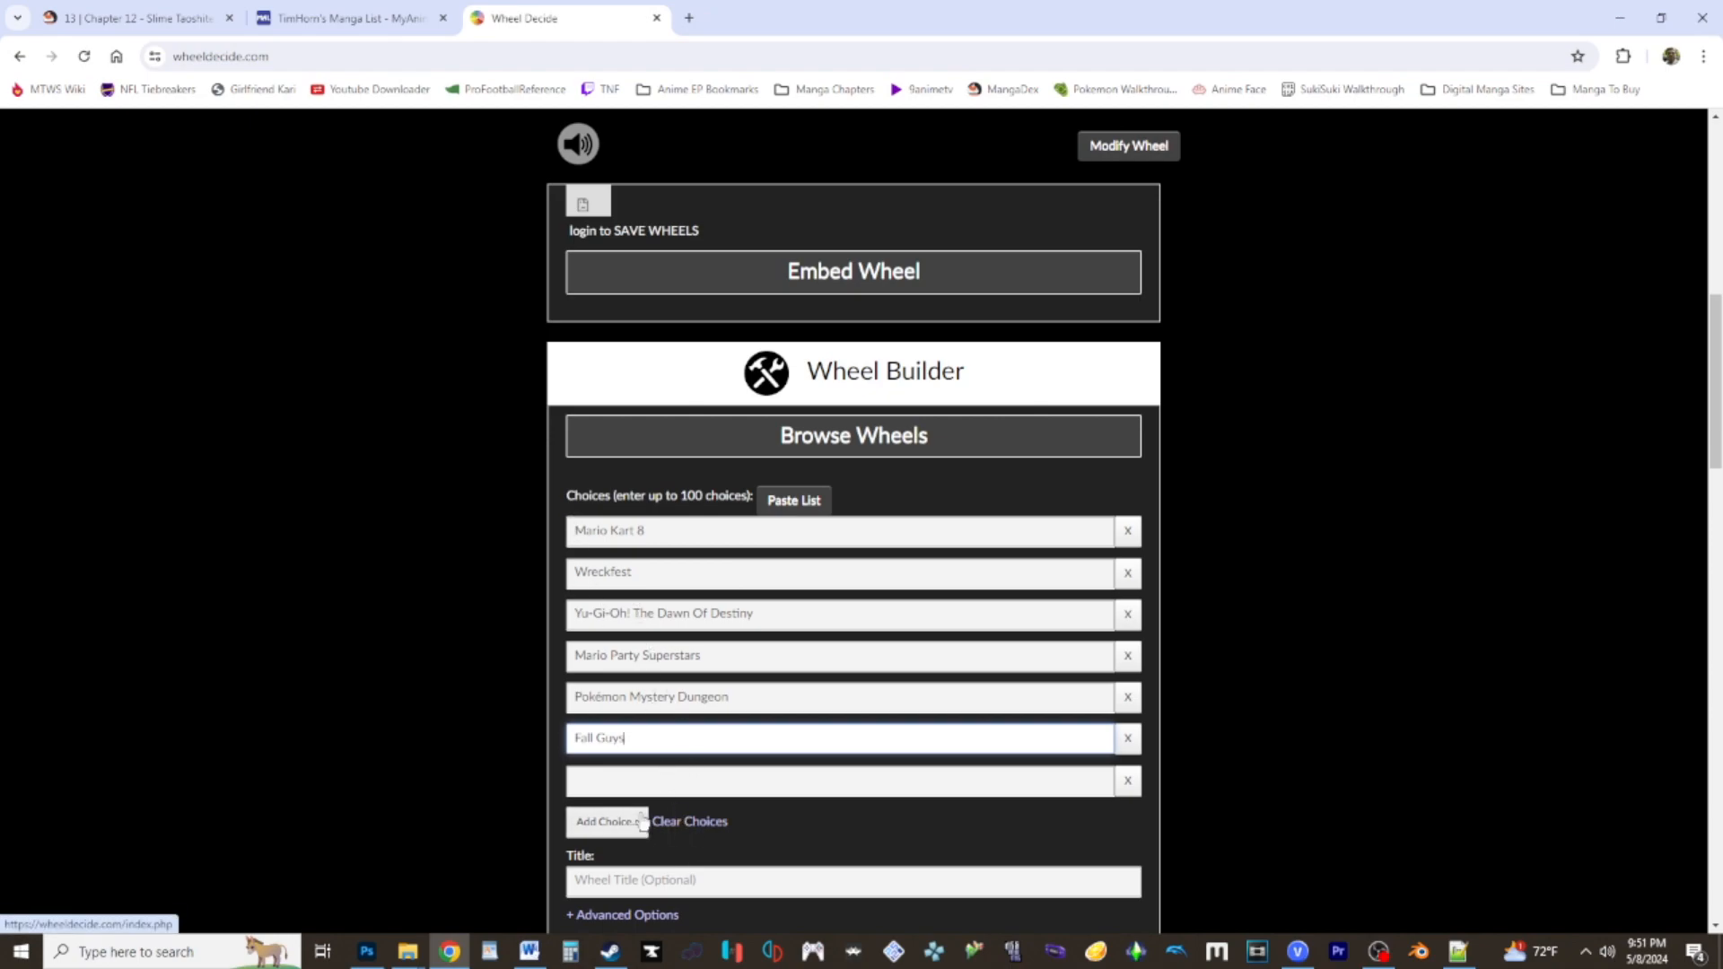
mouse_move(611, 824)
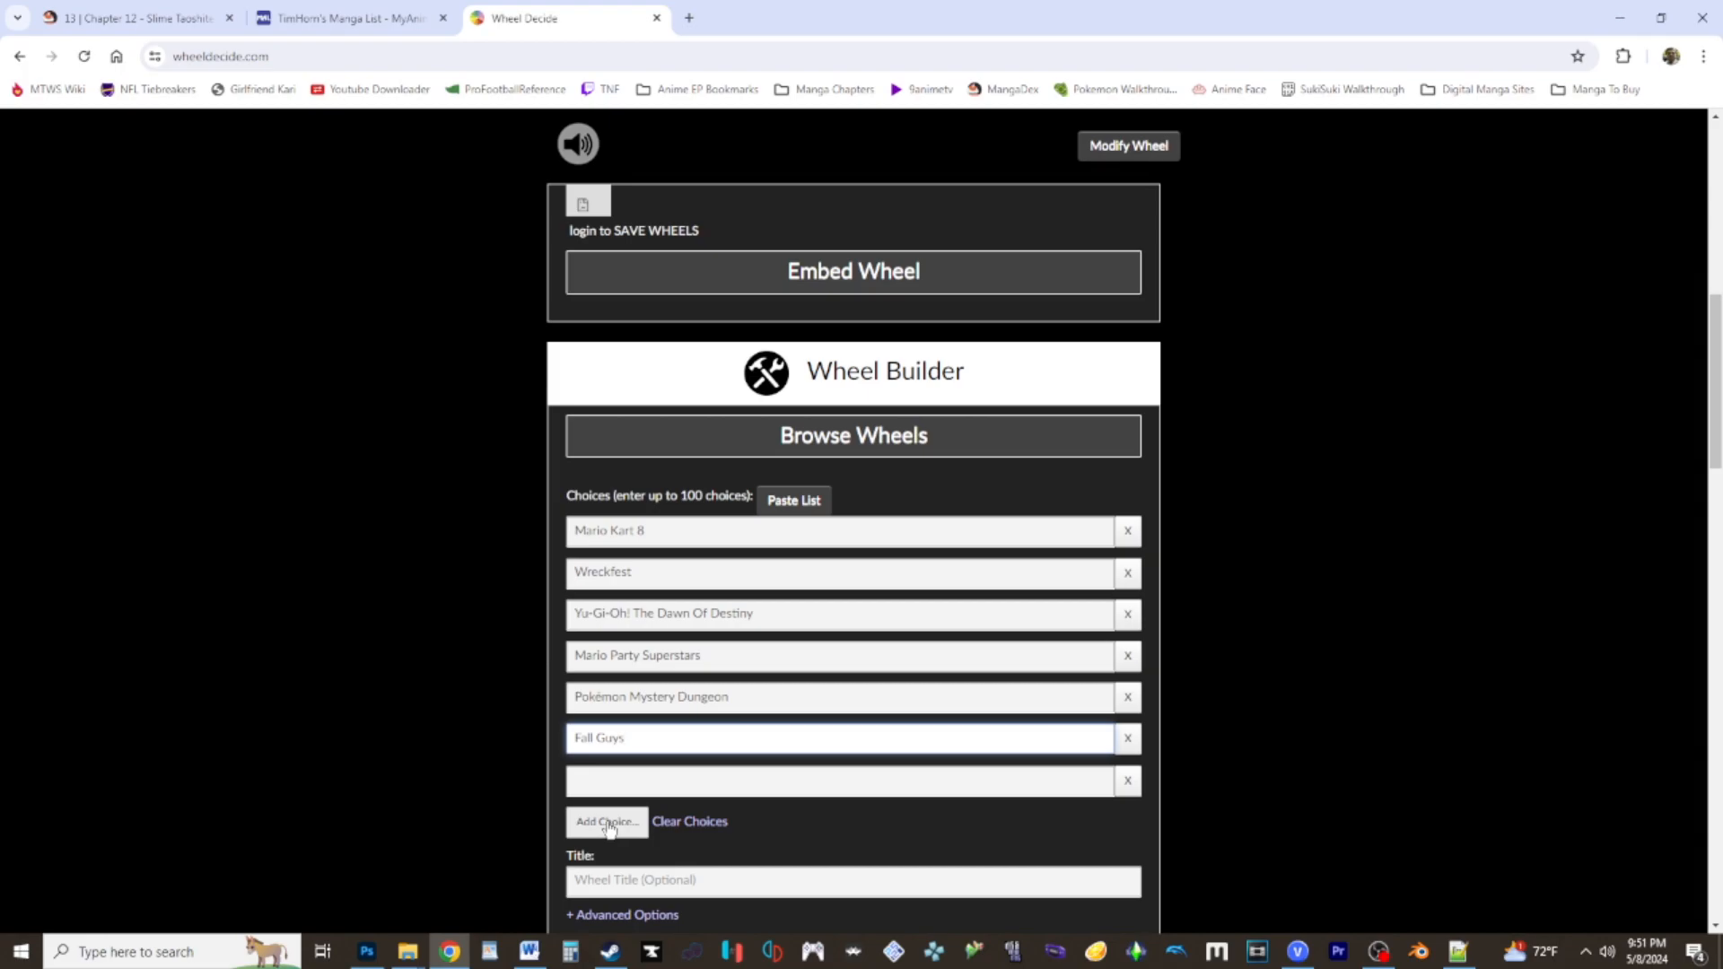
Apply the six-game wheel and spin it, landing on Mario Kart 8.
scroll(down, 3)
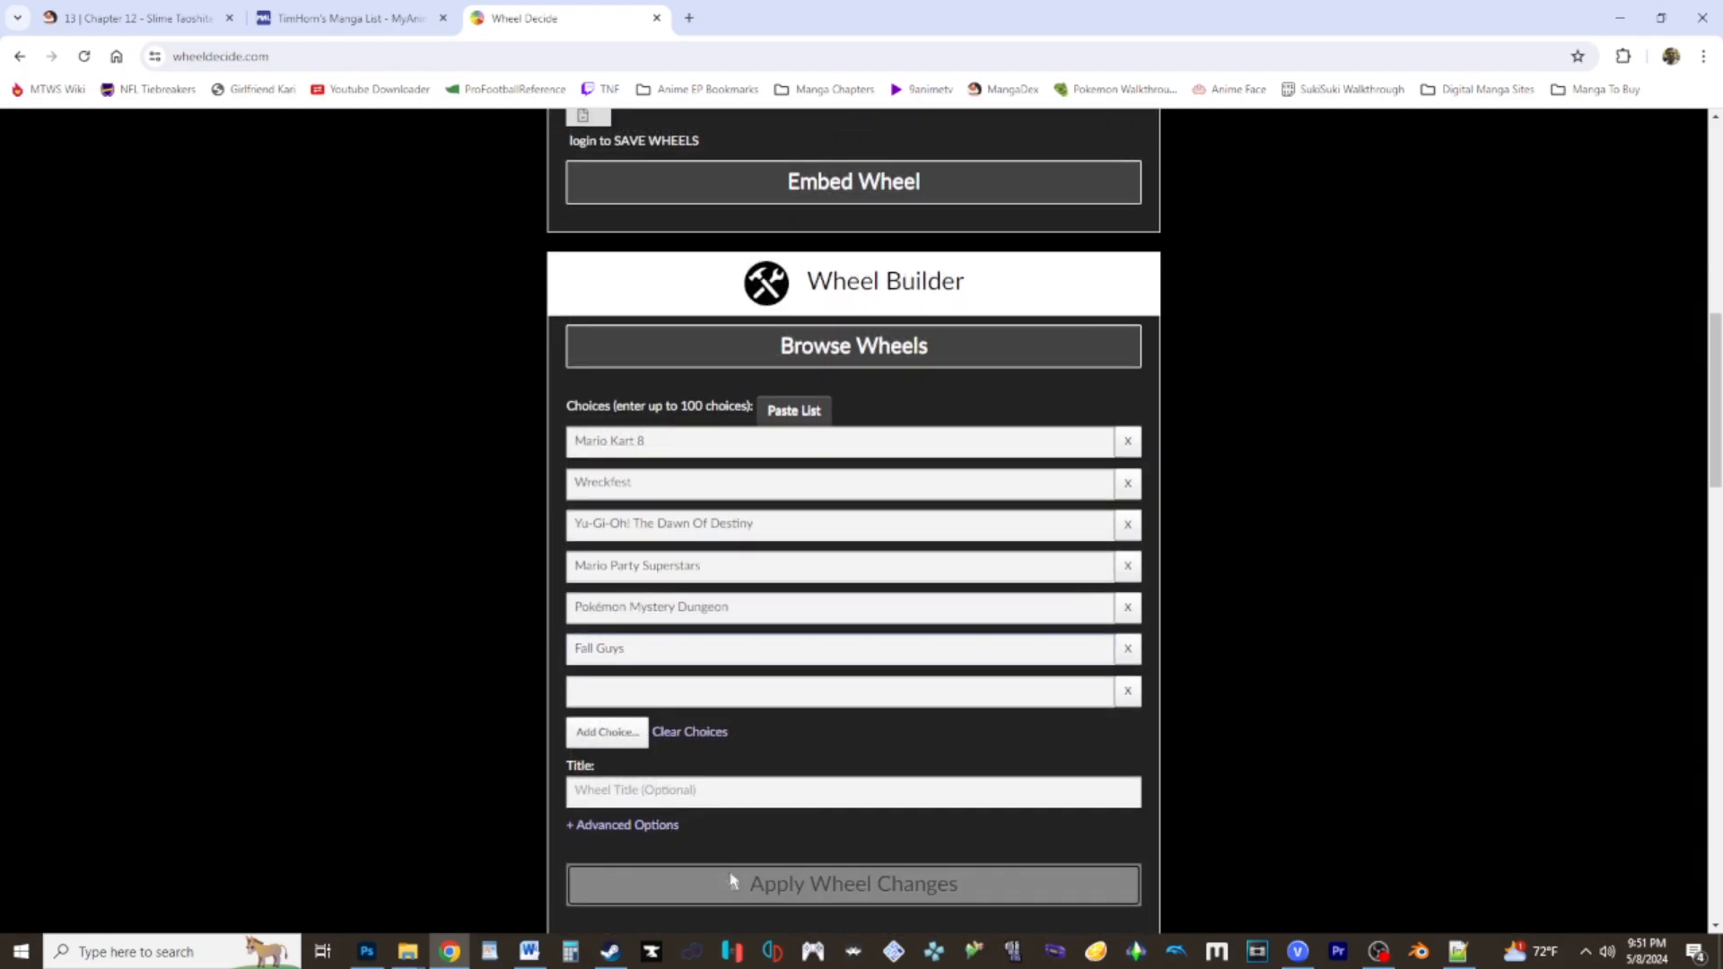
click(851, 883)
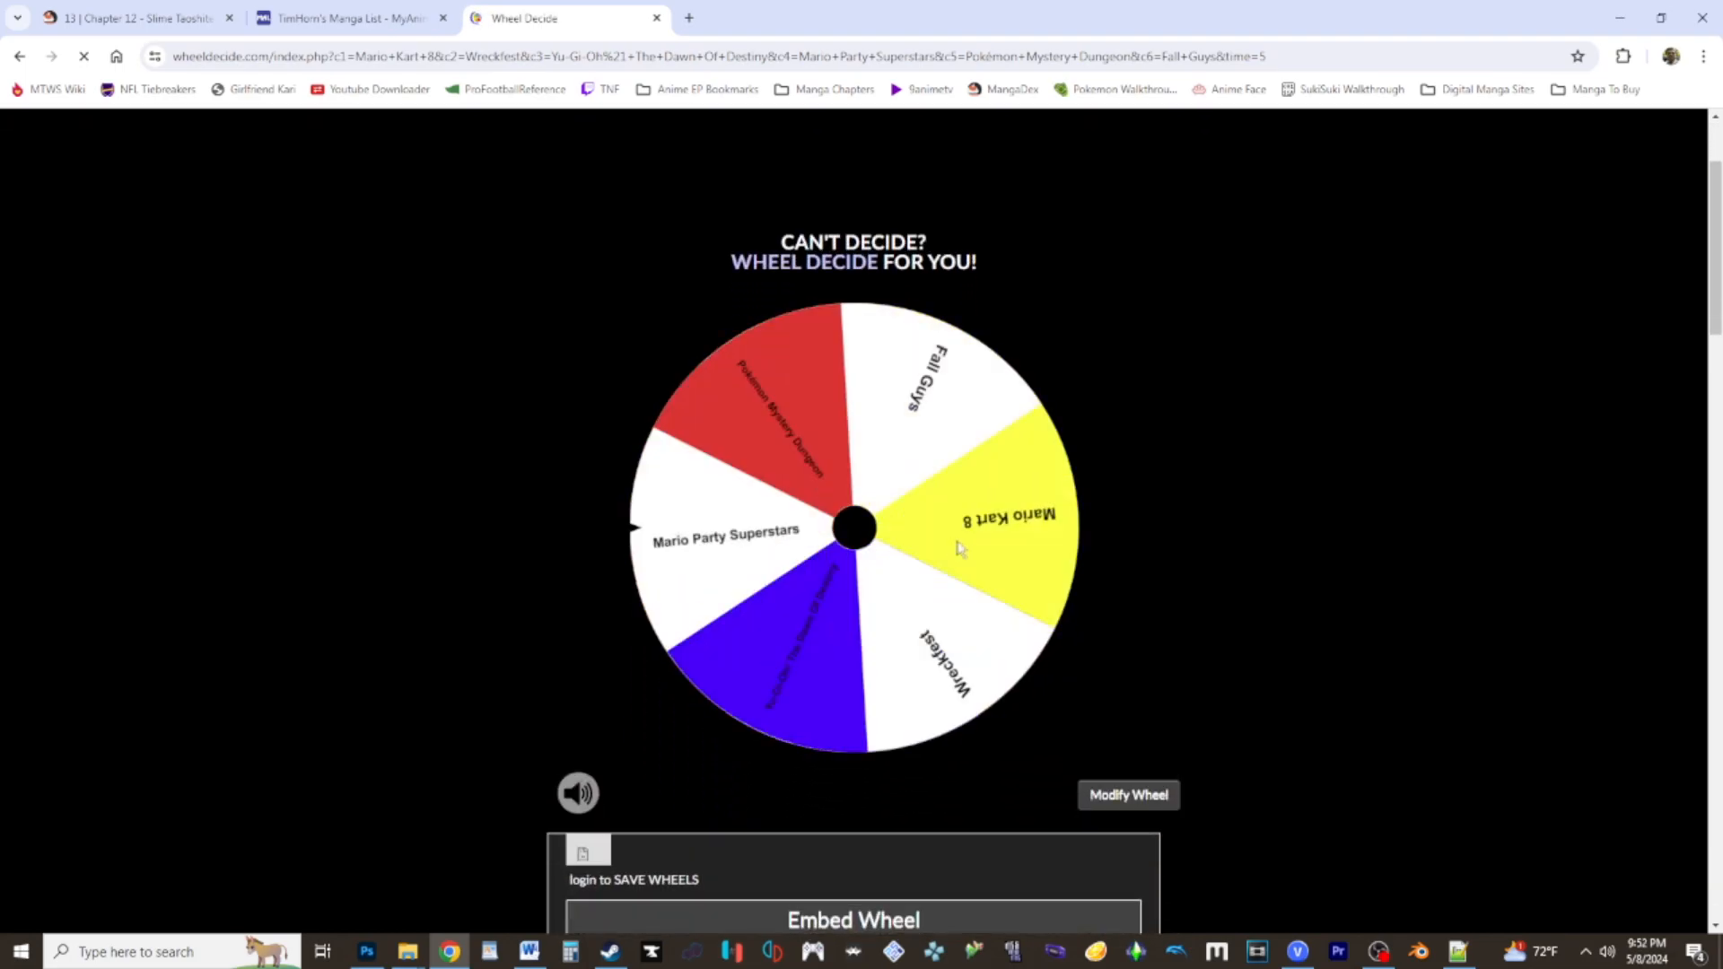
click(853, 528)
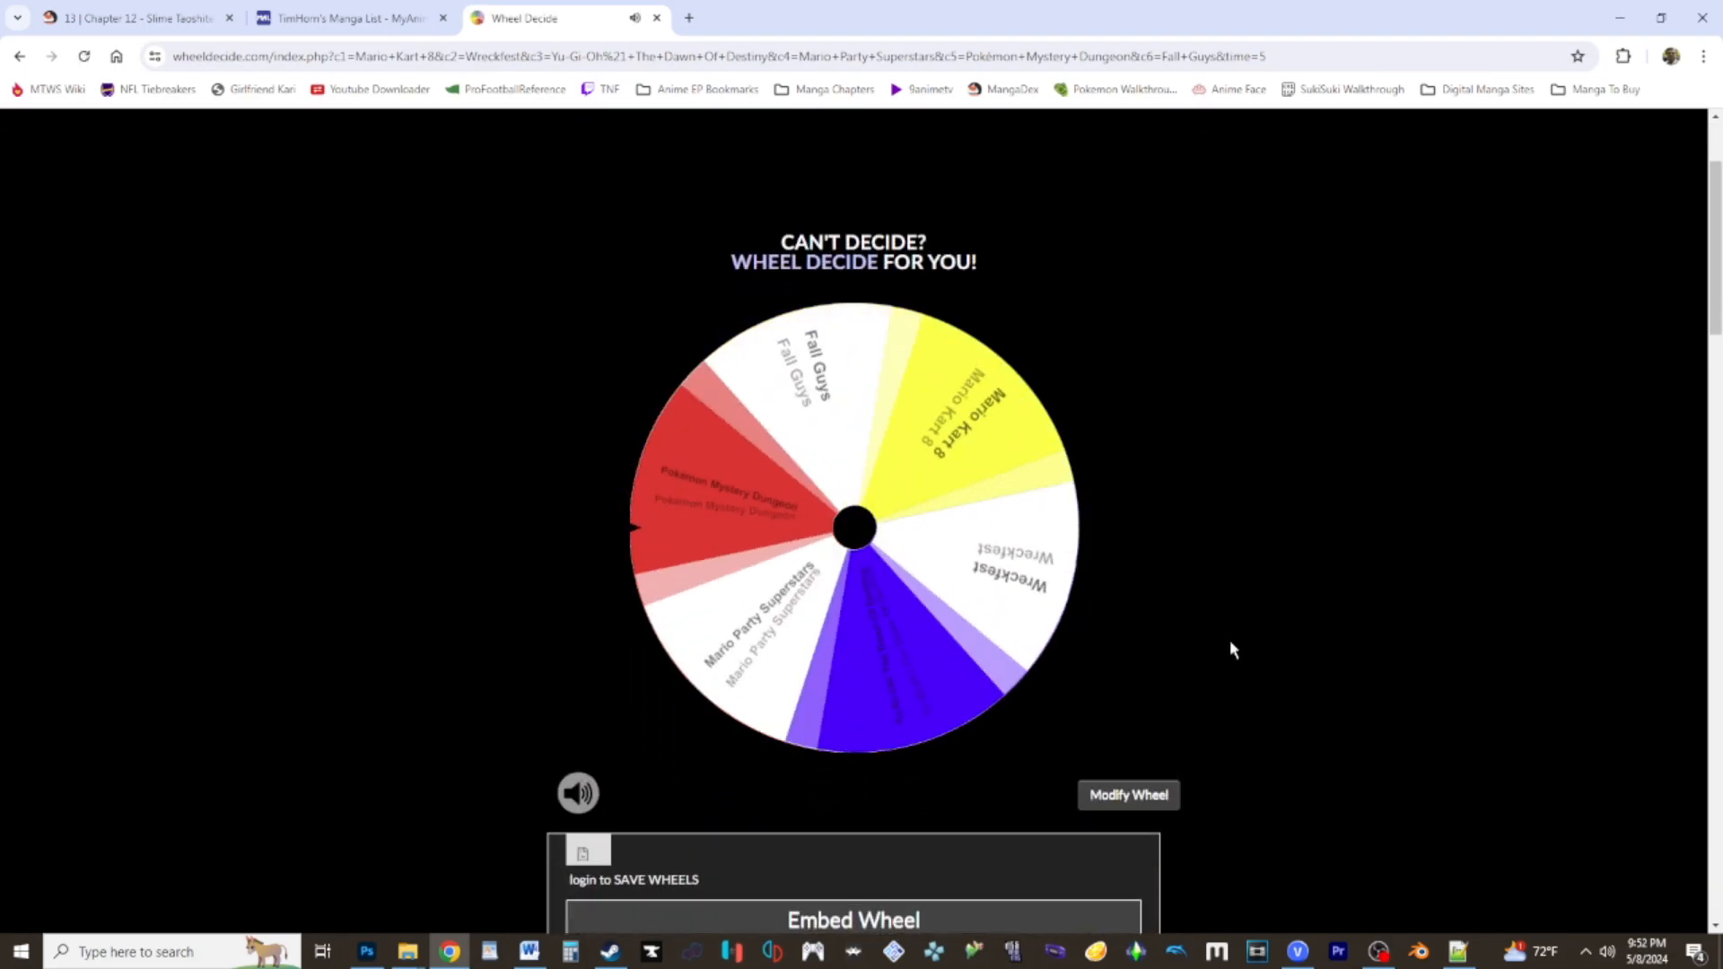
click(853, 528)
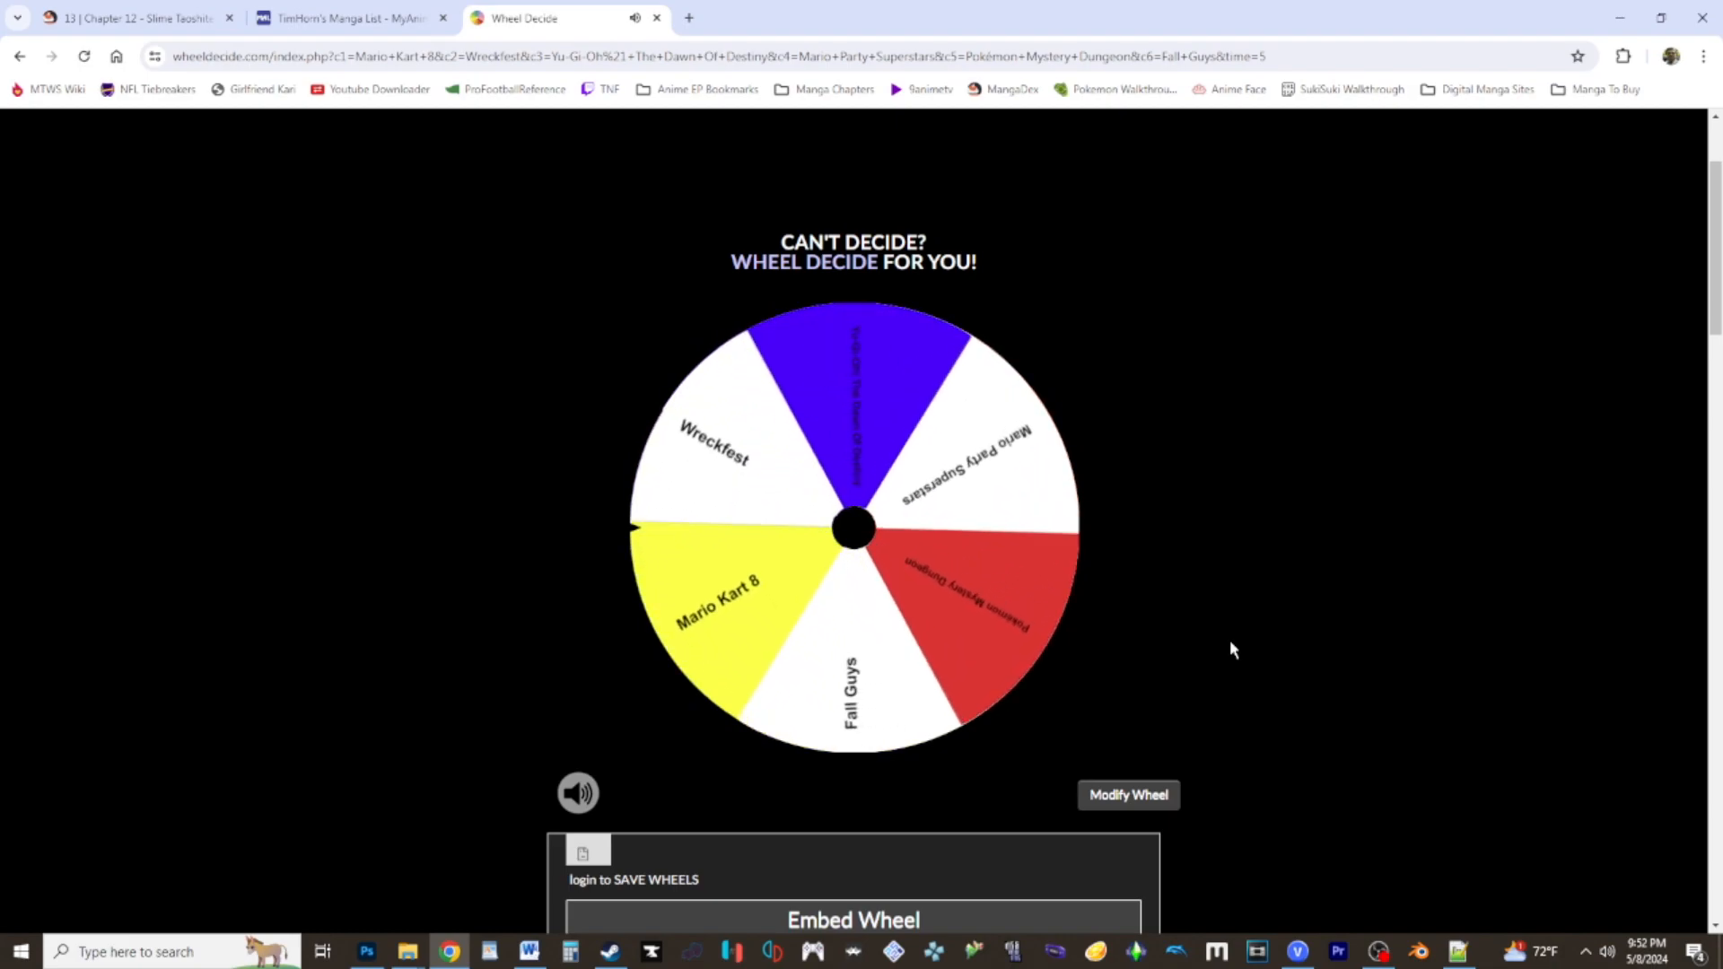
click(852, 527)
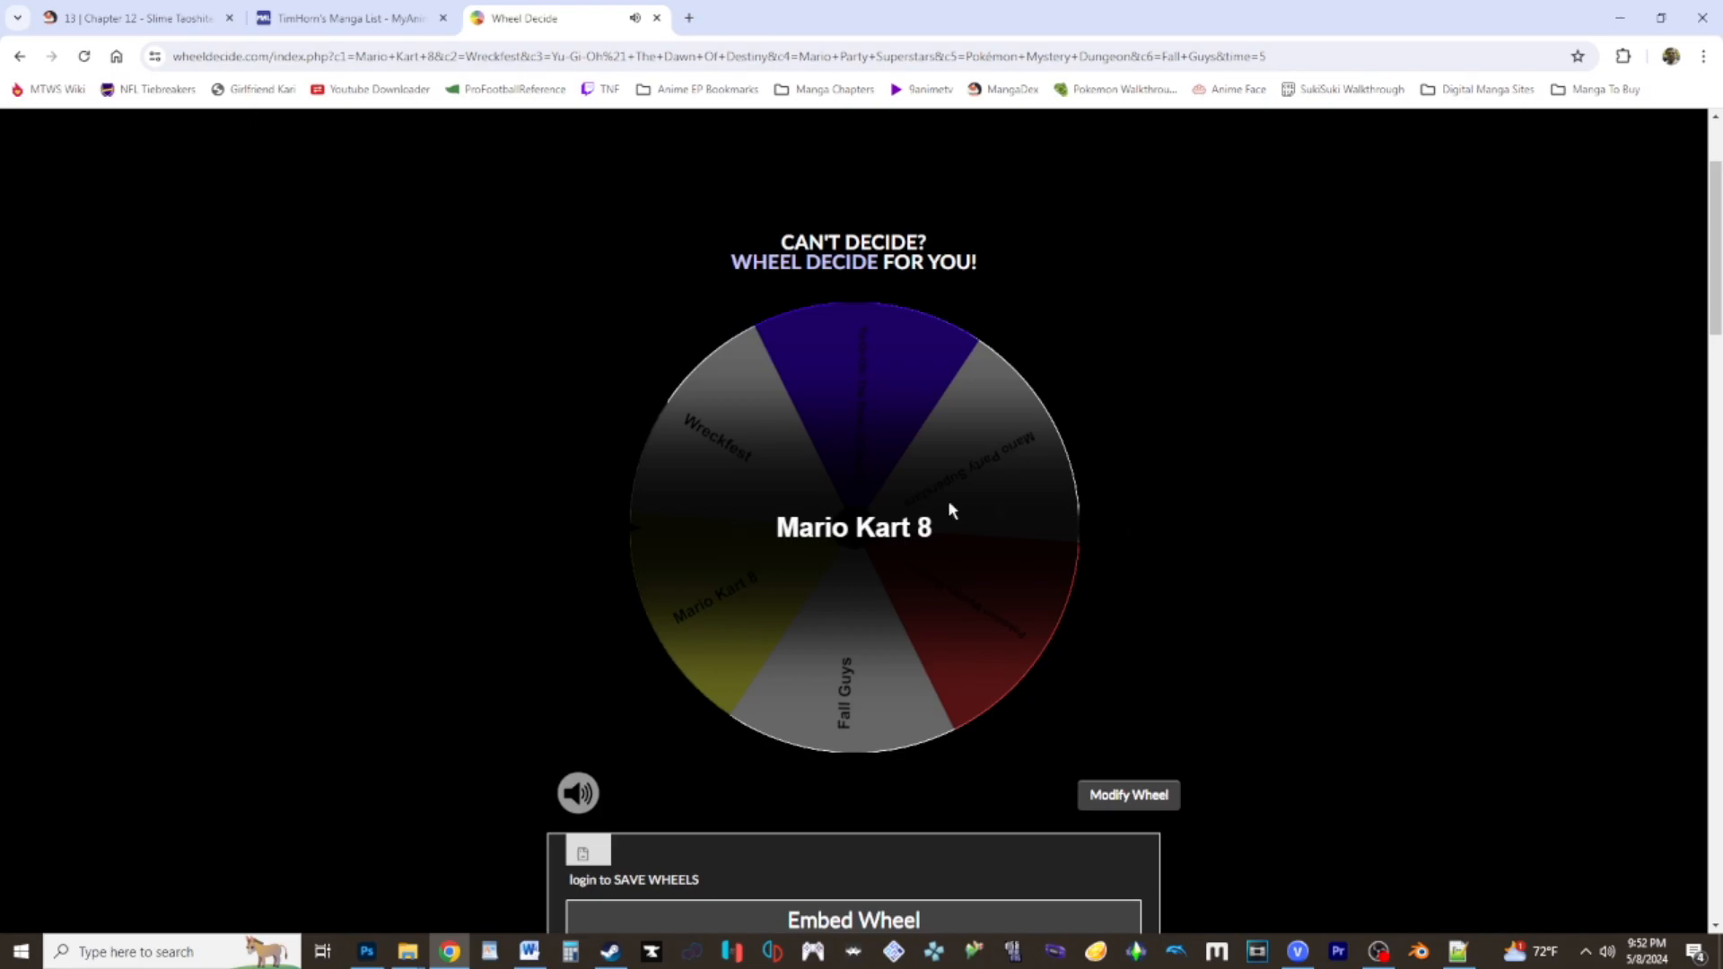
Remove Mario Kart 8 from the wheel and type MARIO KART into the Word schedule.
click(853, 517)
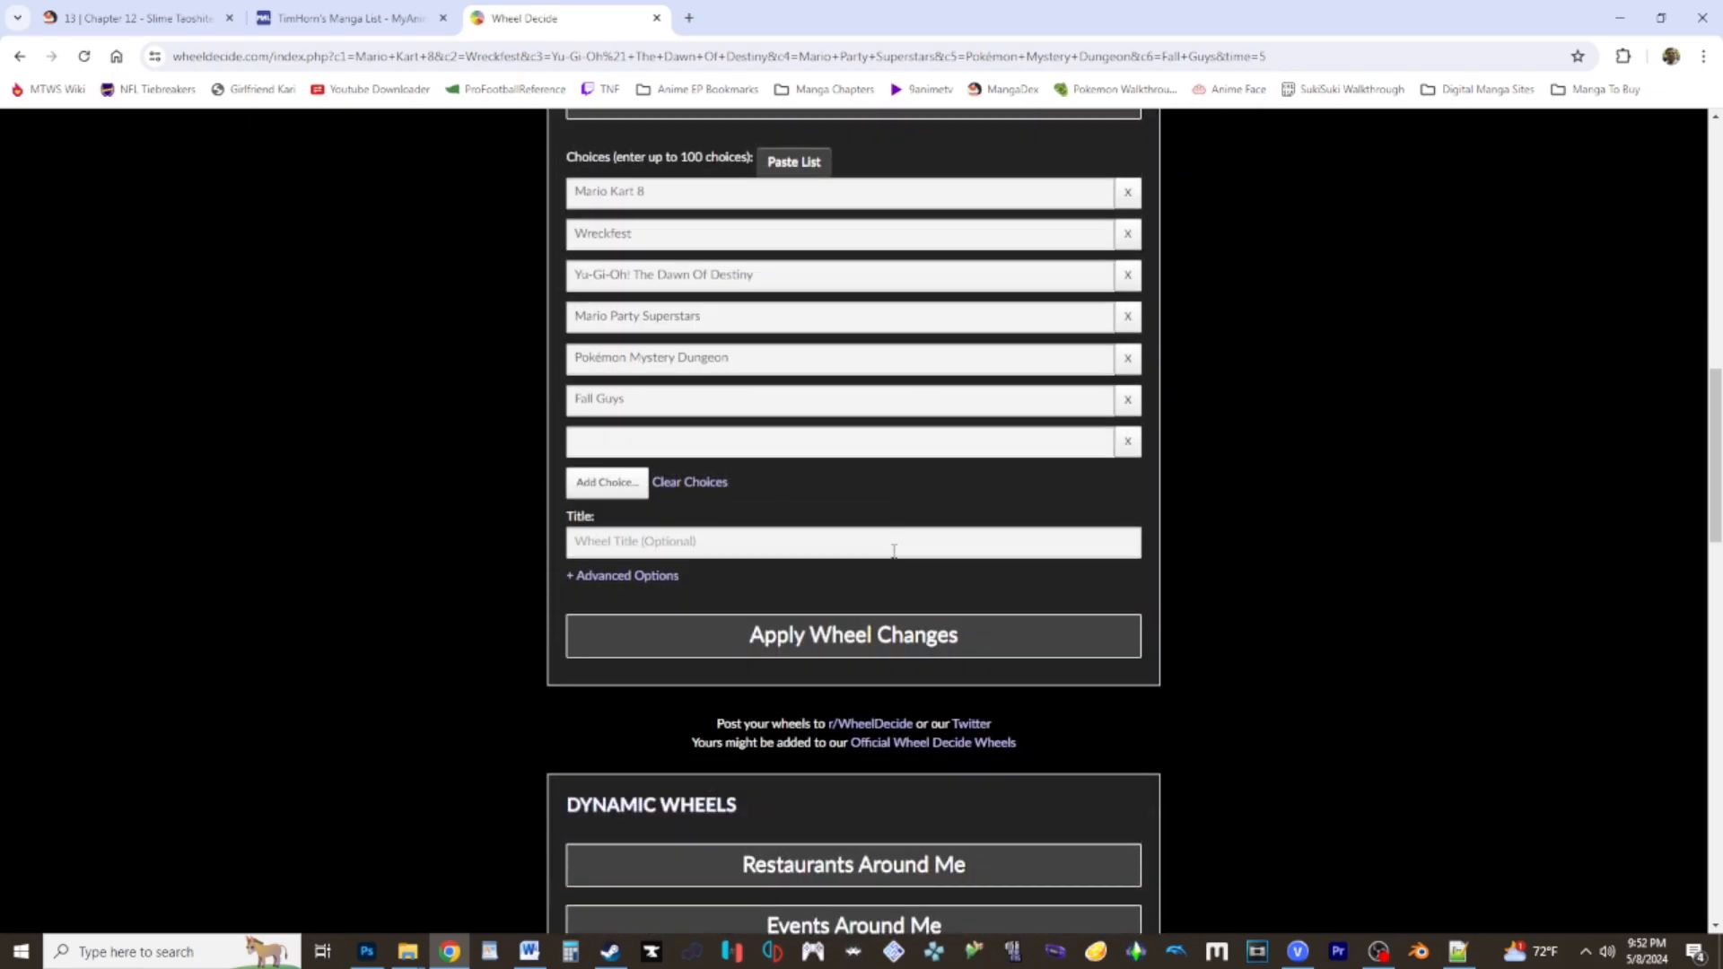
click(622, 575)
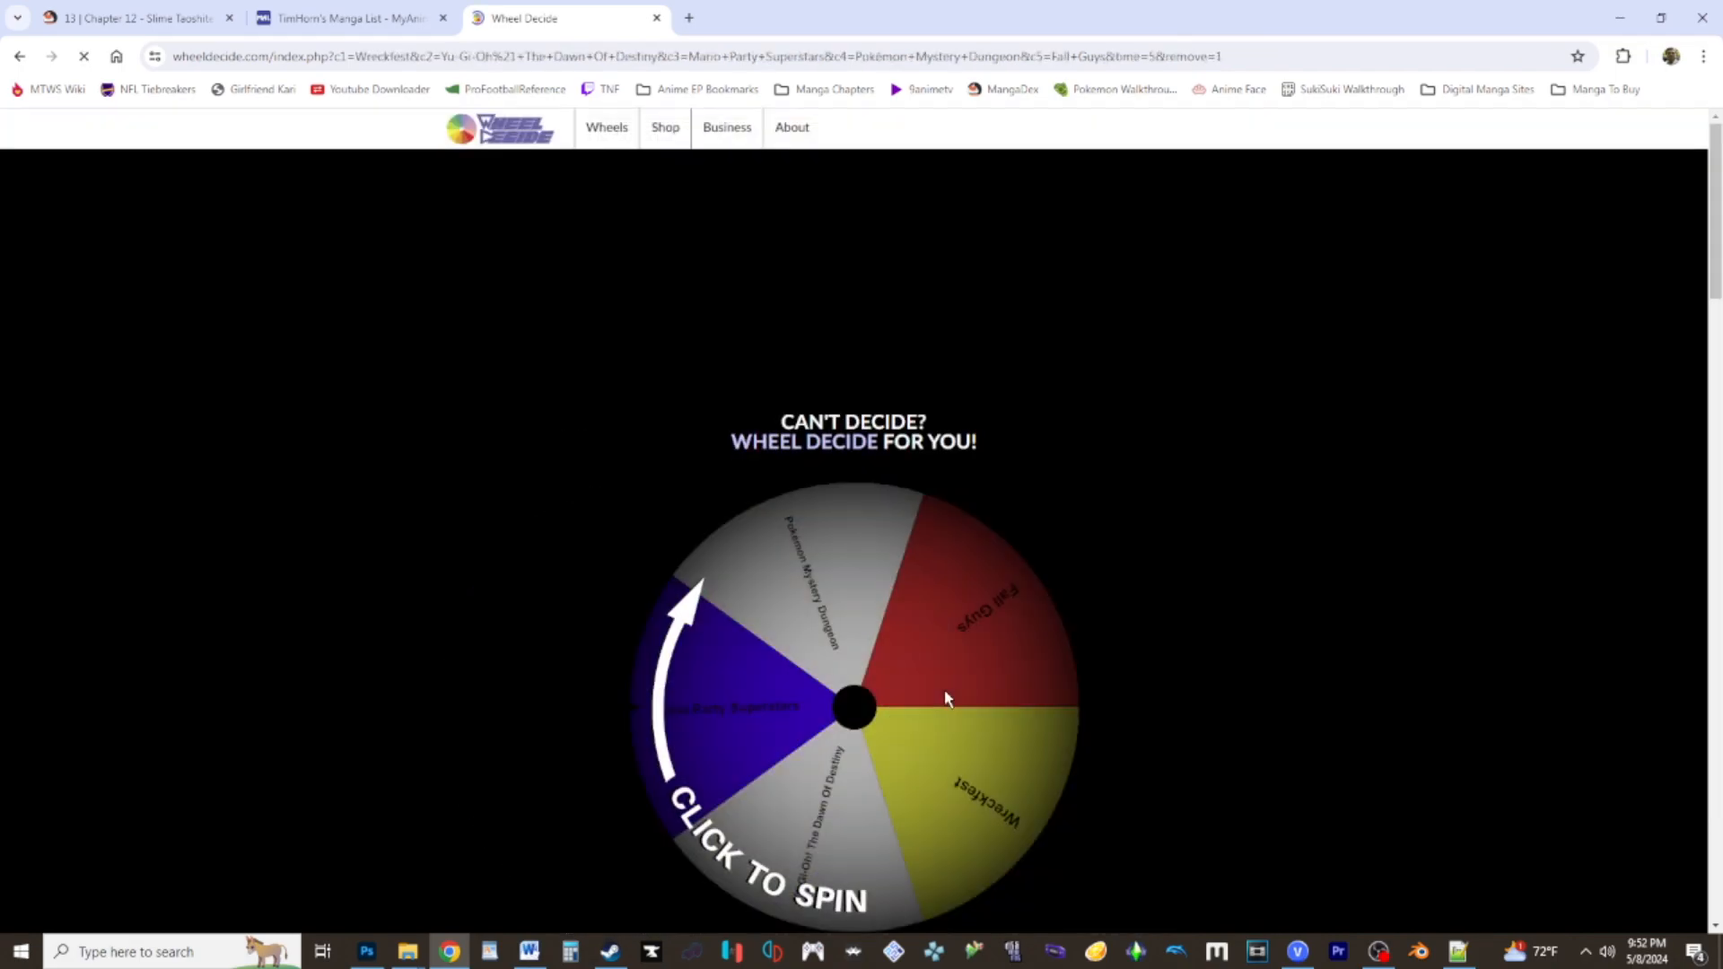
click(528, 951)
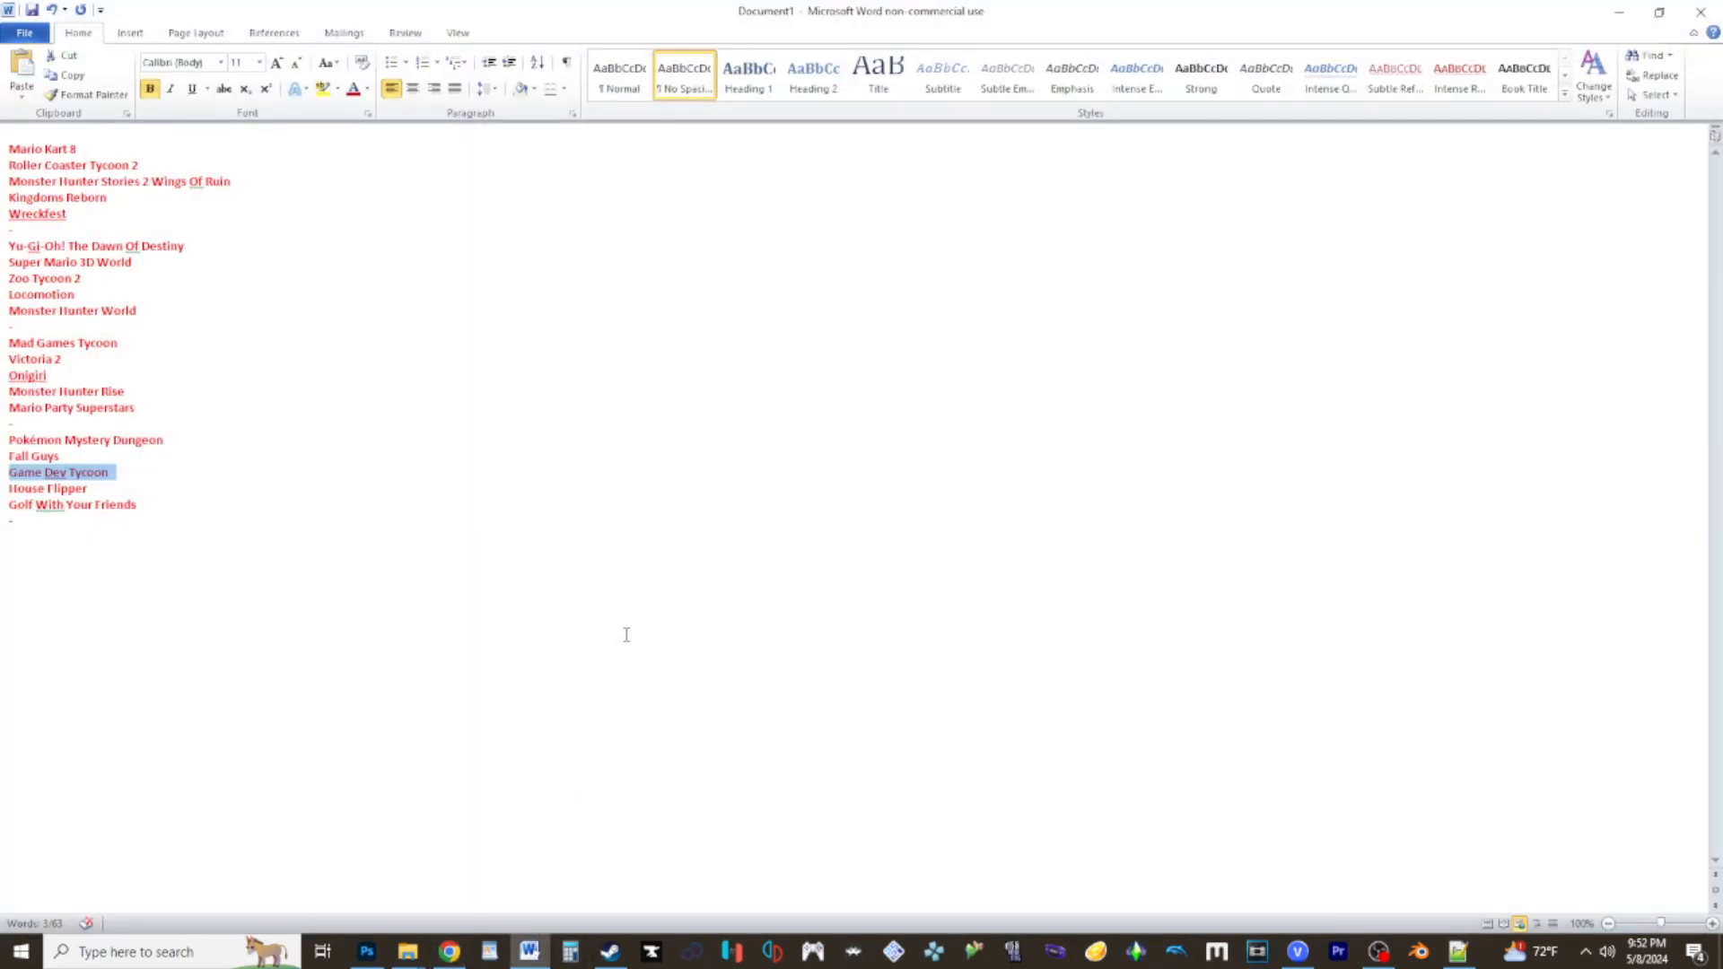
text(MAR)
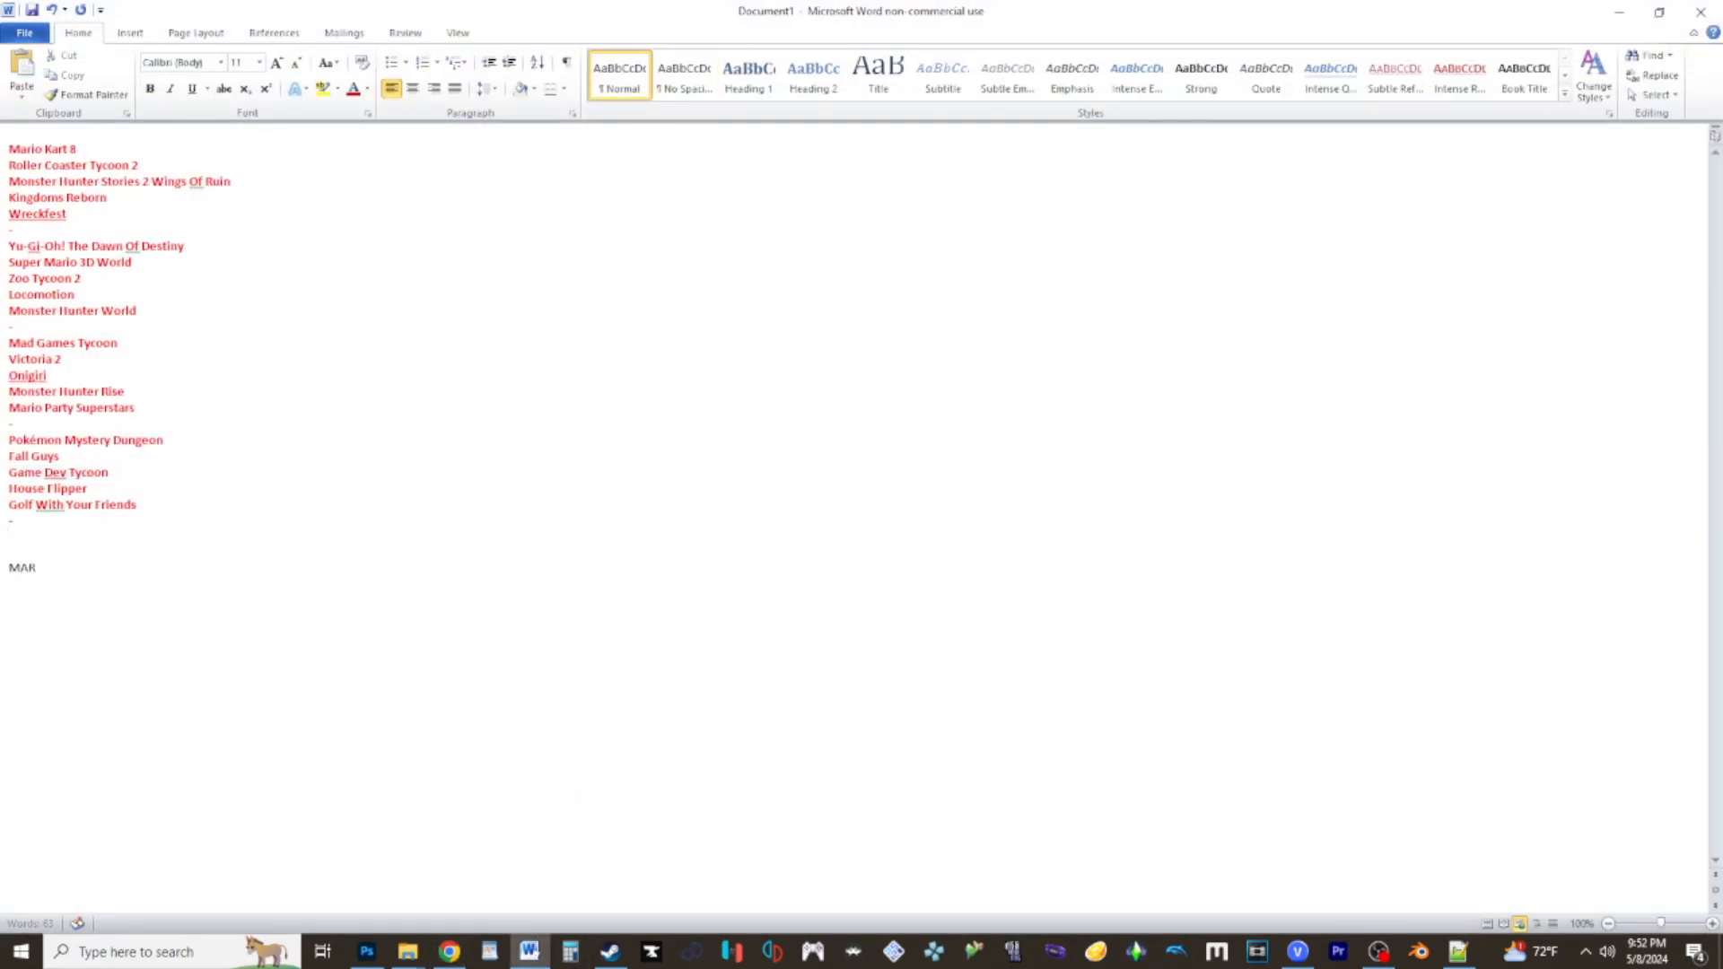
text(IO KART)
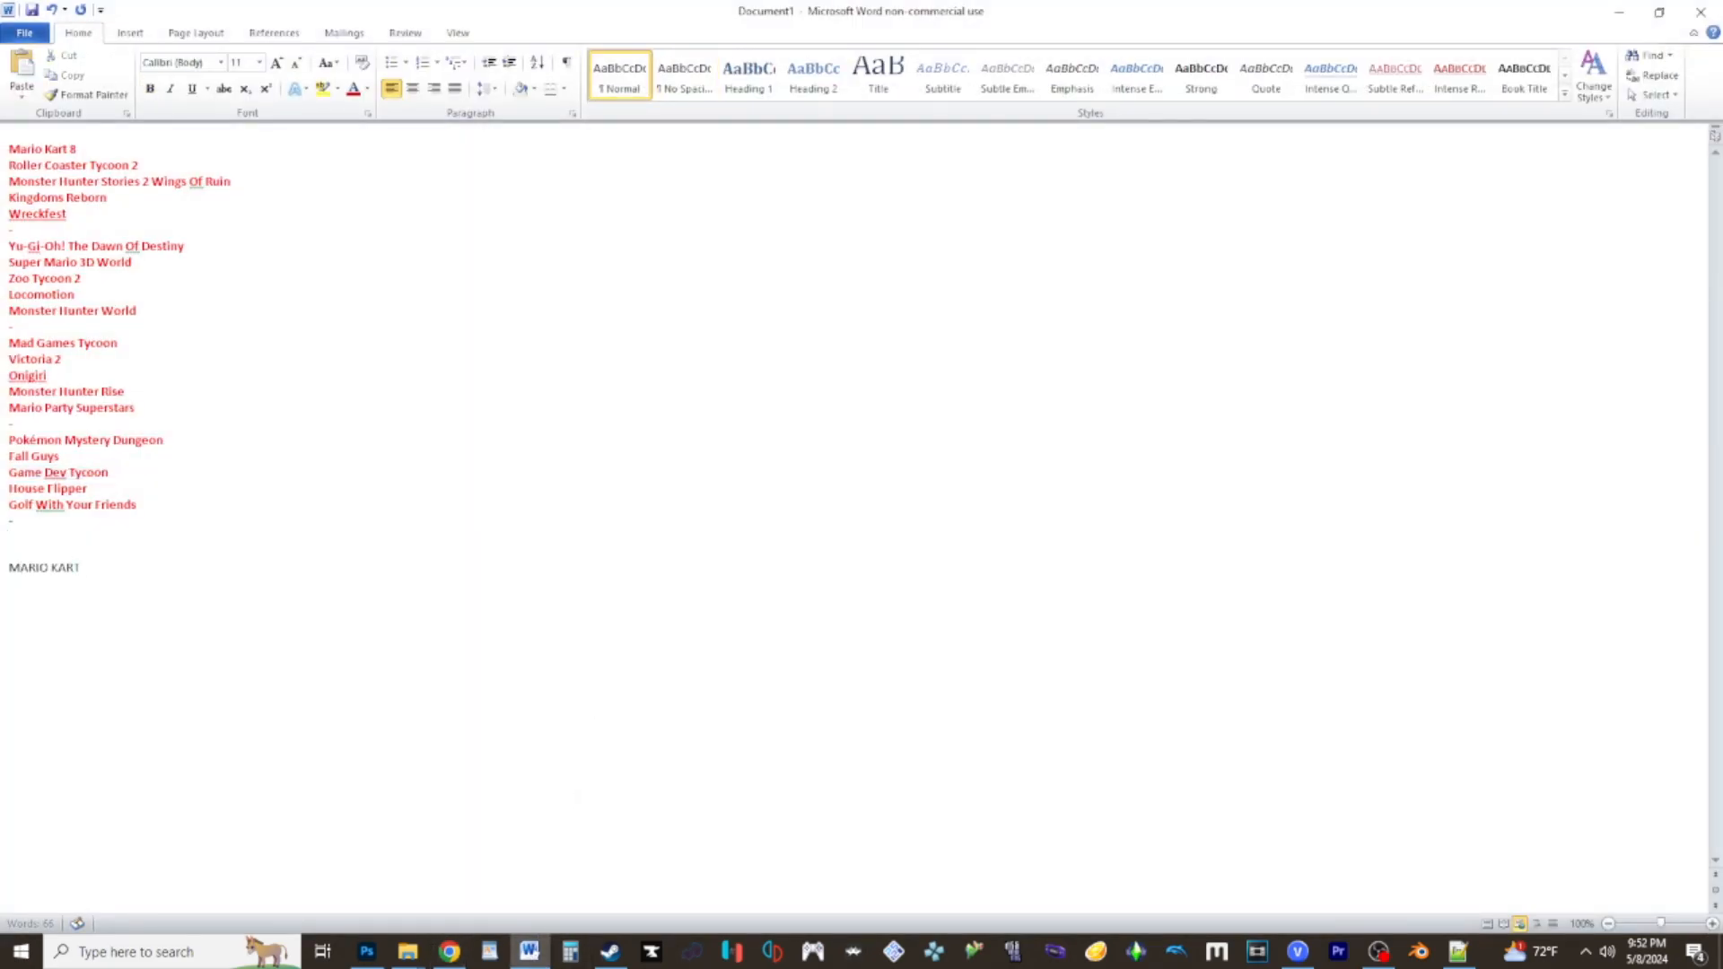
click(449, 951)
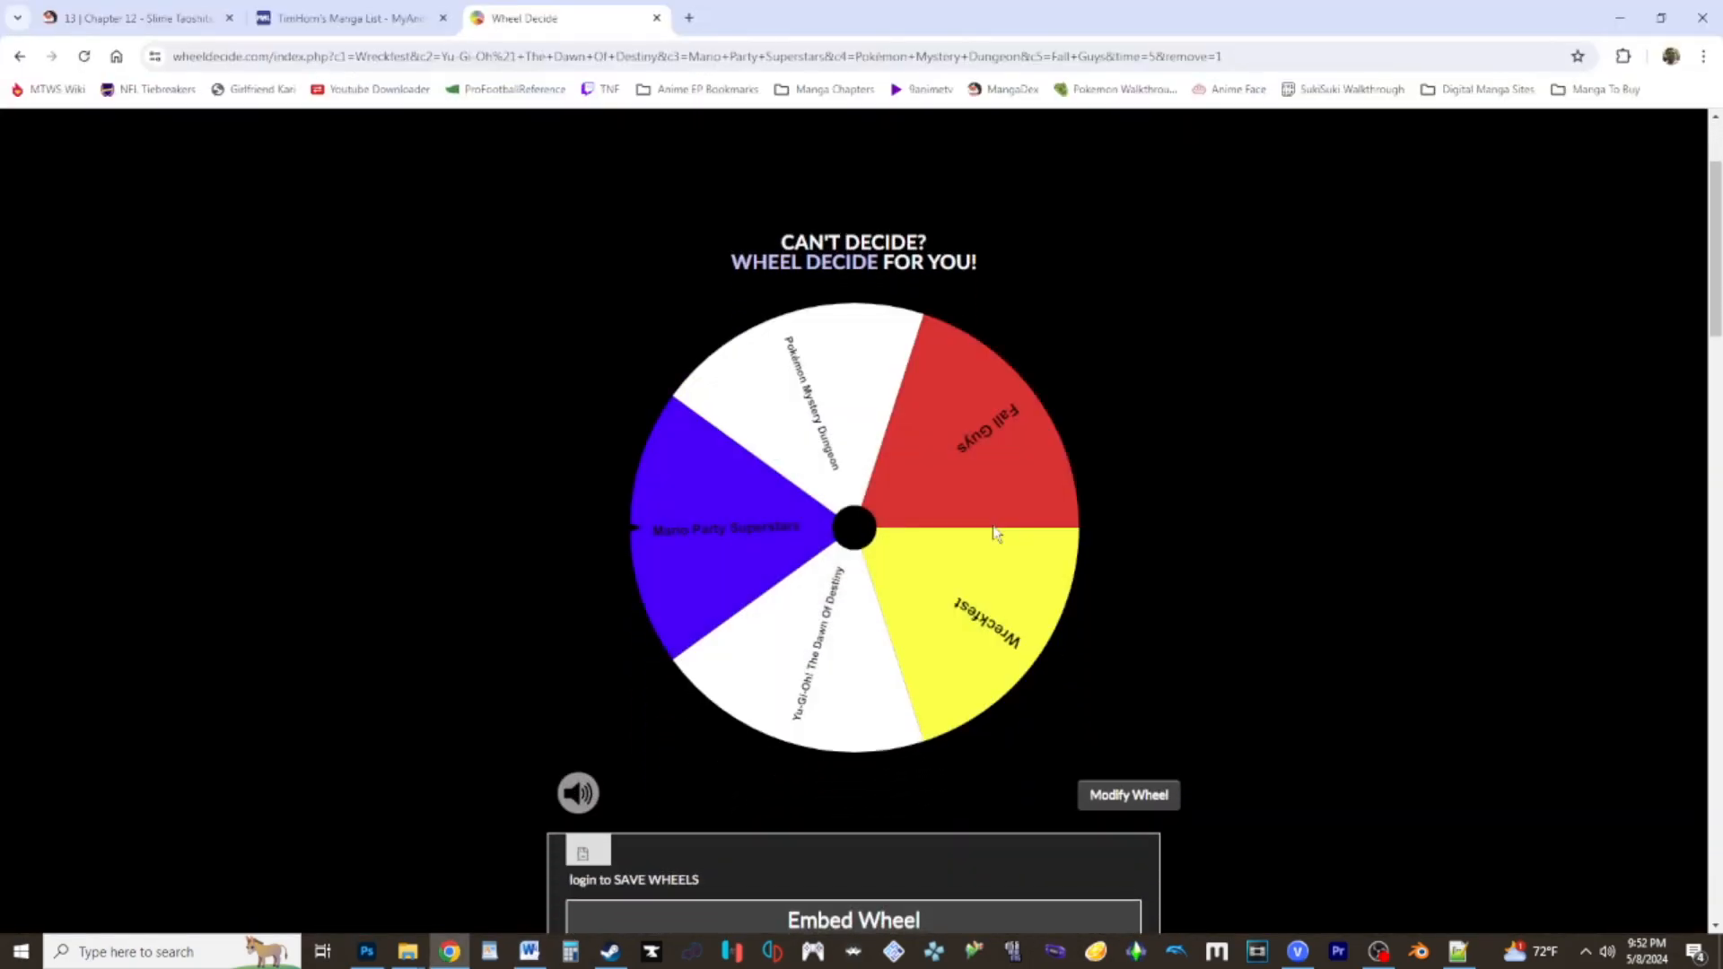
Spin to pick Pokémon Mystery Dungeon, then spin the four-game wheel onto Yu-Gi-Oh!
click(852, 528)
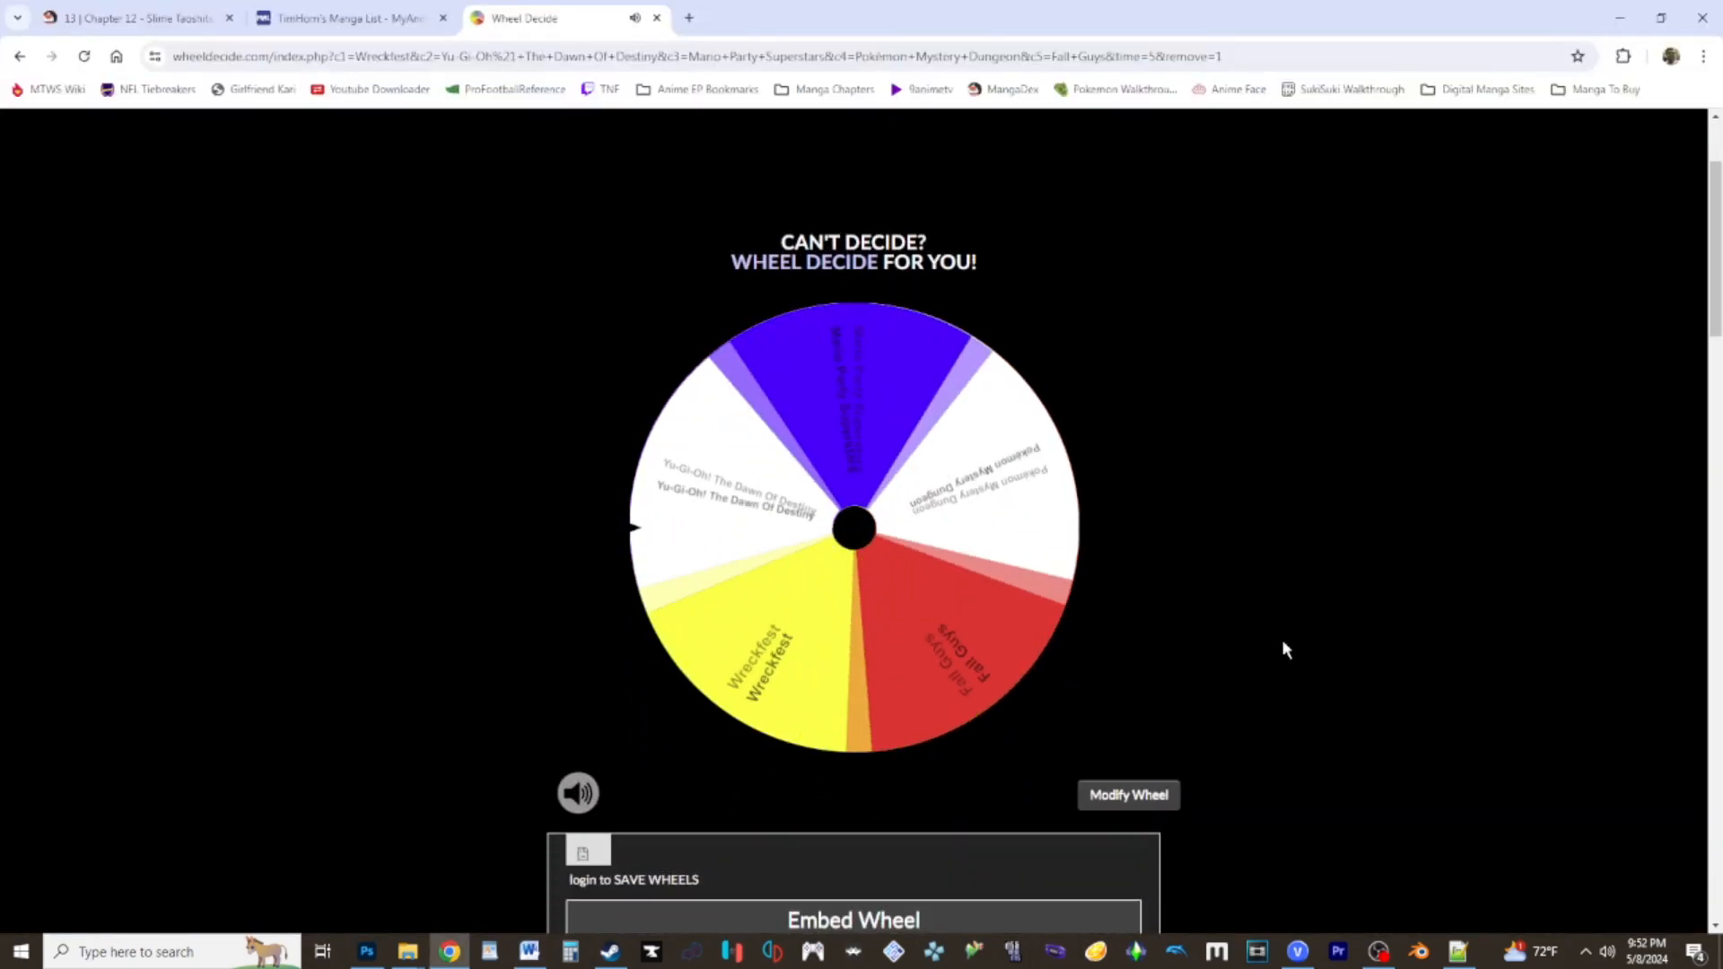
click(852, 527)
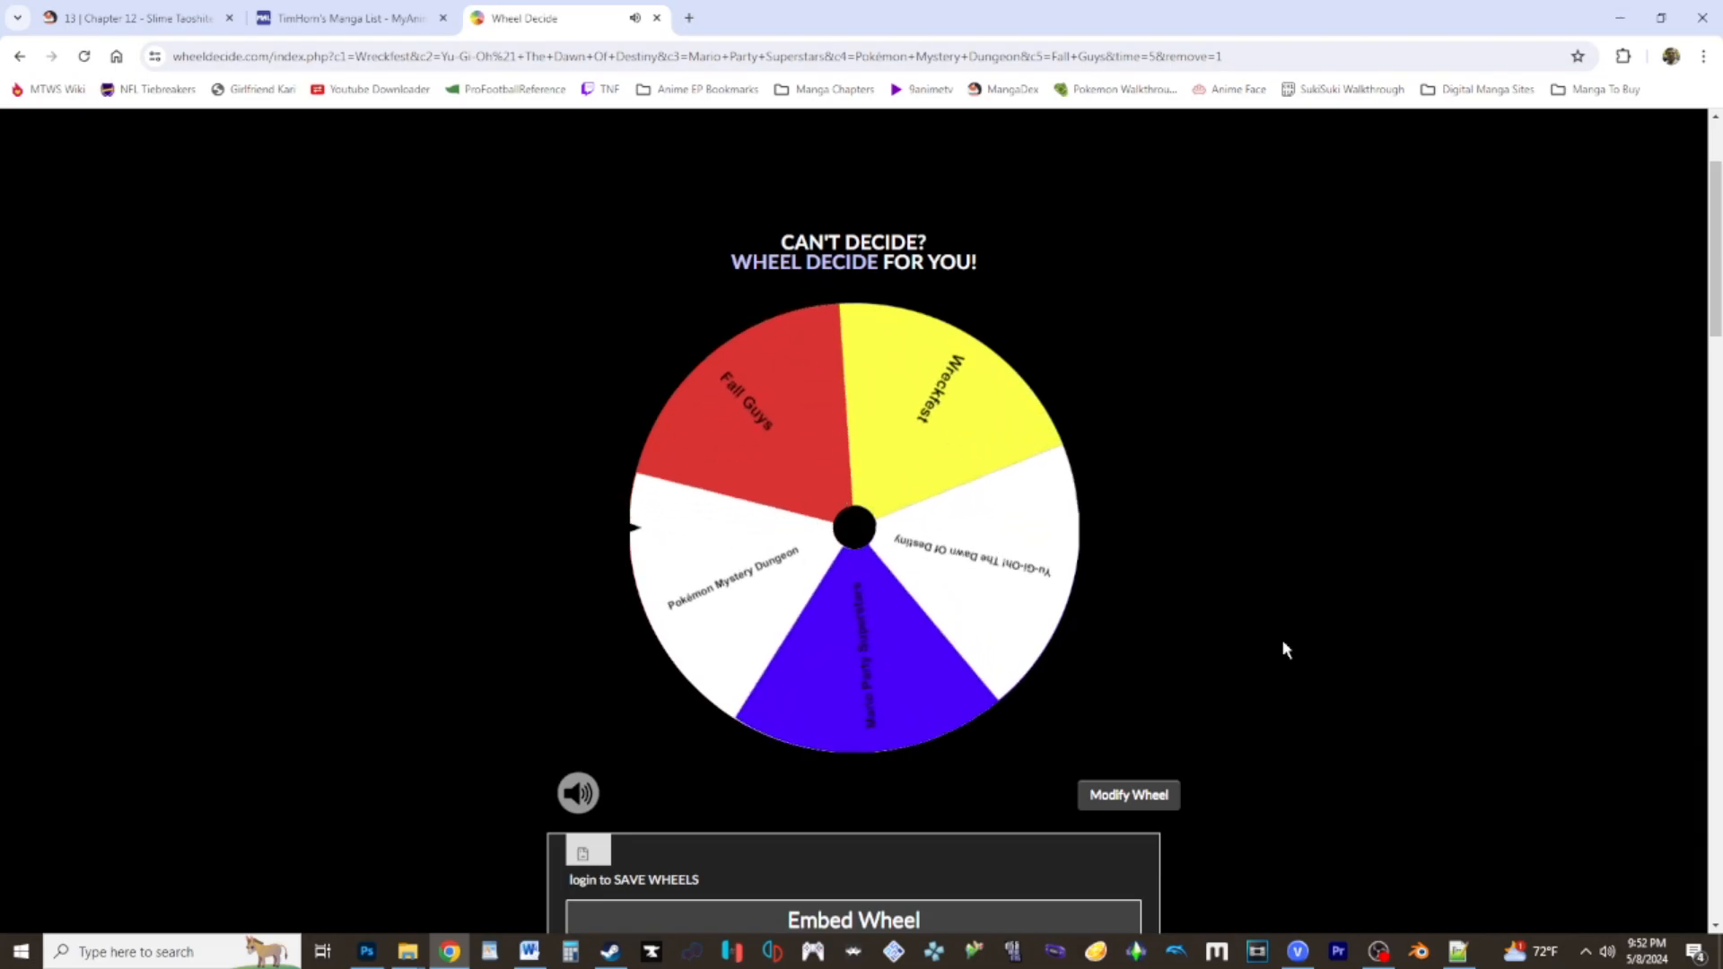
click(529, 951)
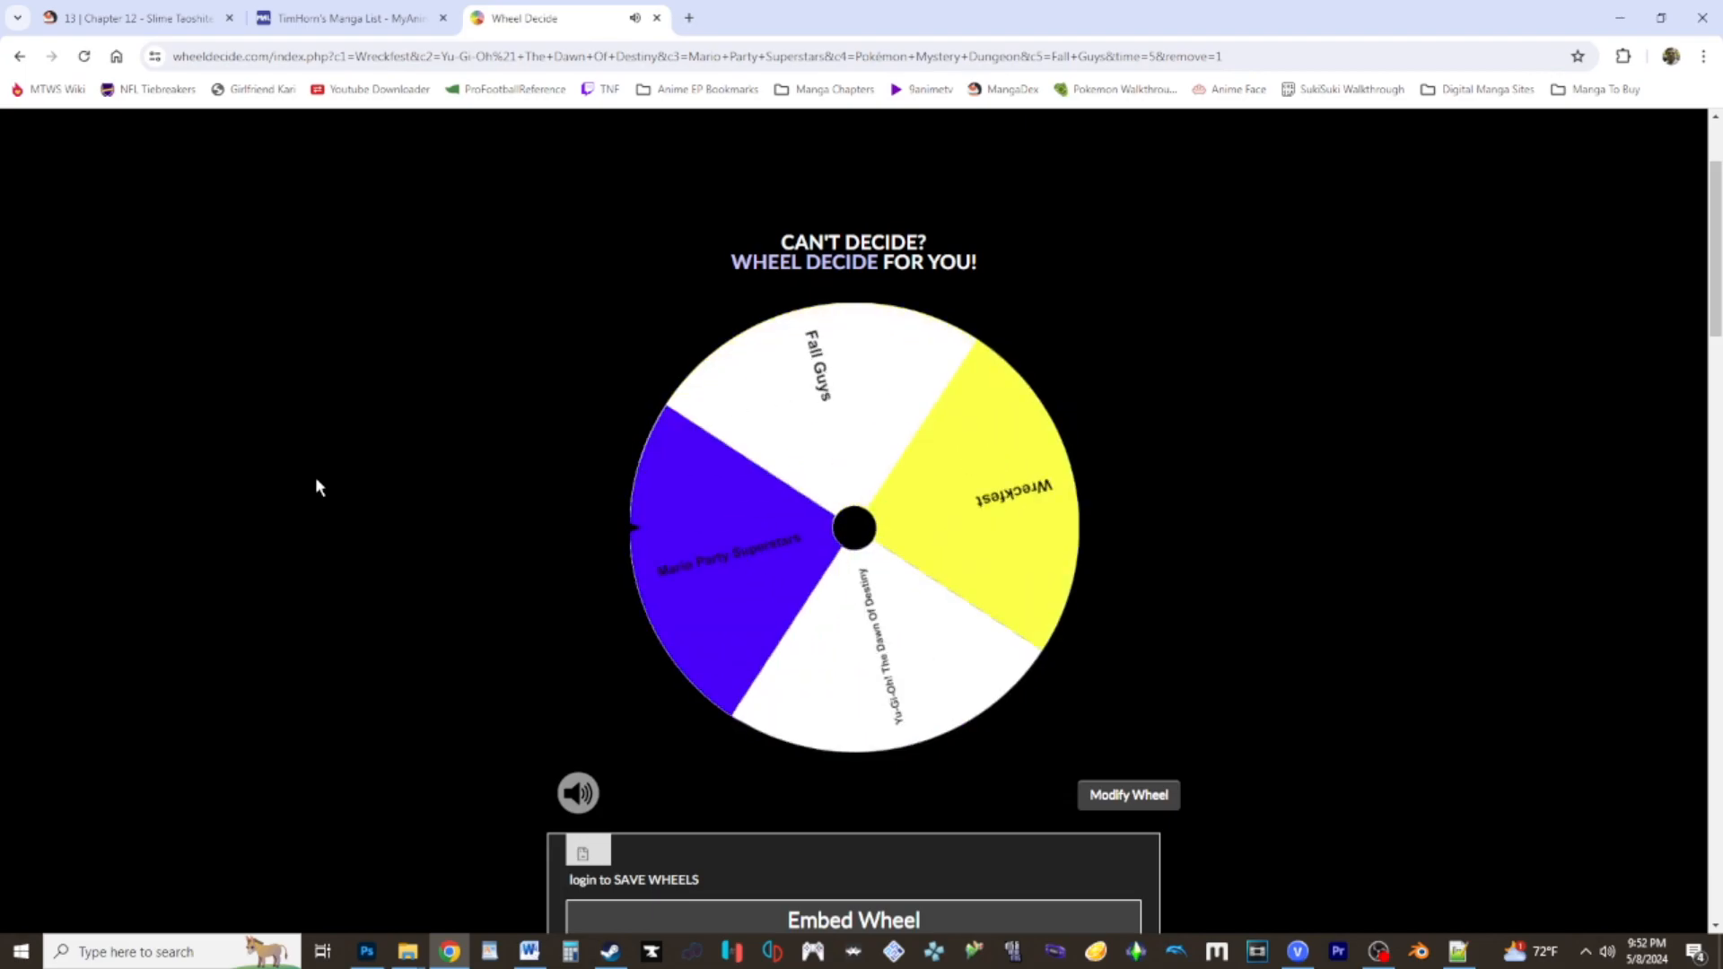
click(854, 525)
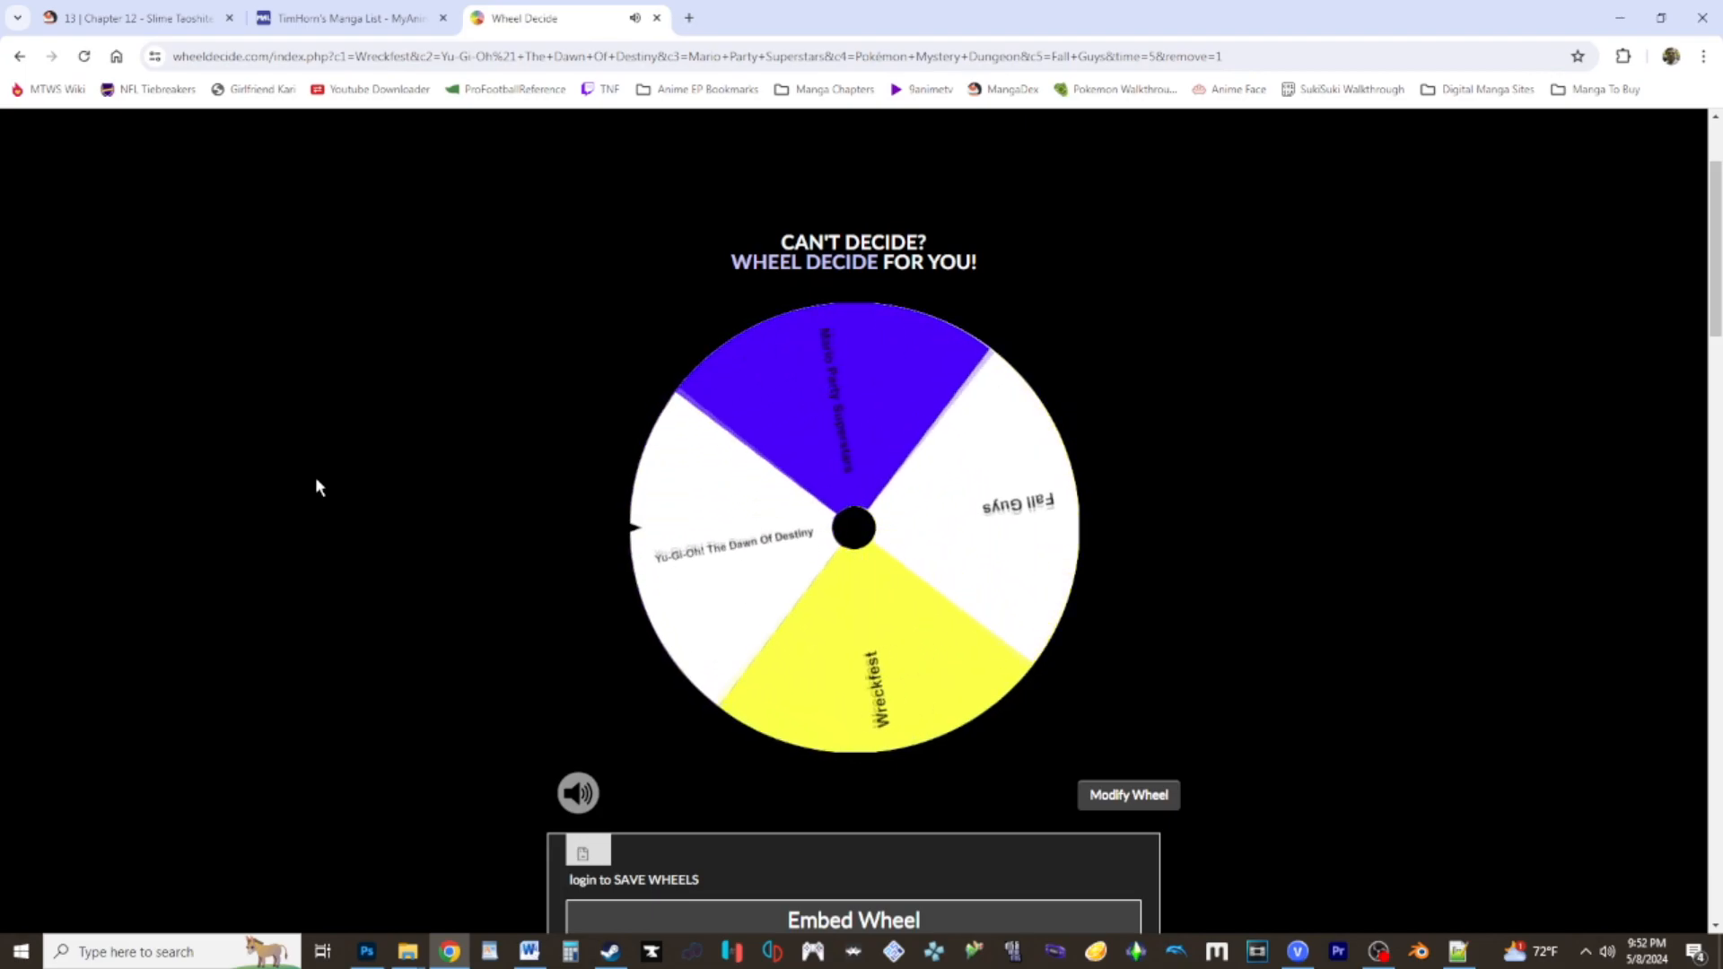
click(852, 527)
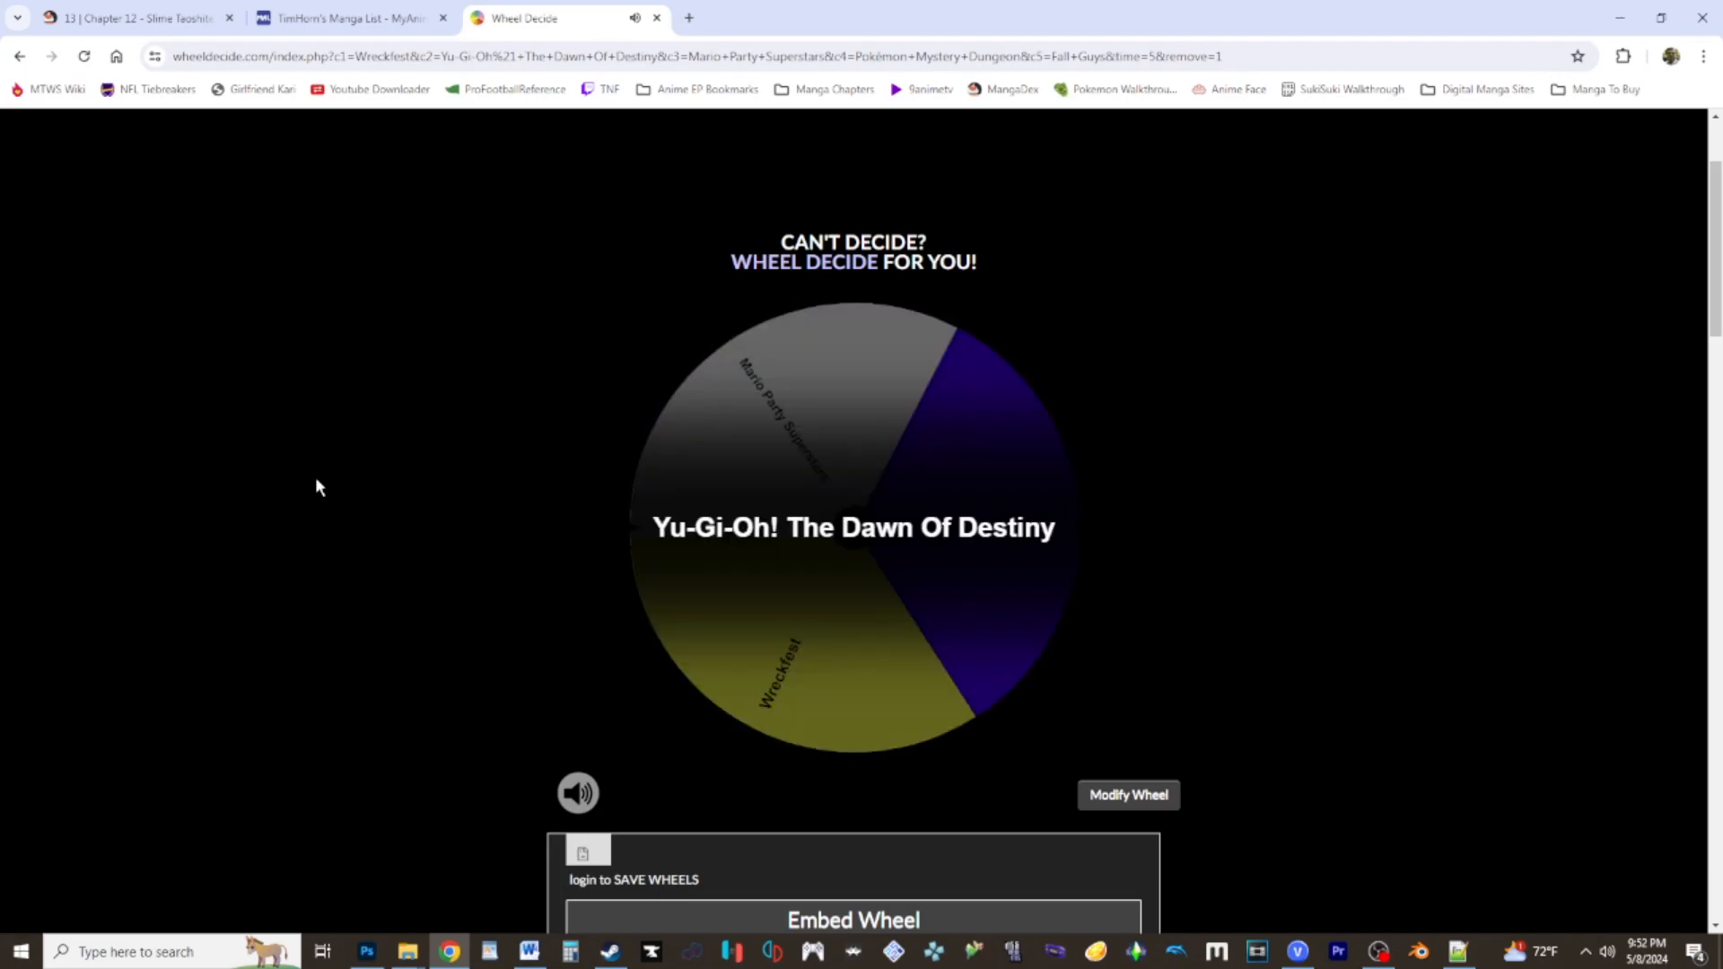
click(529, 951)
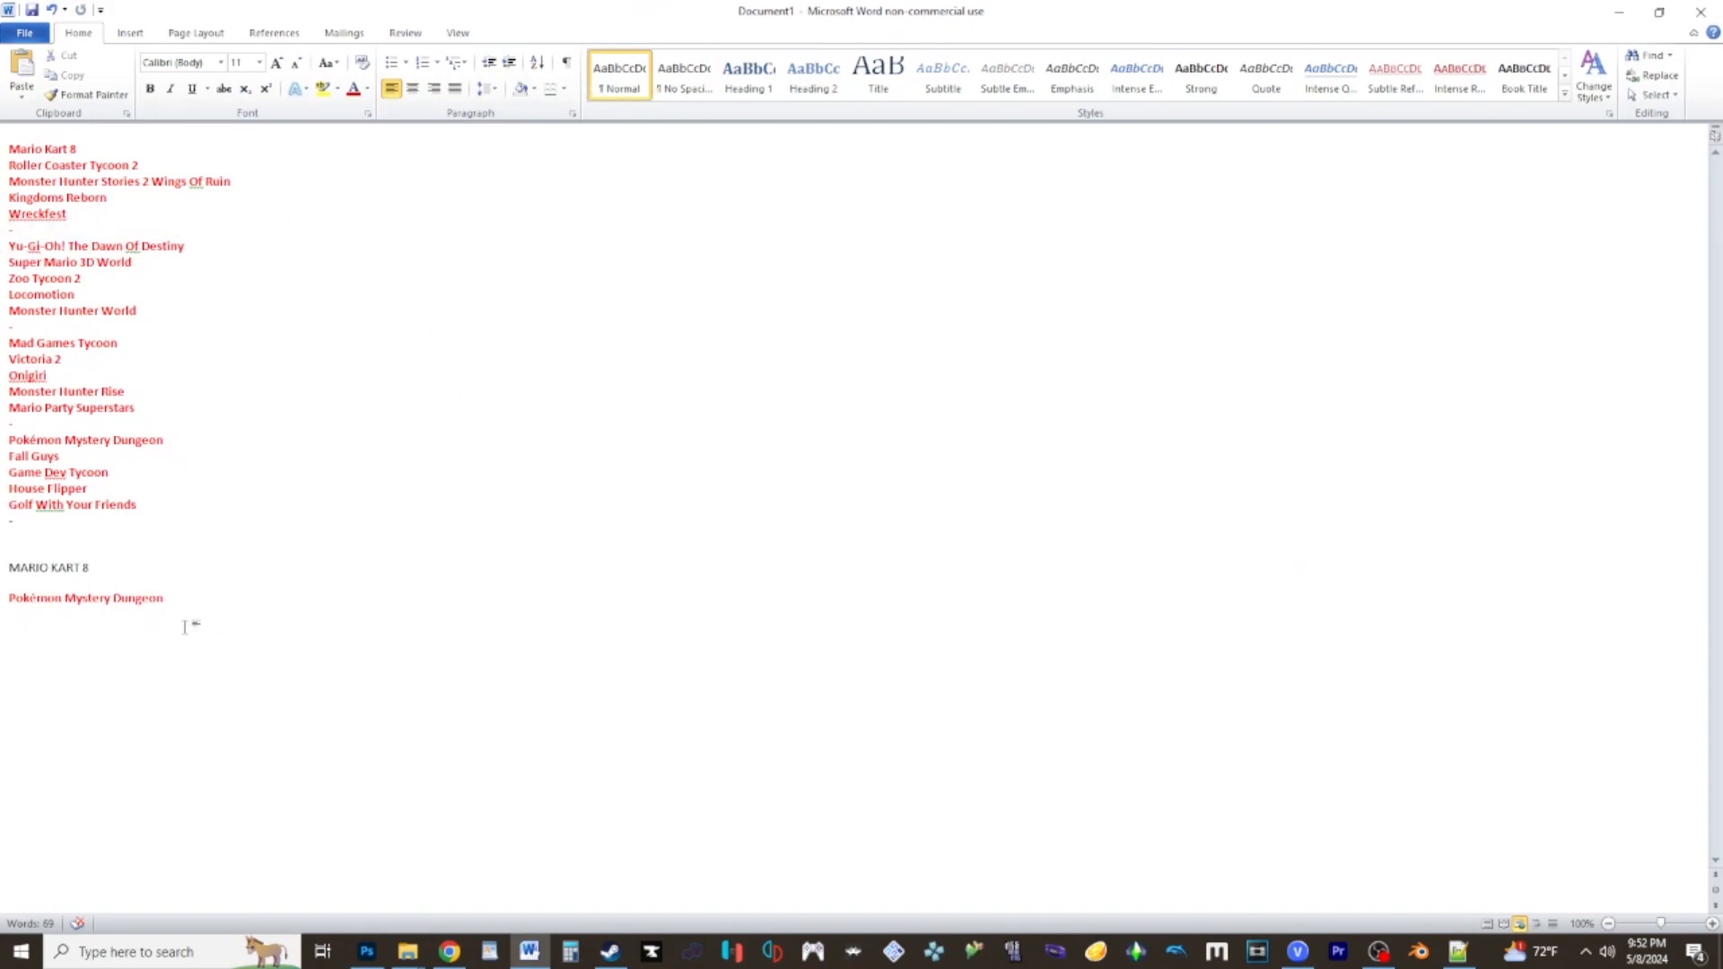
Paste Yu-Gi-Oh! The Dawn Of Destiny below Pokémon Mystery Dungeon in Word.
key(ctrl+v)
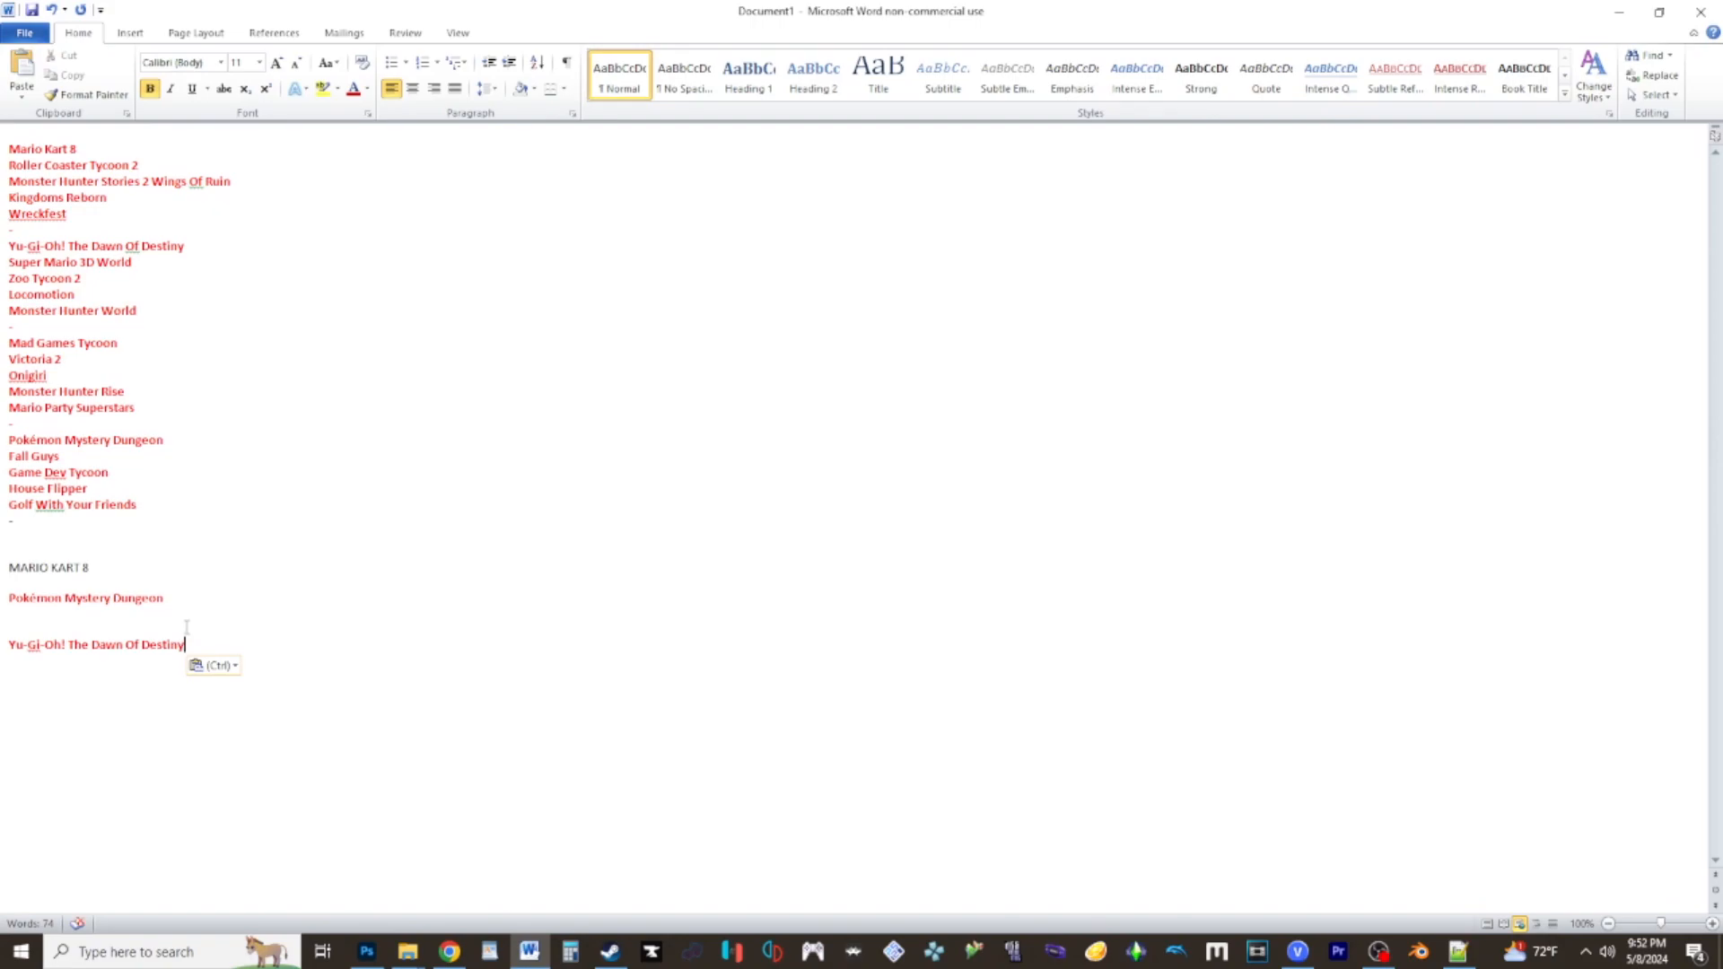
click(448, 951)
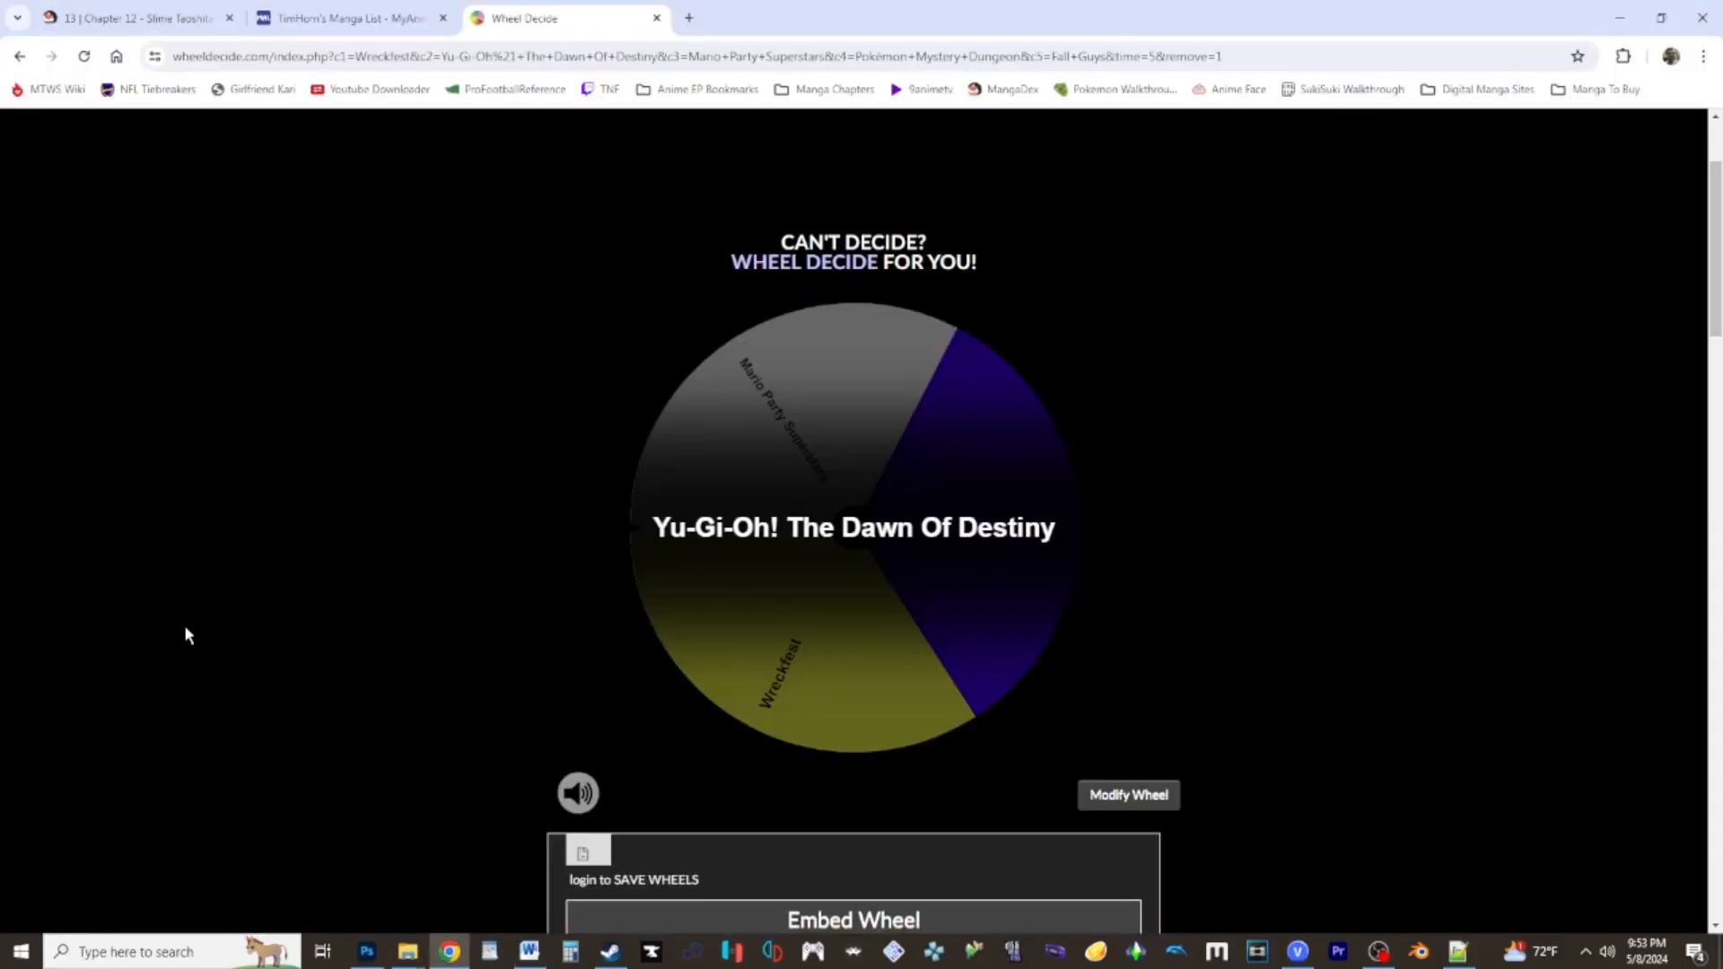
mouse_move(1033, 442)
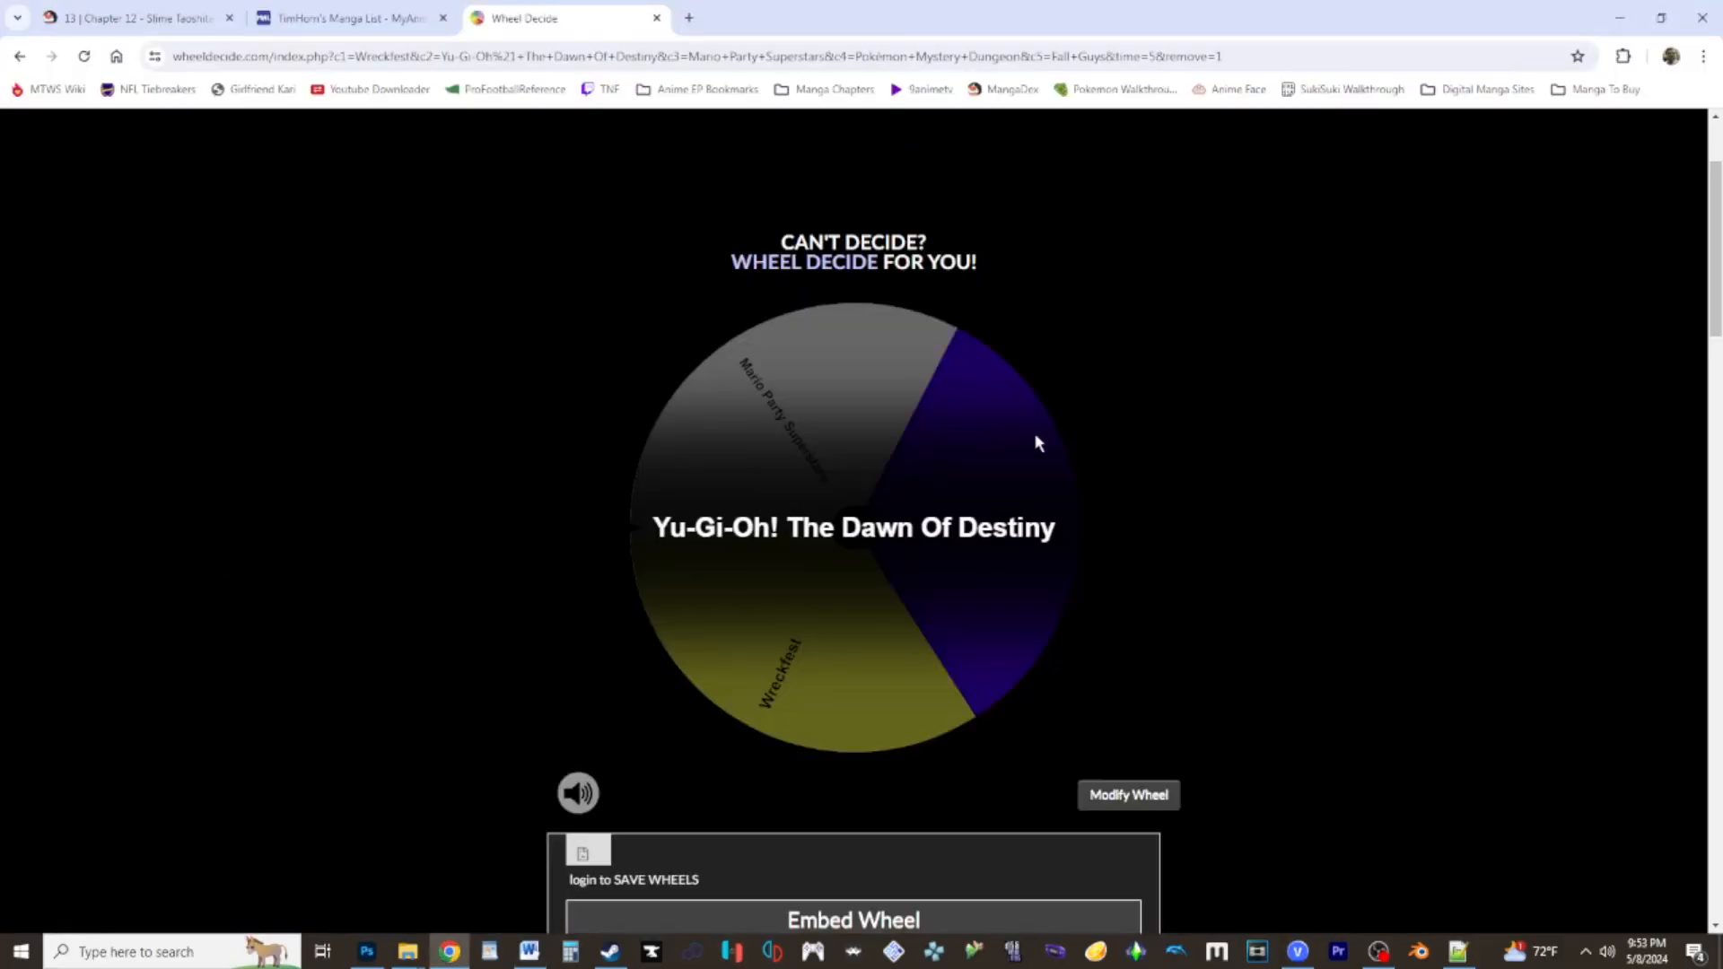
Spin the three-game wheel and type FALL GUYS as the fourth pick in Word.
click(851, 527)
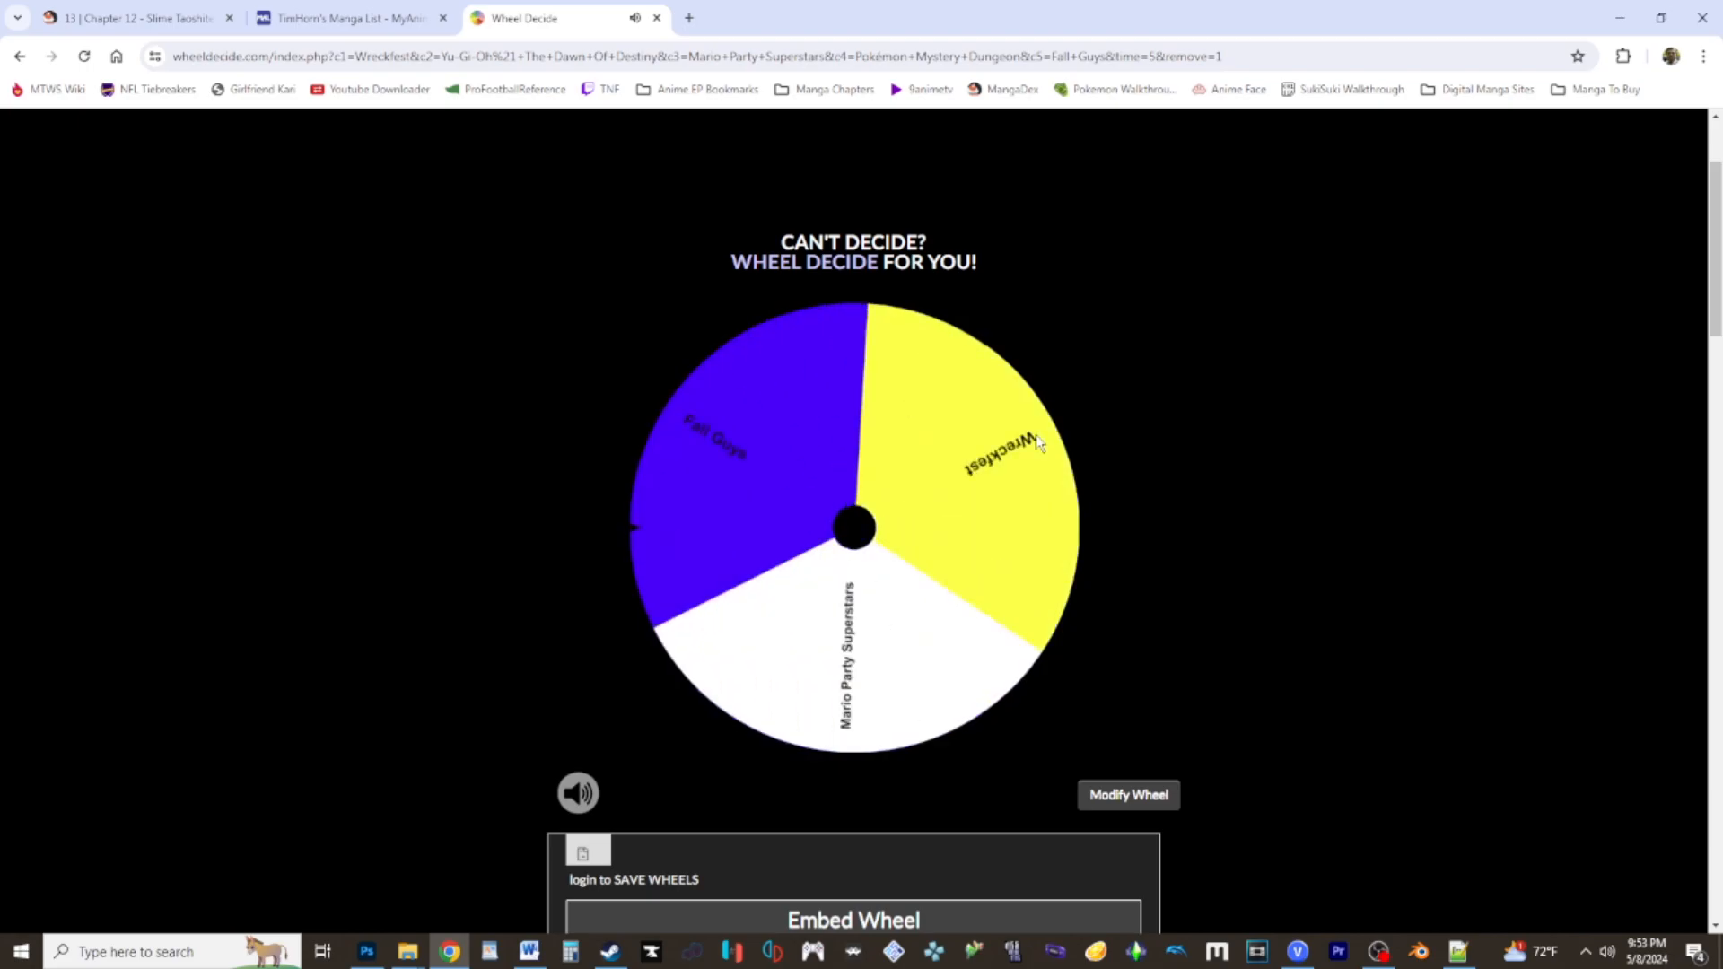
click(853, 527)
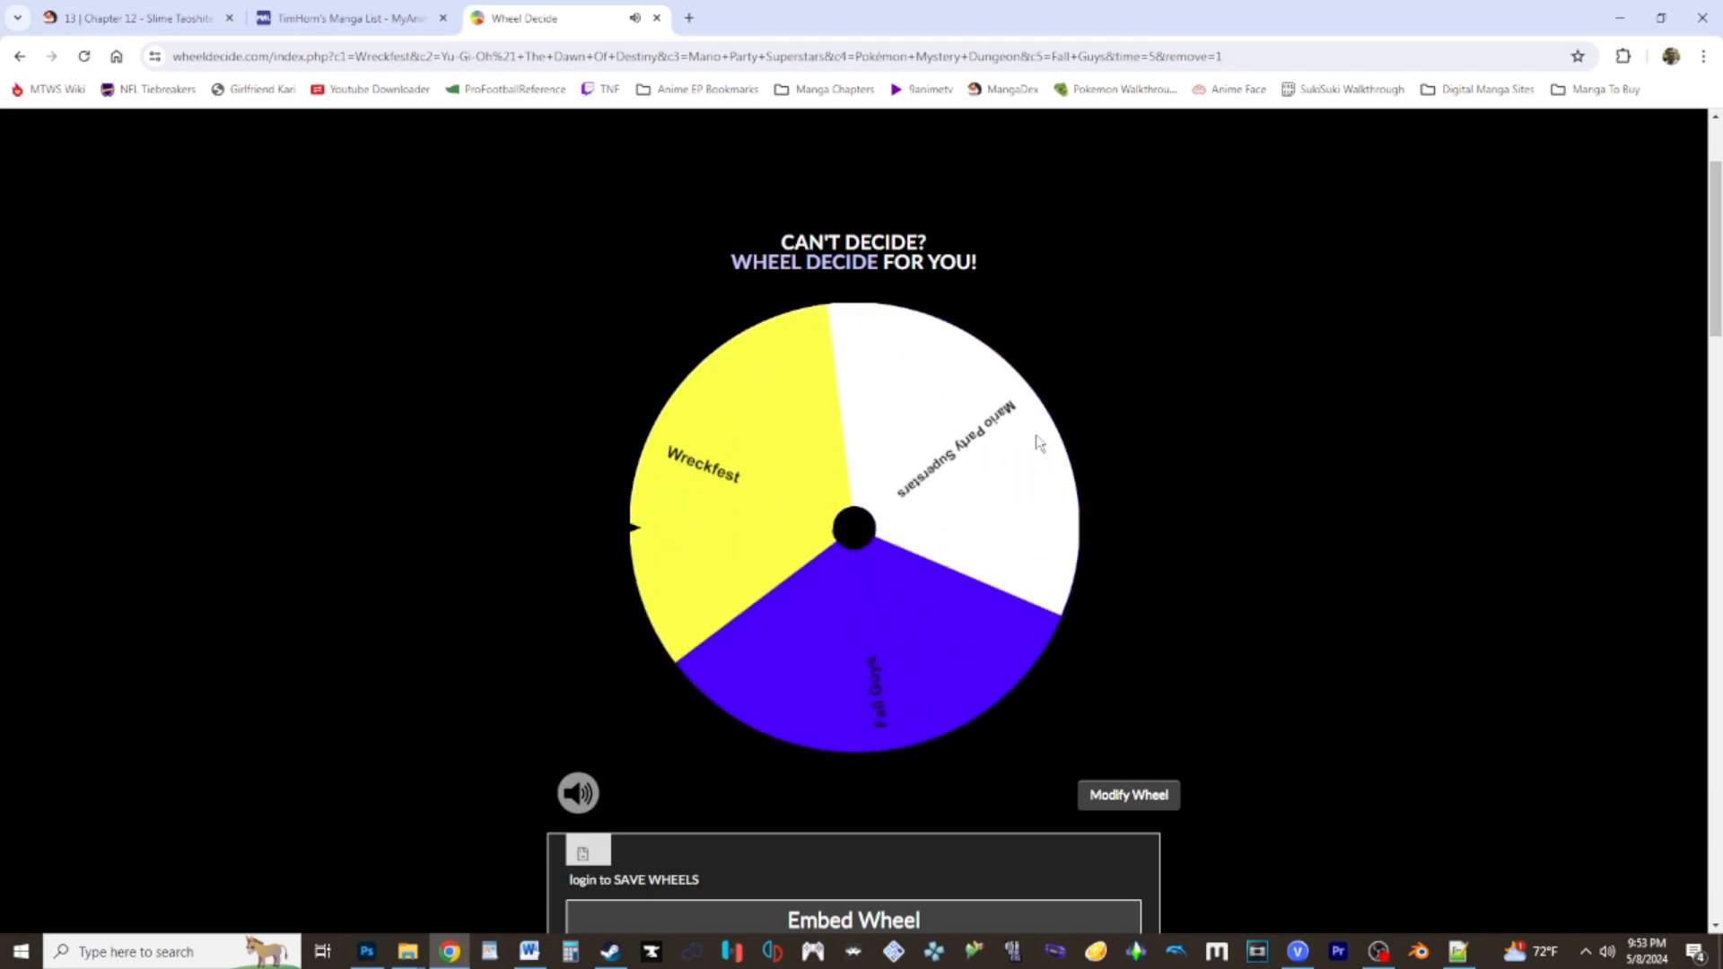
click(528, 952)
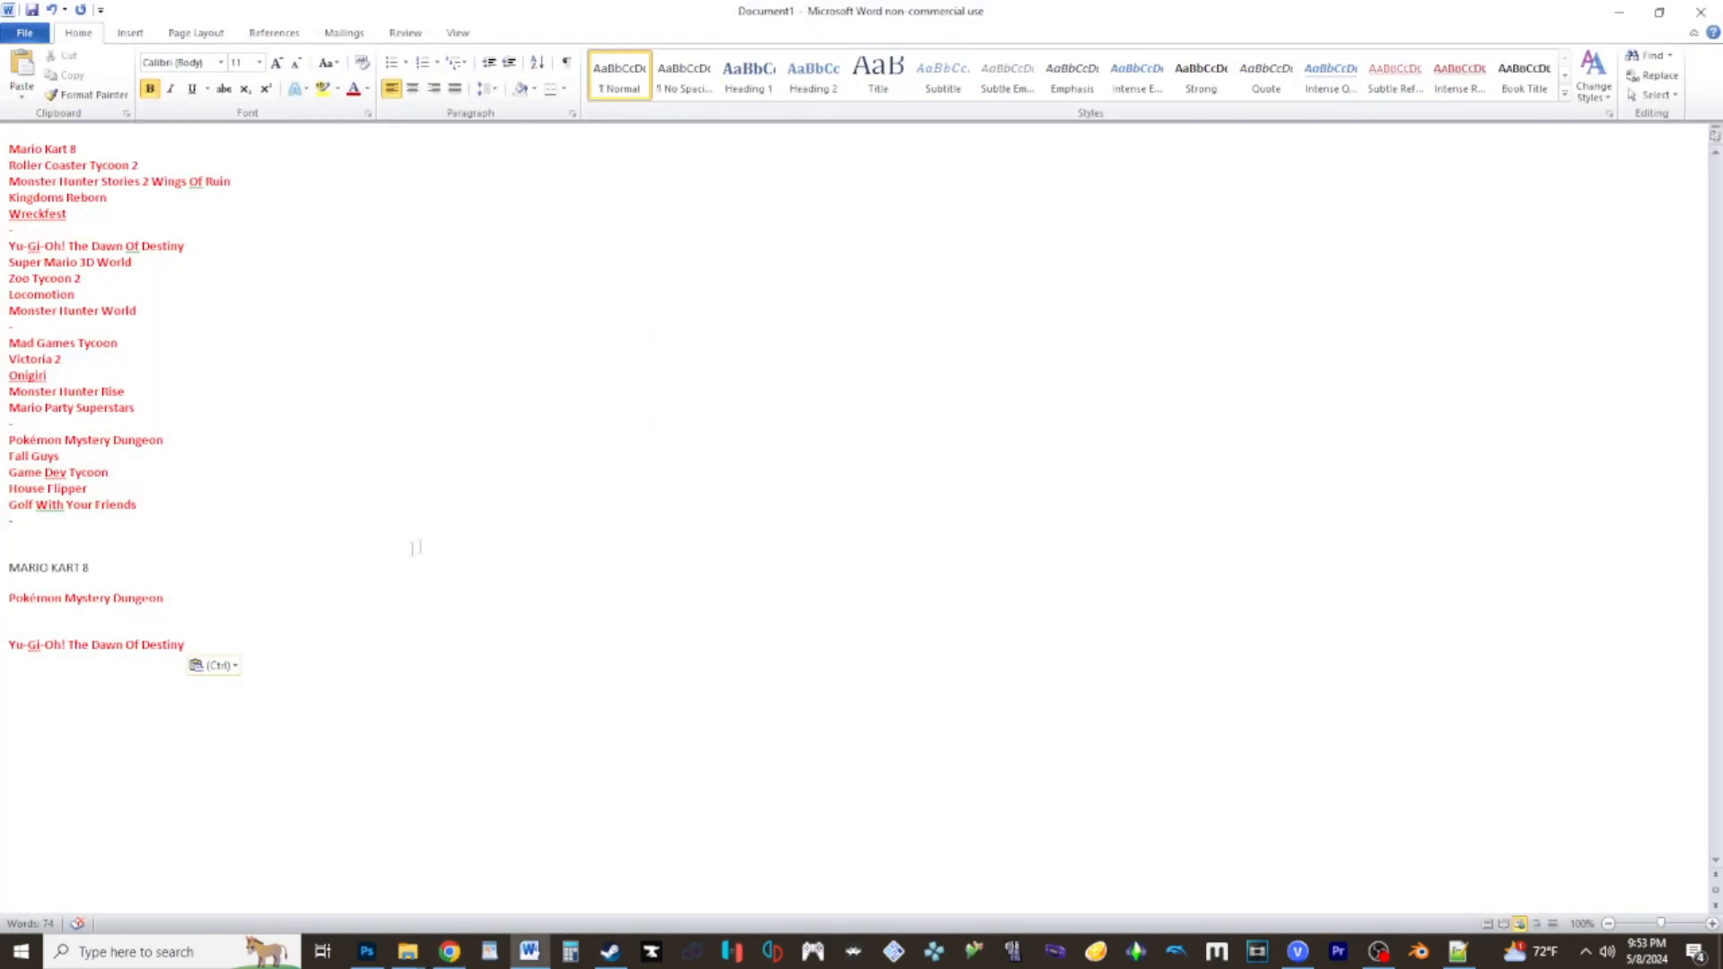
text(FALL GUY)
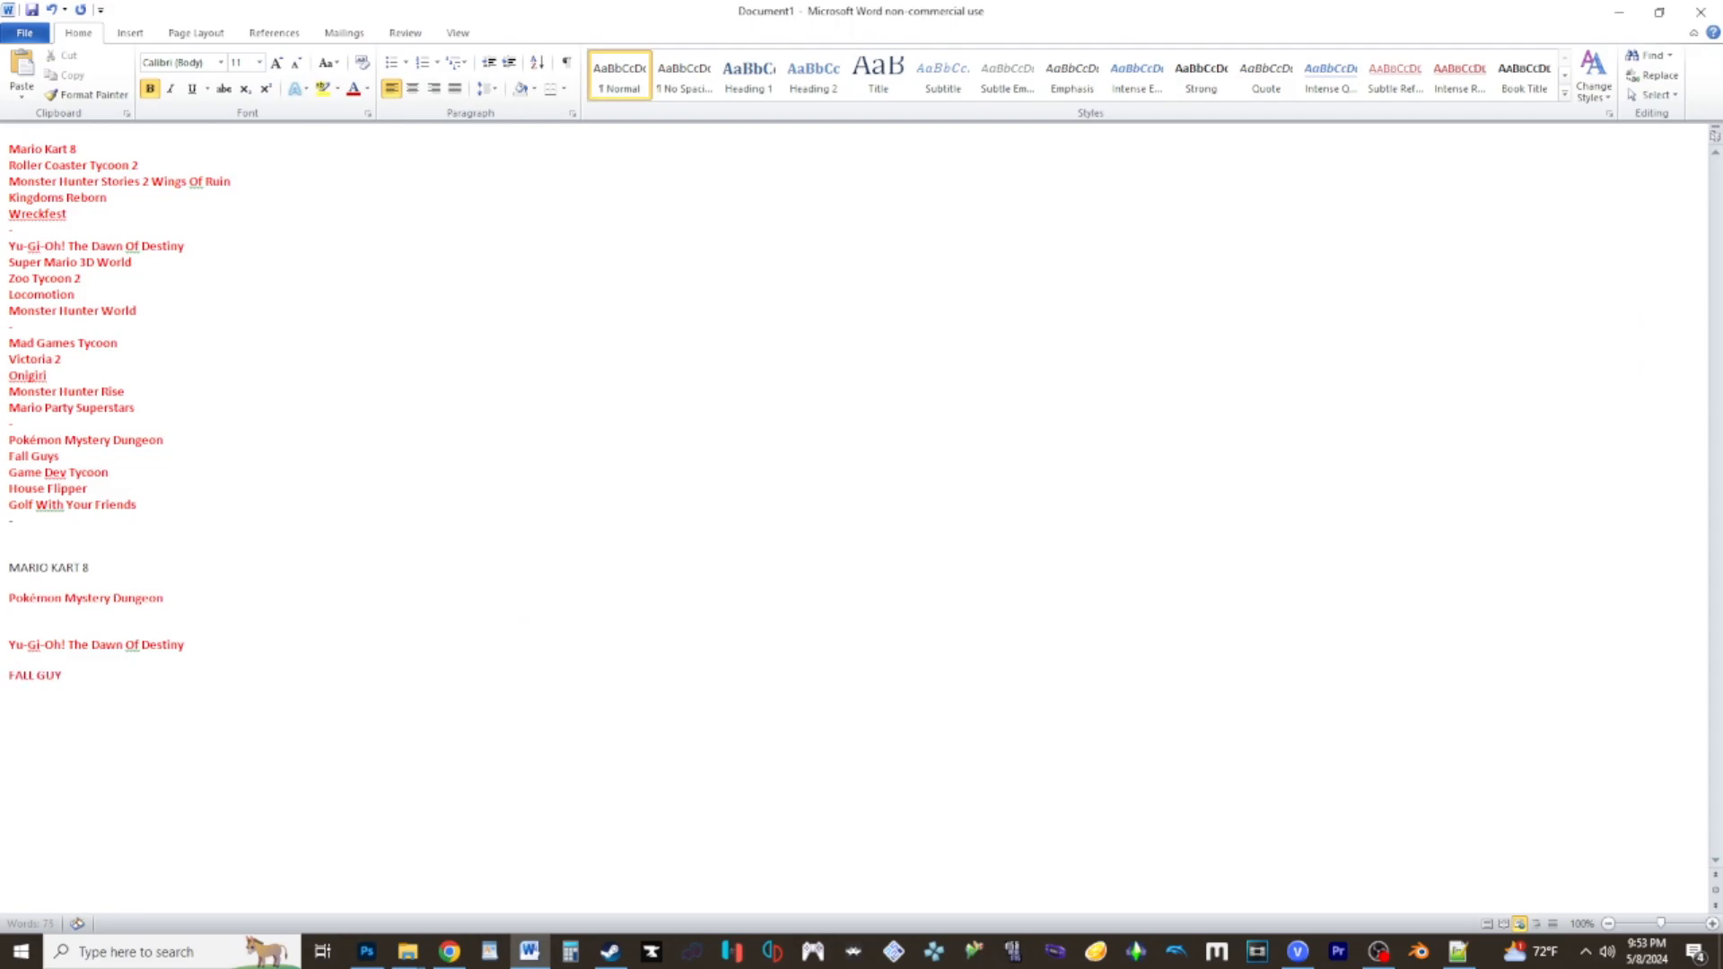
Remove Fall Guys from the wheel and spin the last two games.
click(447, 951)
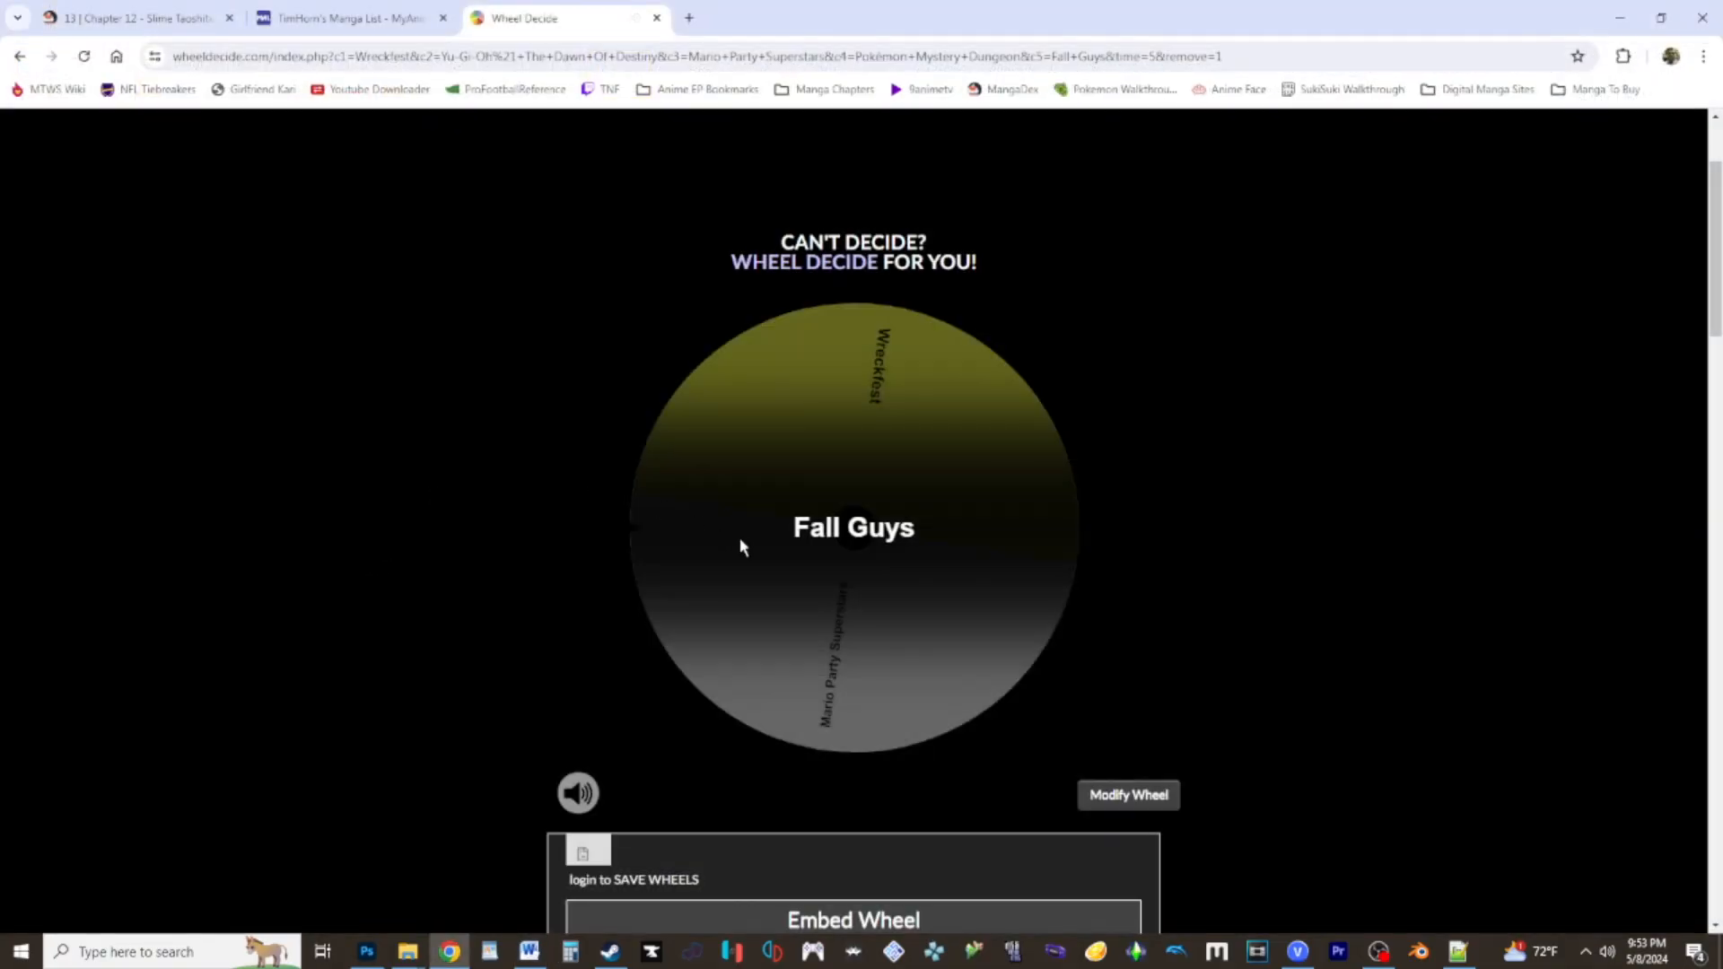
click(853, 529)
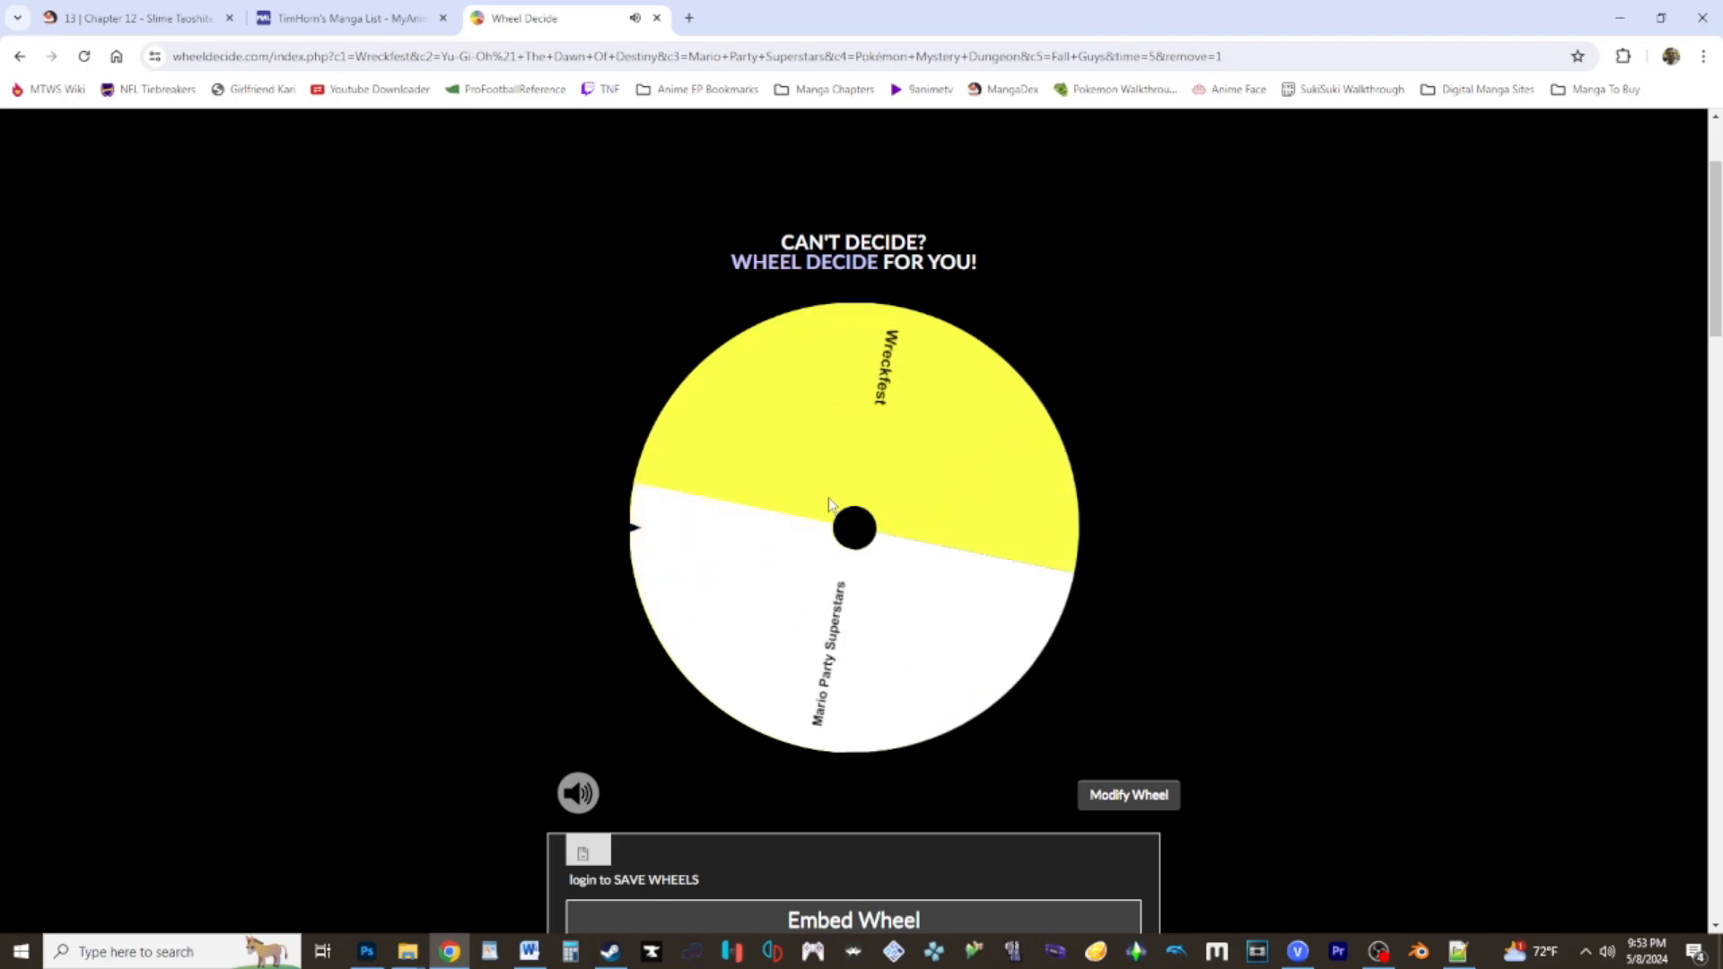
click(853, 527)
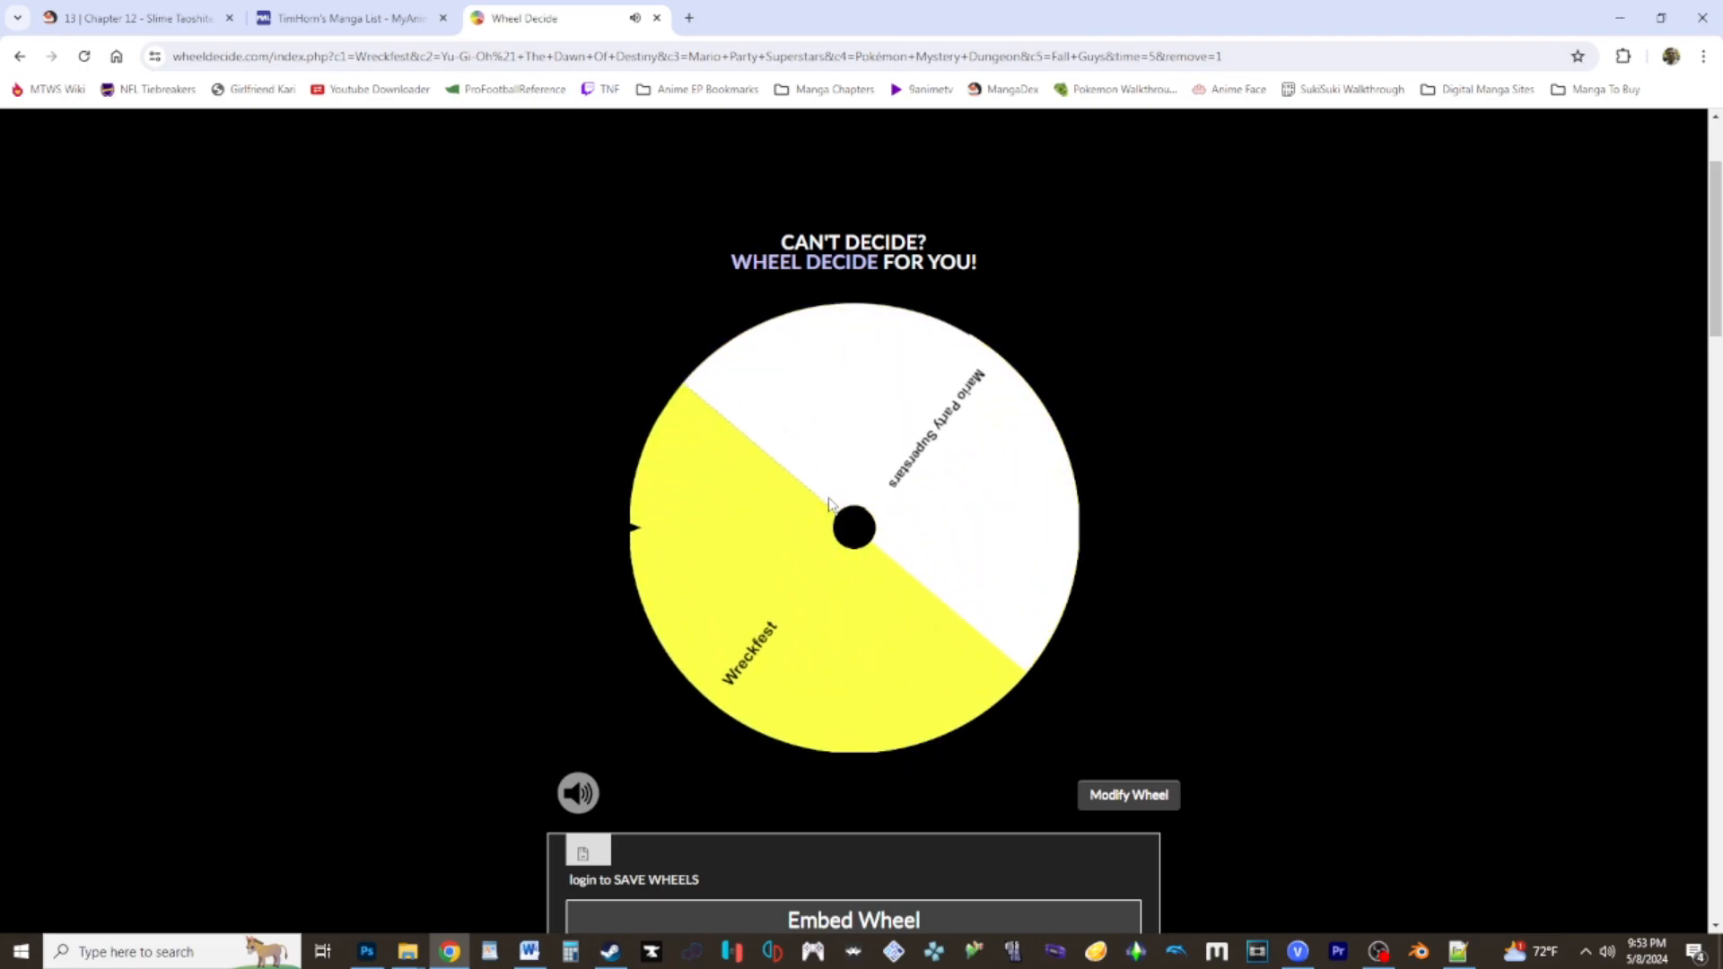
click(528, 951)
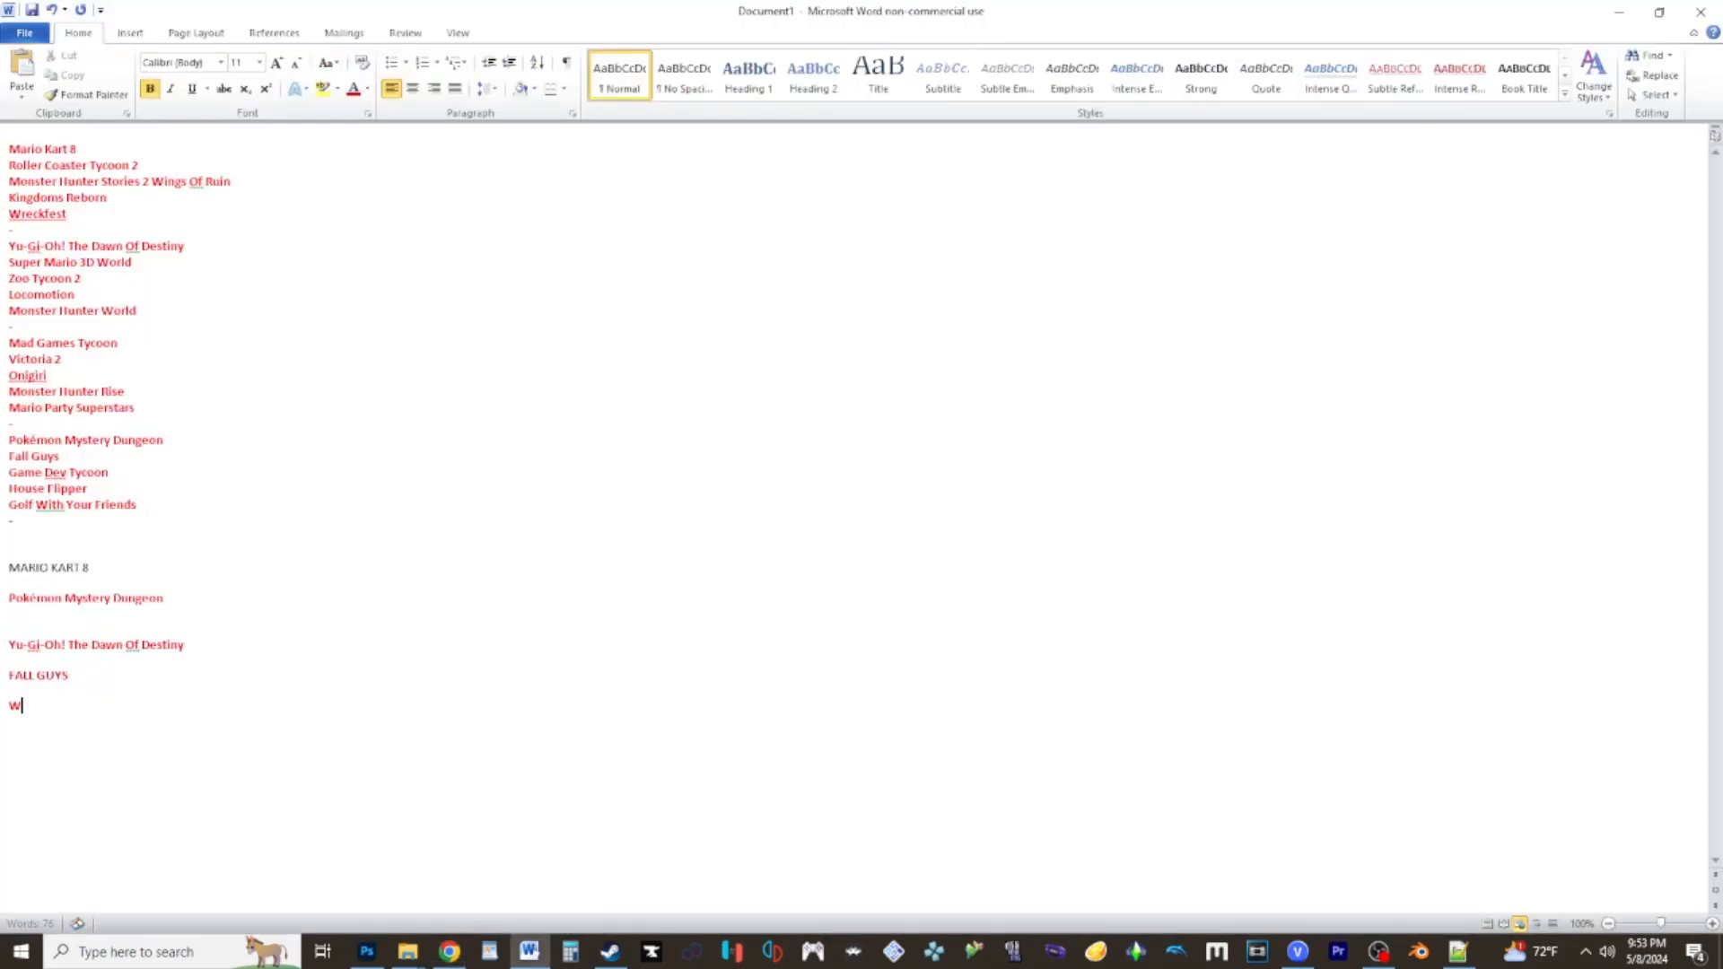
Type WRECKFEST and MARIO PARTY SUPERSTARS as the final two schedule entries.
text(RECKFES)
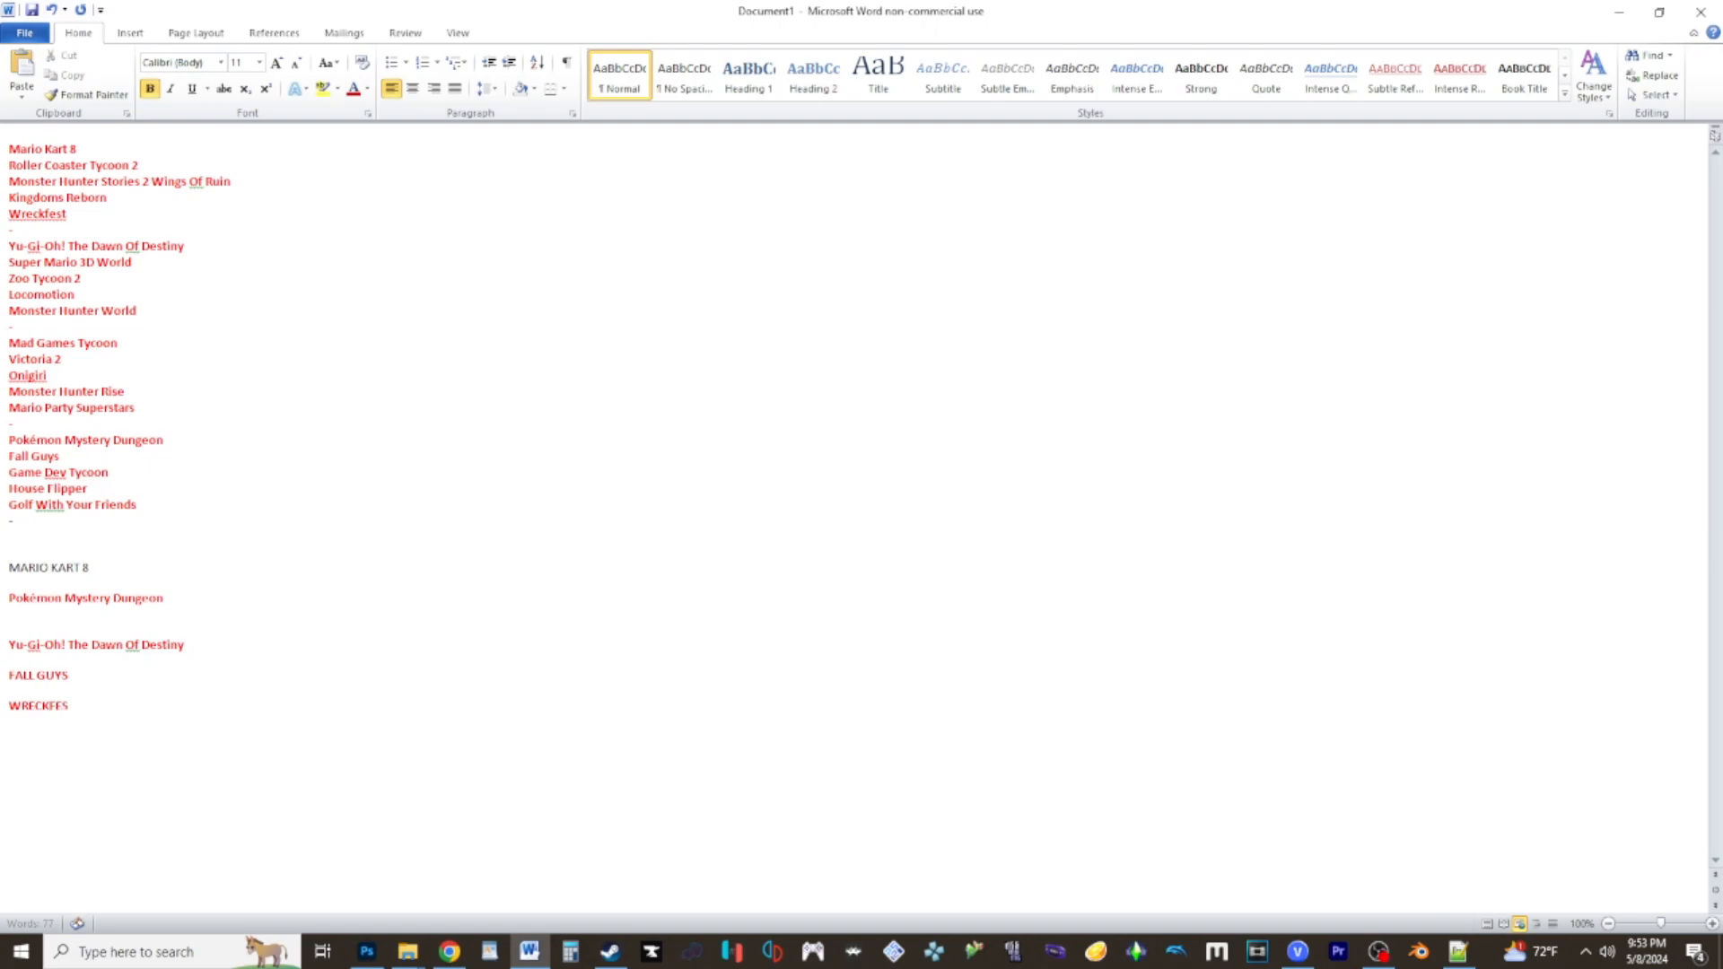
text(MARIO PAR)
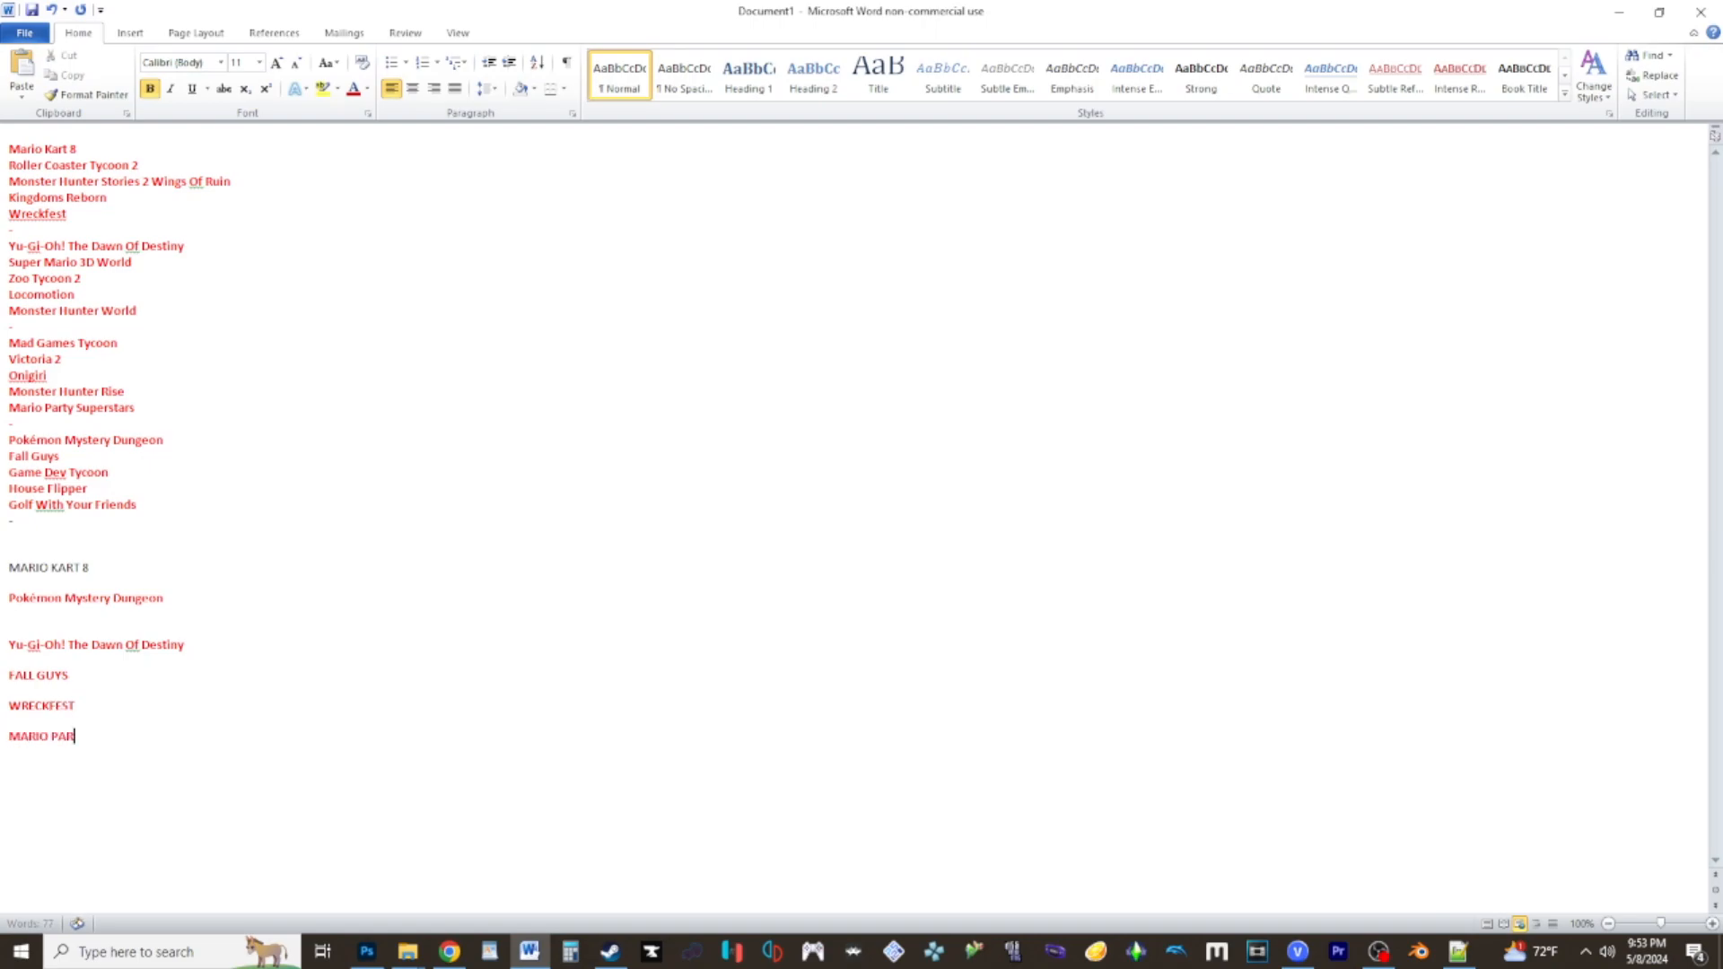
text(TY SUPERSTARS)
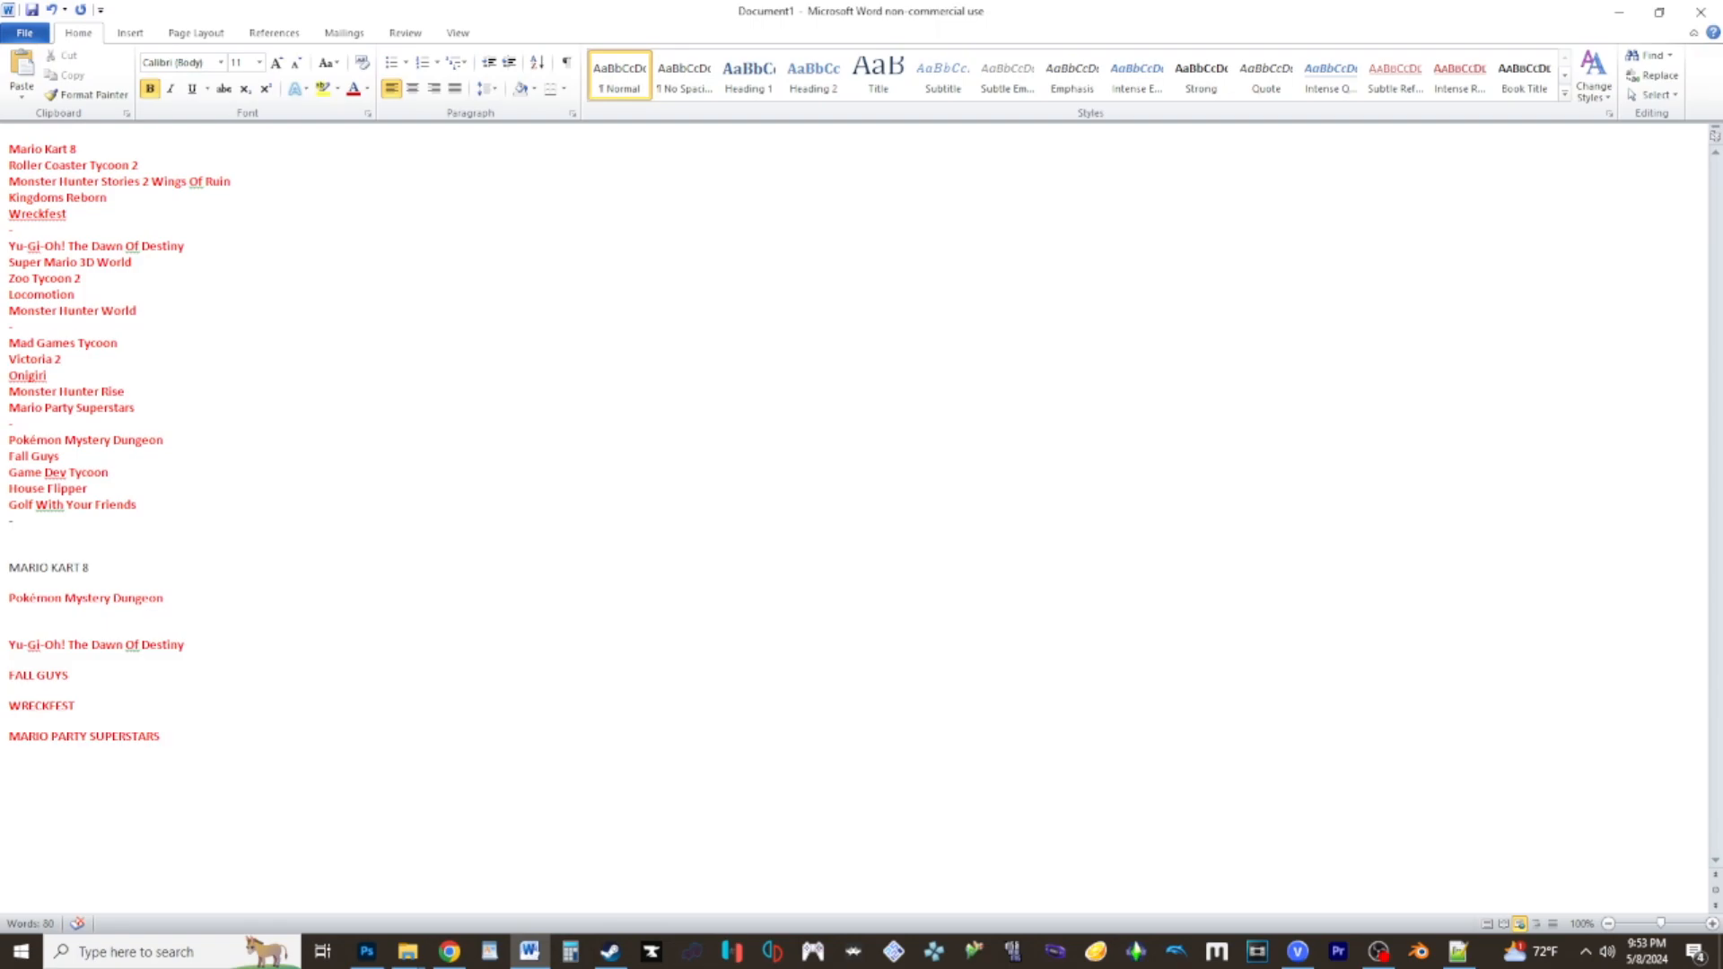
click(160, 735)
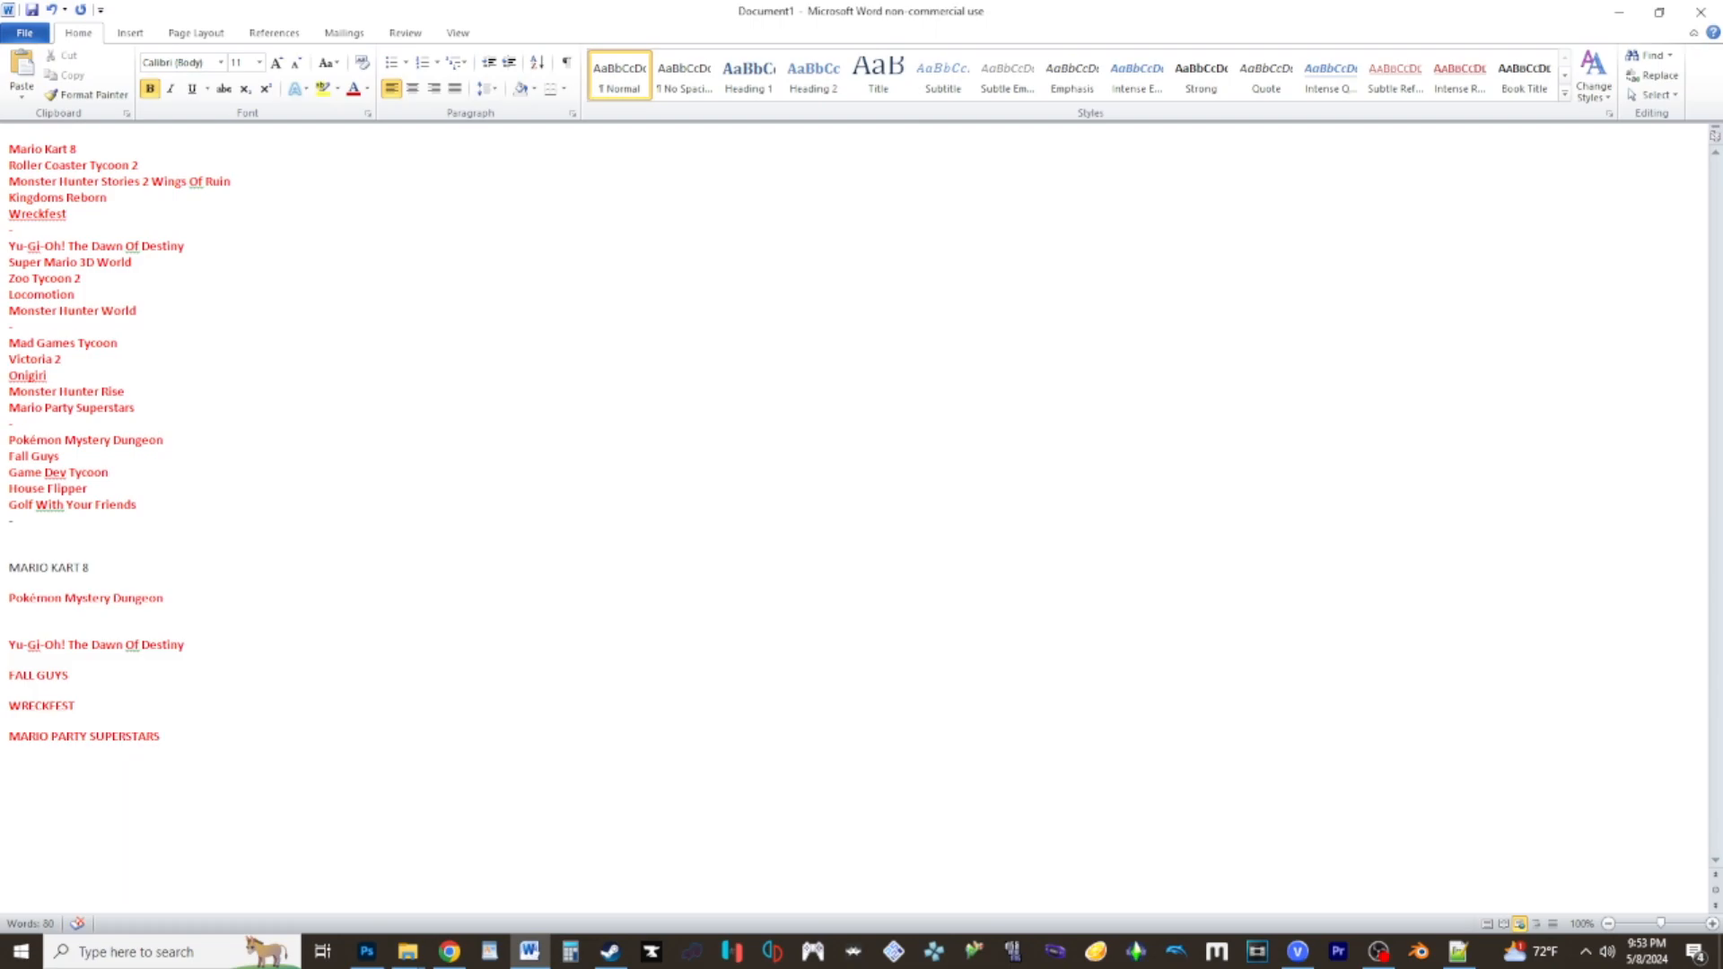
click(160, 735)
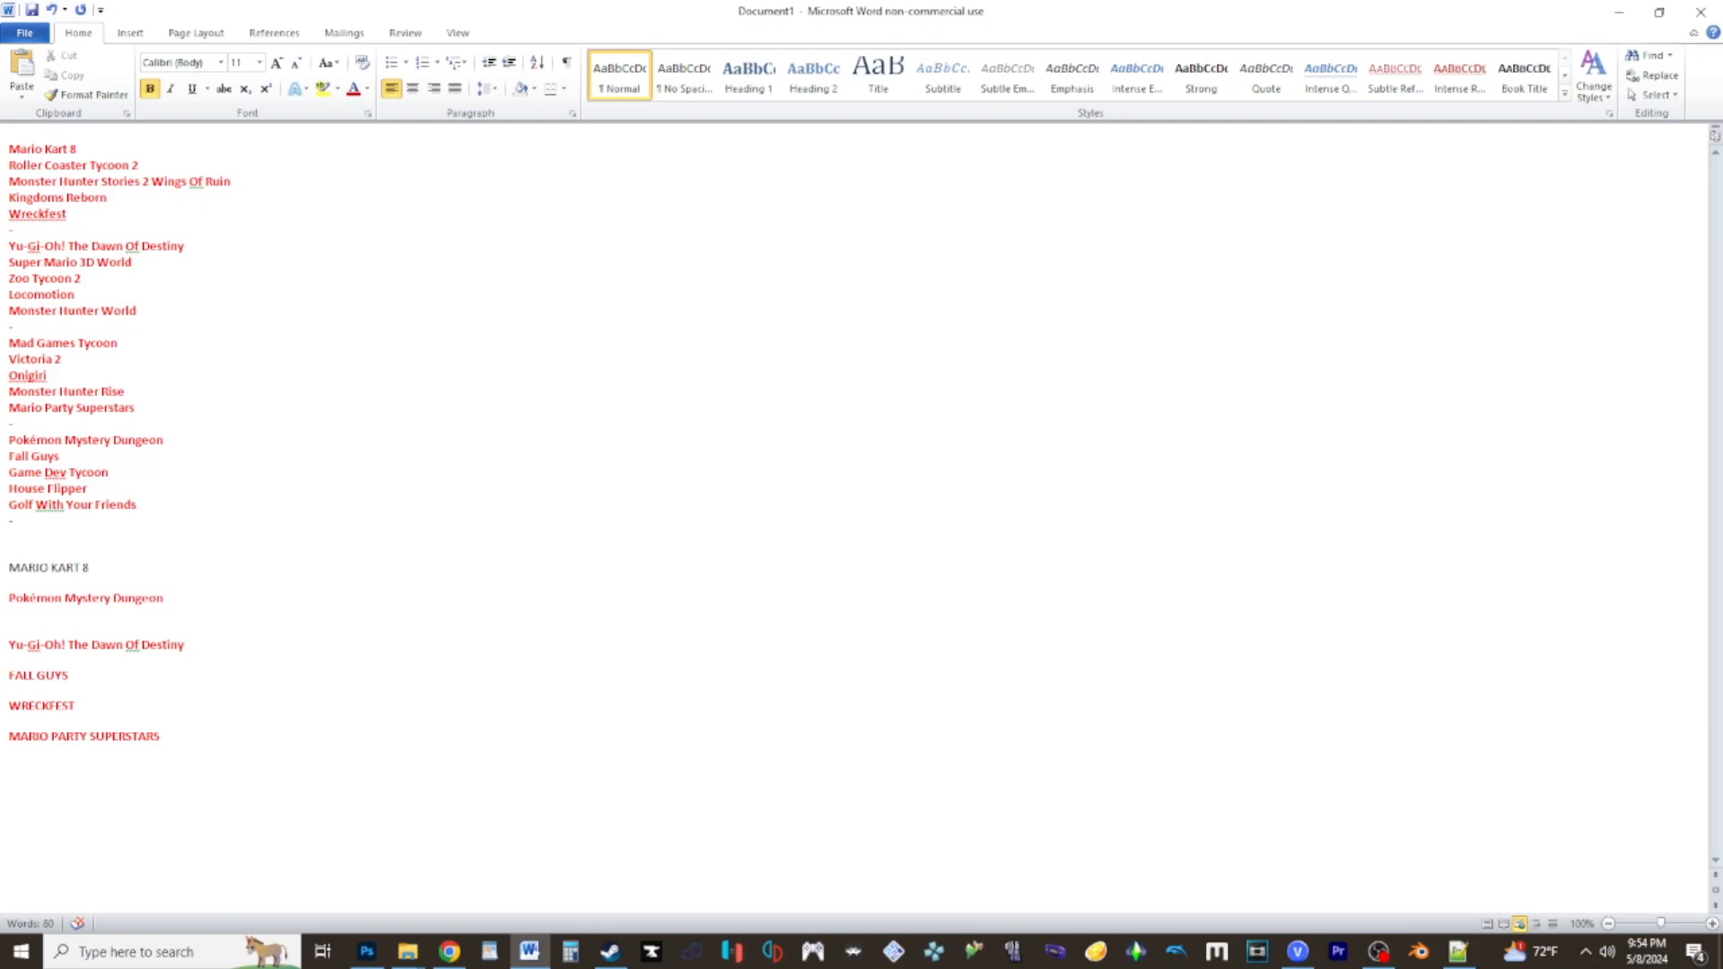
click(160, 736)
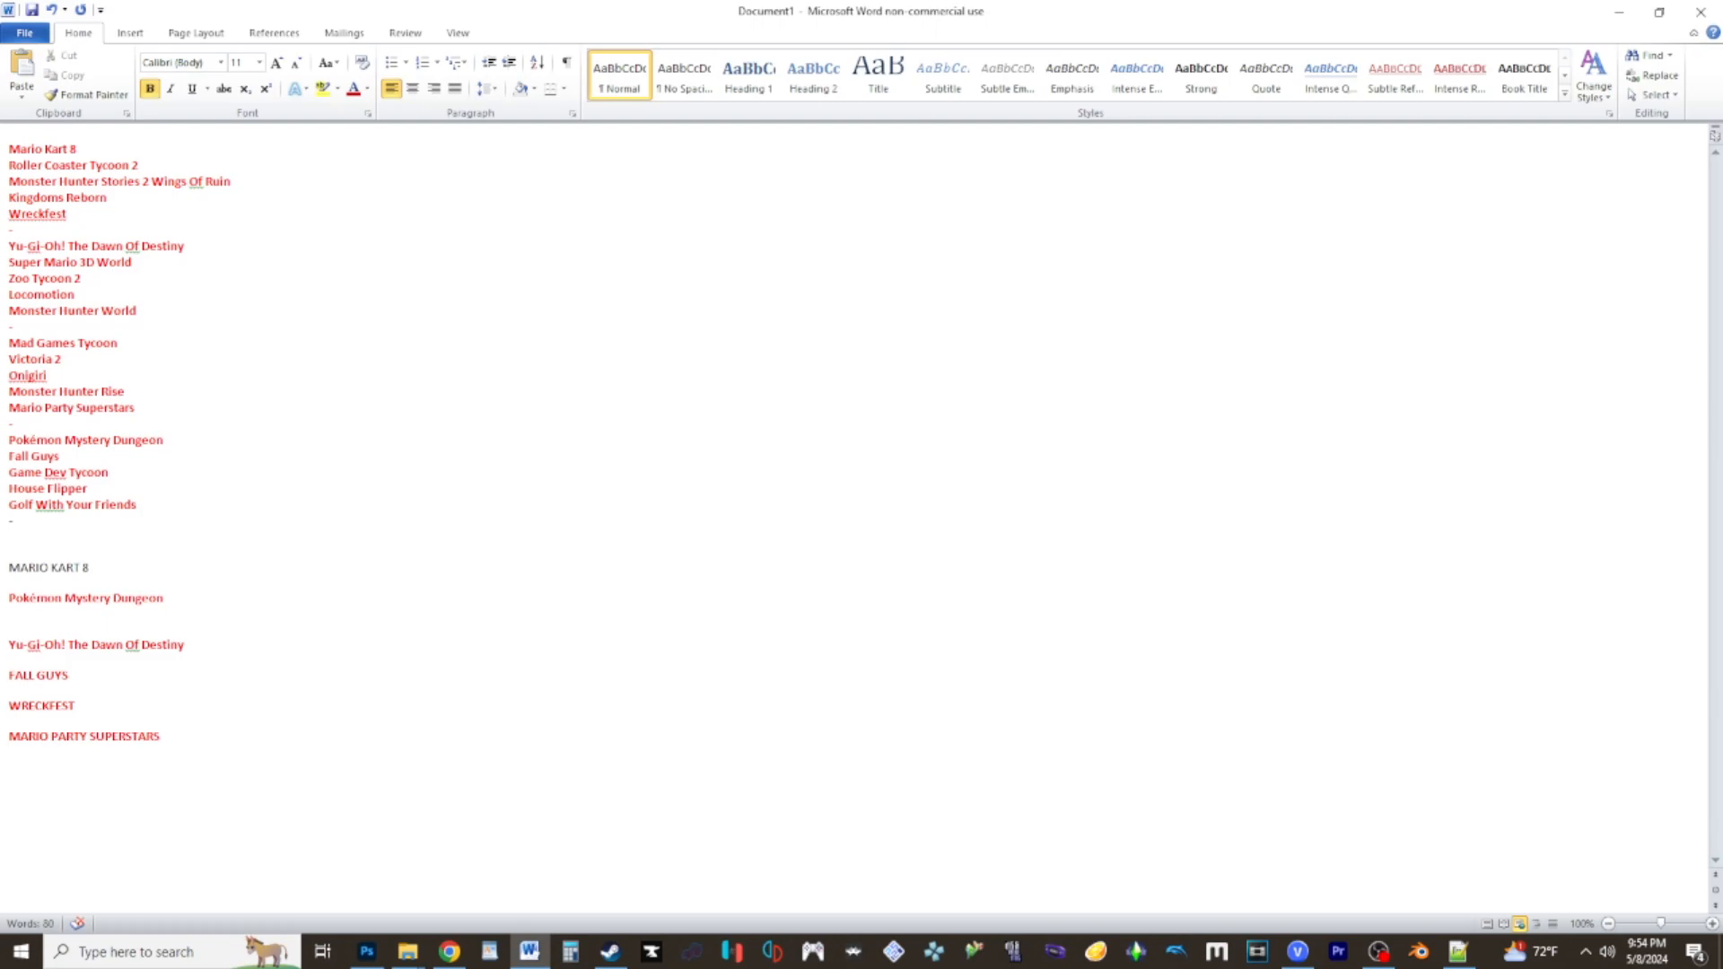
click(161, 736)
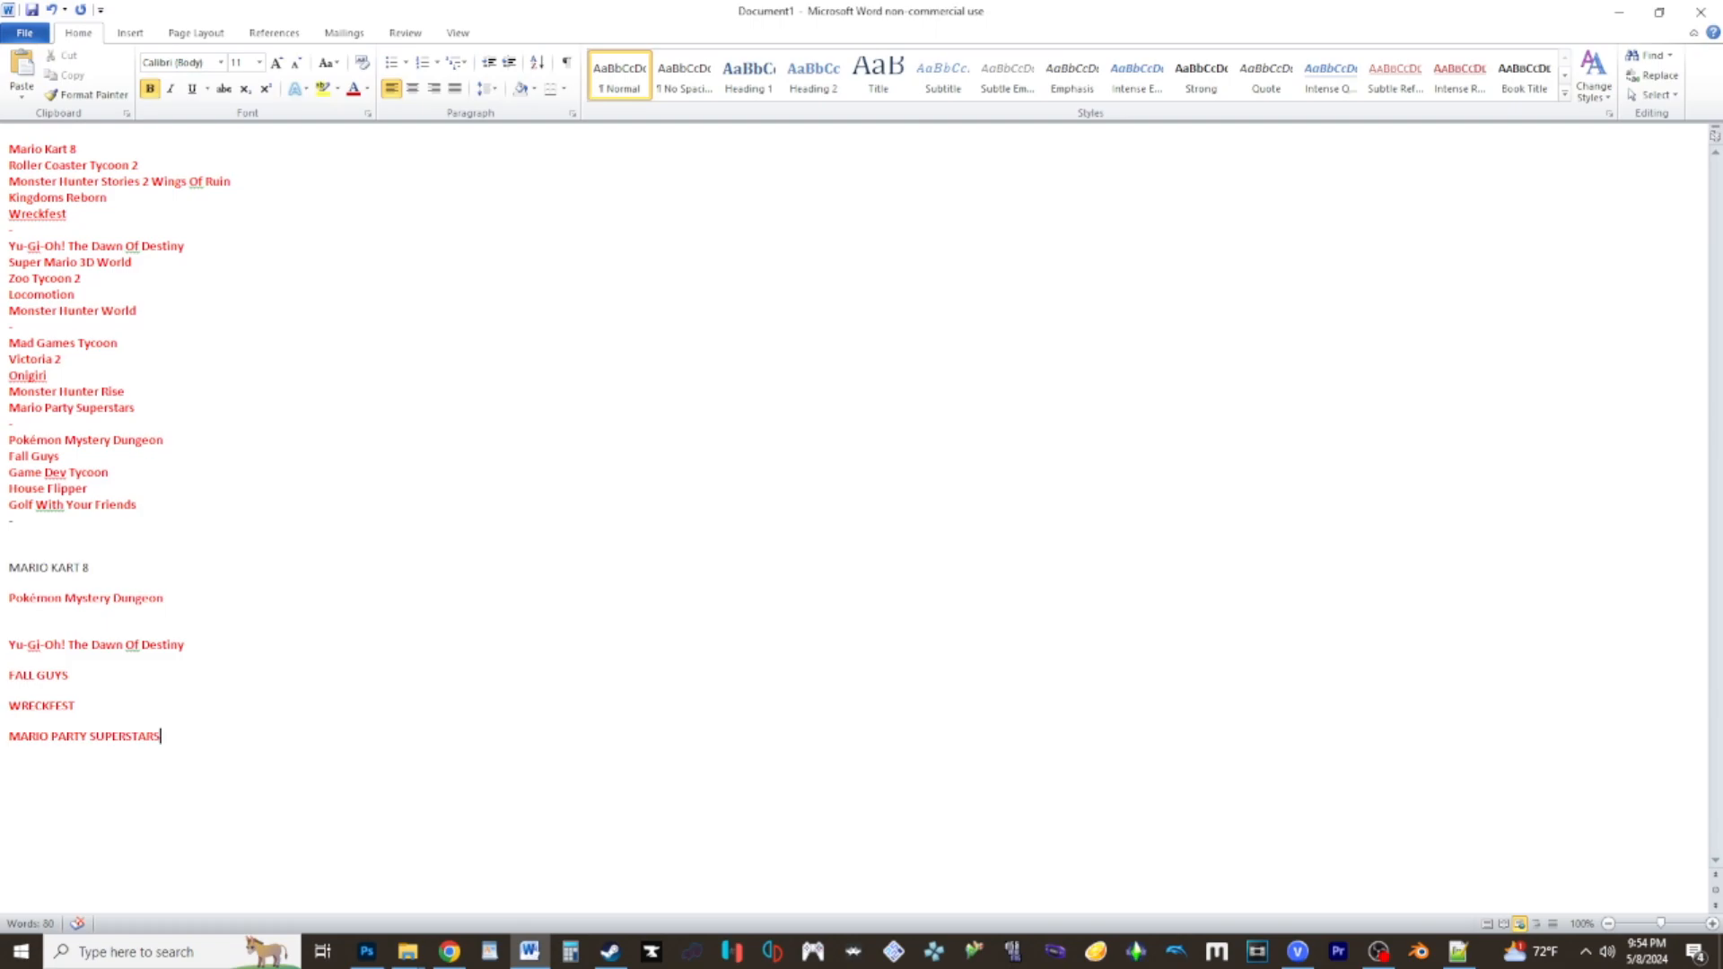